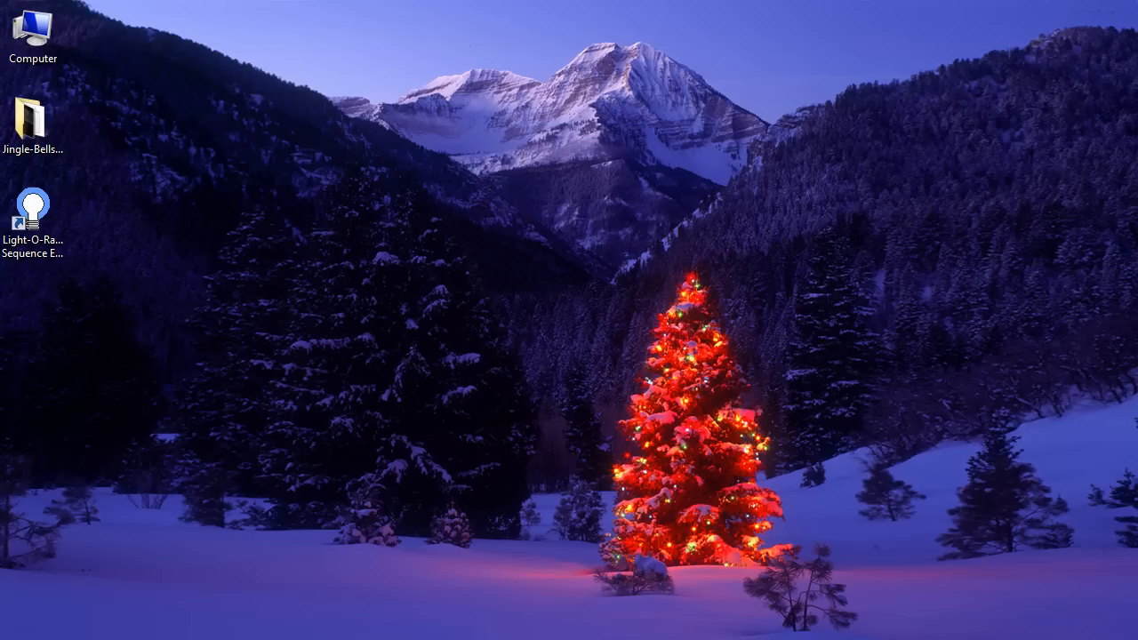
pyautogui.moveTo(238, 245)
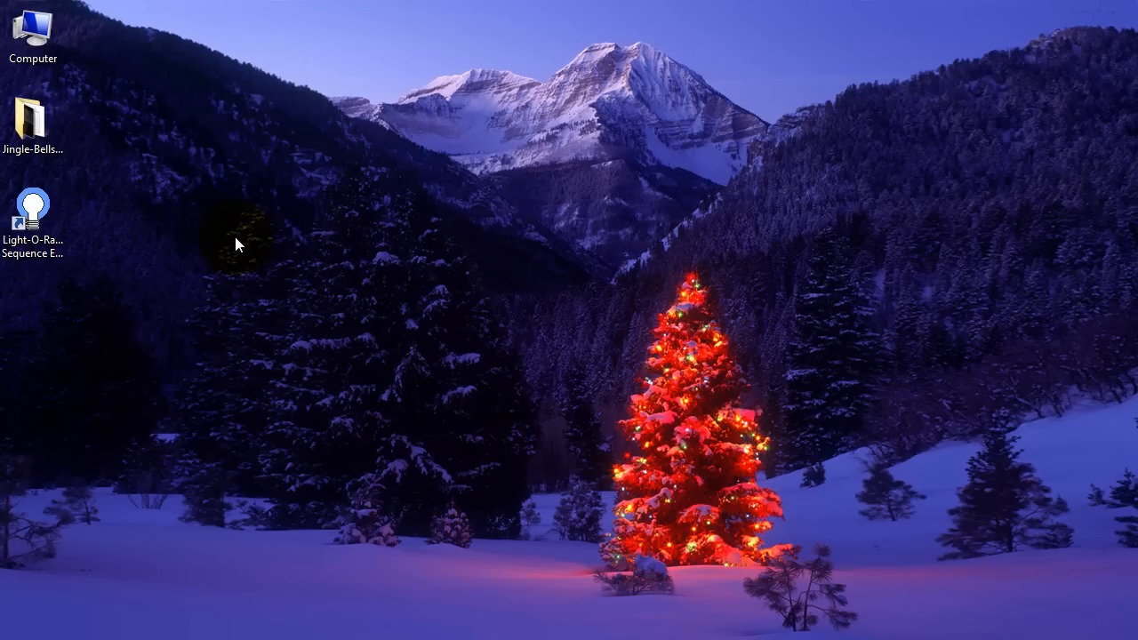
pyautogui.moveTo(87, 158)
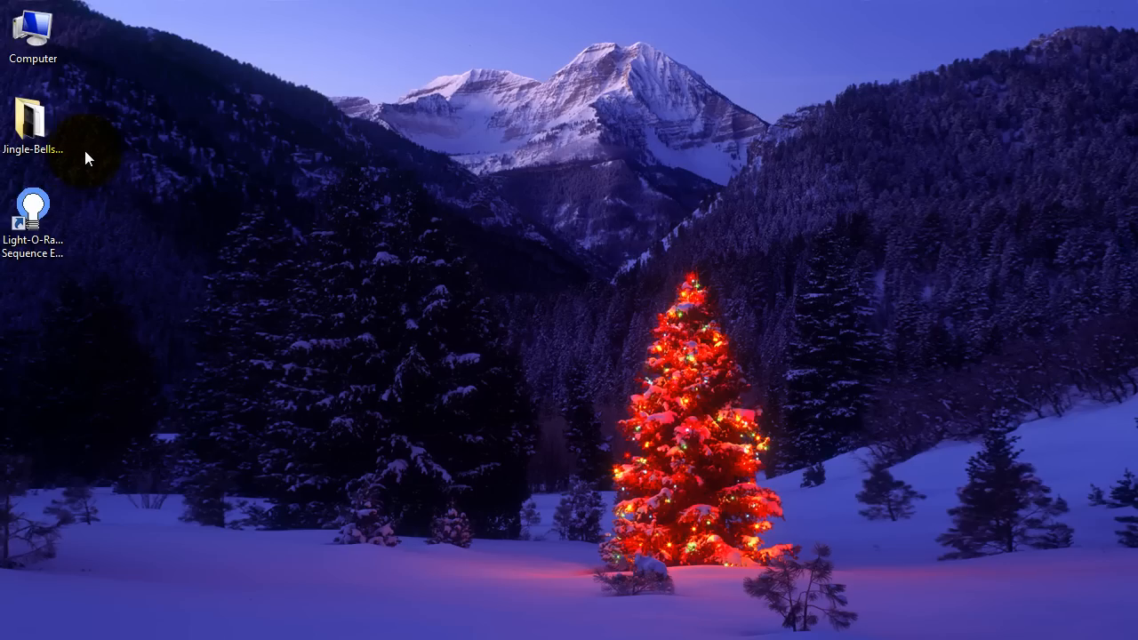
# Step: Review the Jingle Bells test folder's .lms sequence, houseforlor.jpg and Techno-edit MP3 files on the Desktop
pyautogui.click(32, 124)
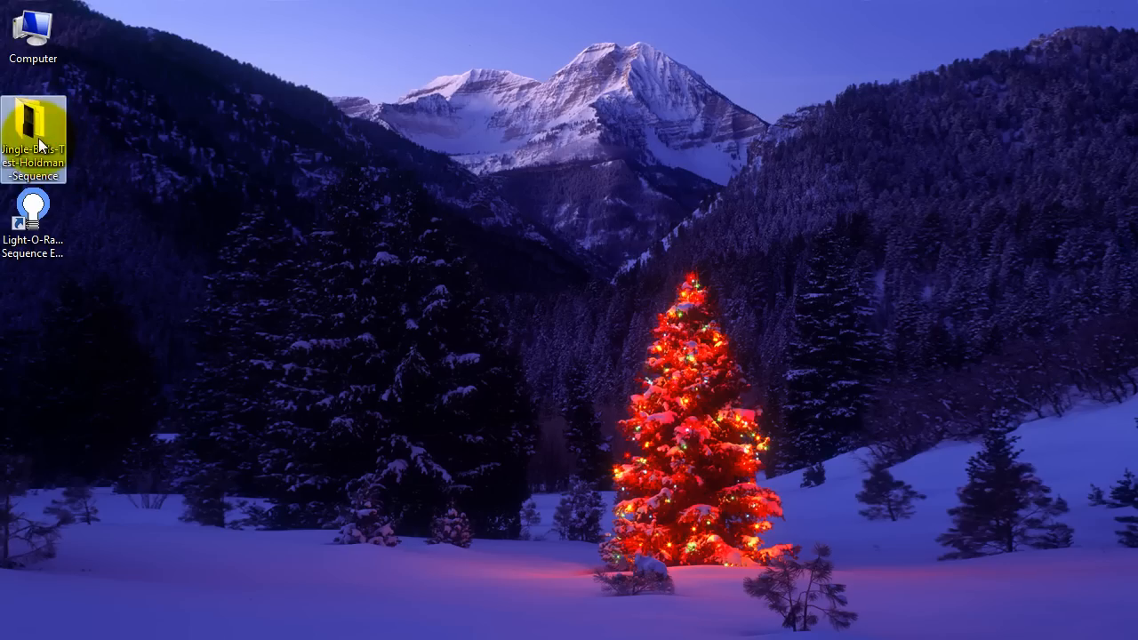
pyautogui.doubleClick(32, 135)
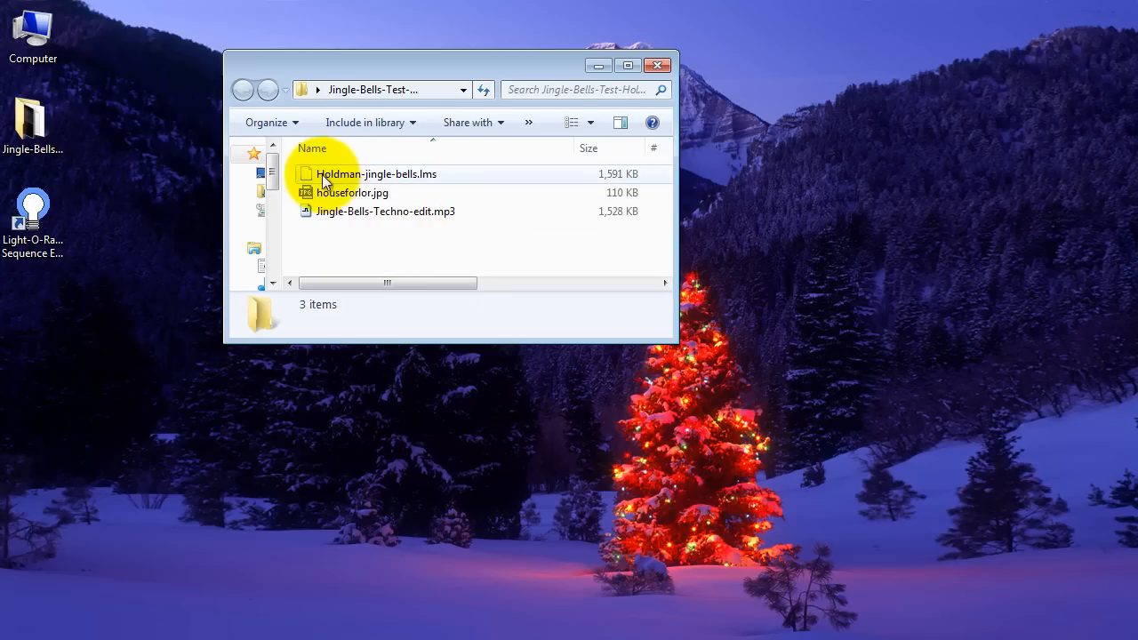
pyautogui.click(375, 174)
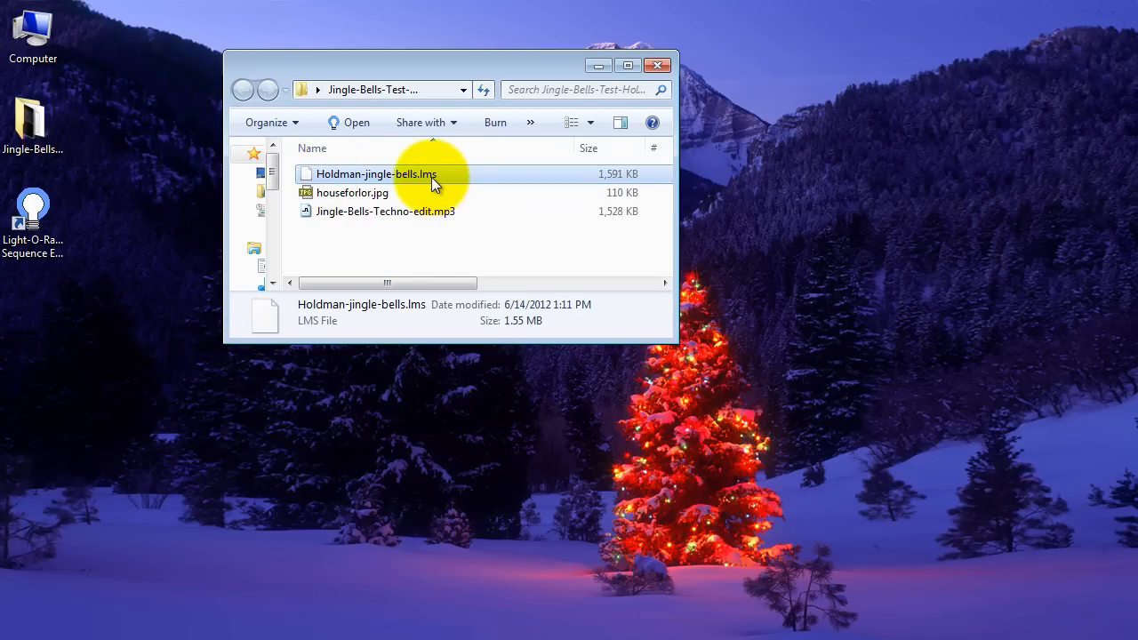
pyautogui.moveTo(359, 181)
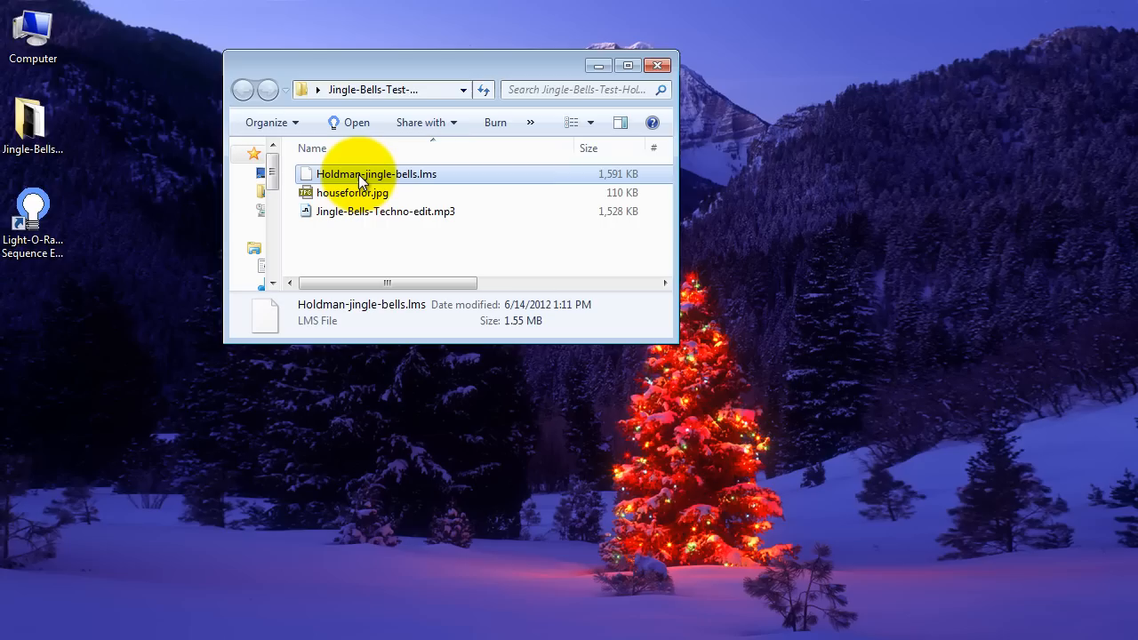
pyautogui.click(352, 192)
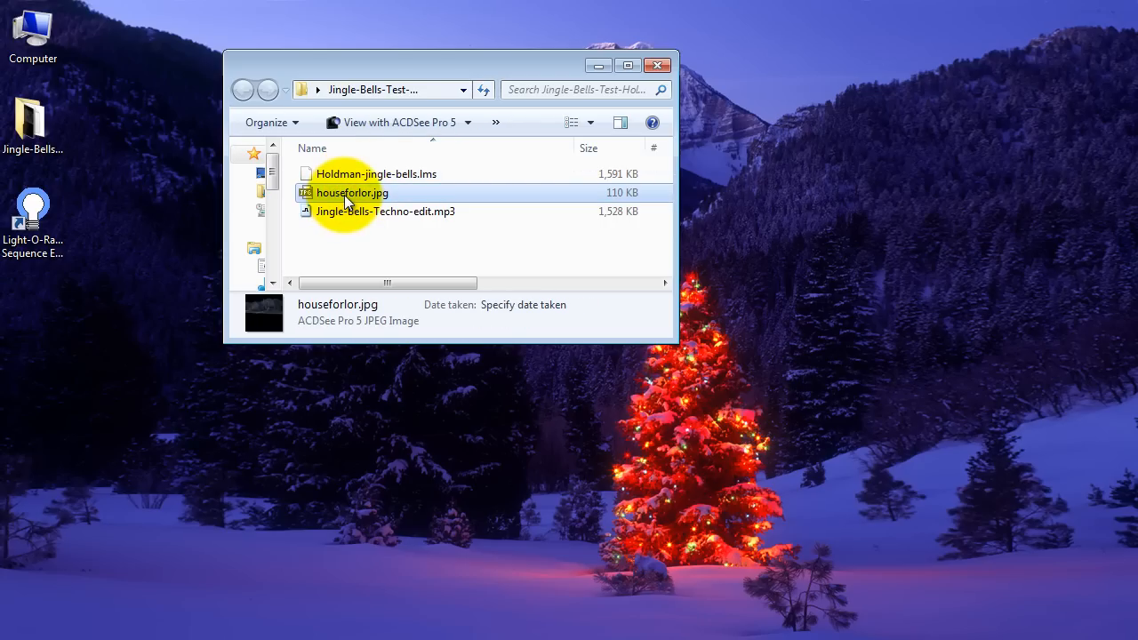
pyautogui.moveTo(355, 217)
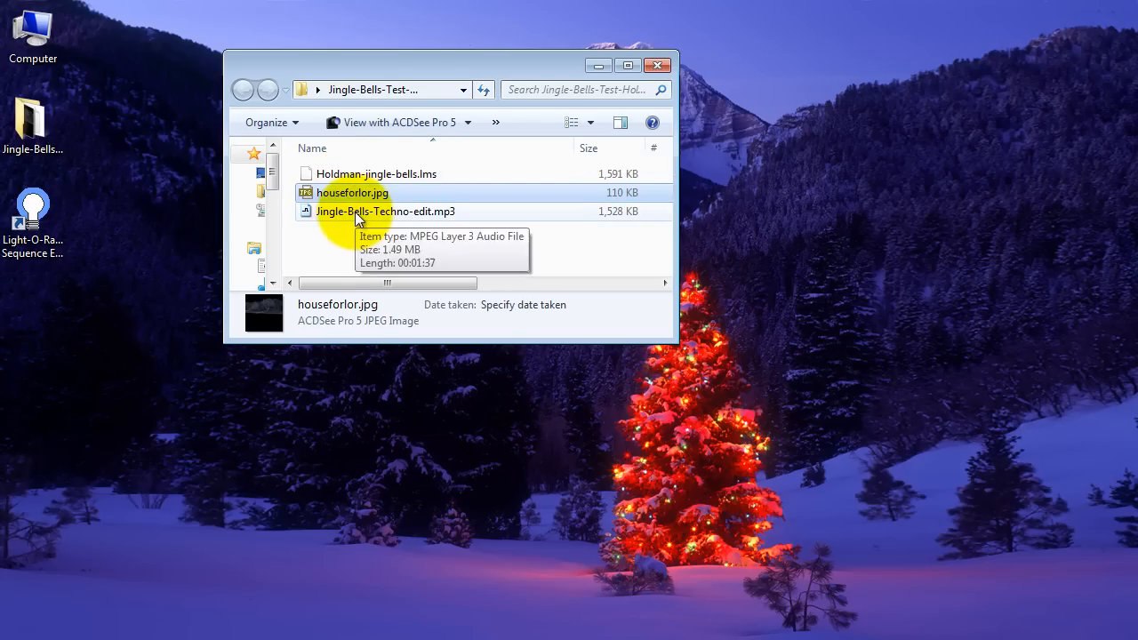
pyautogui.click(384, 210)
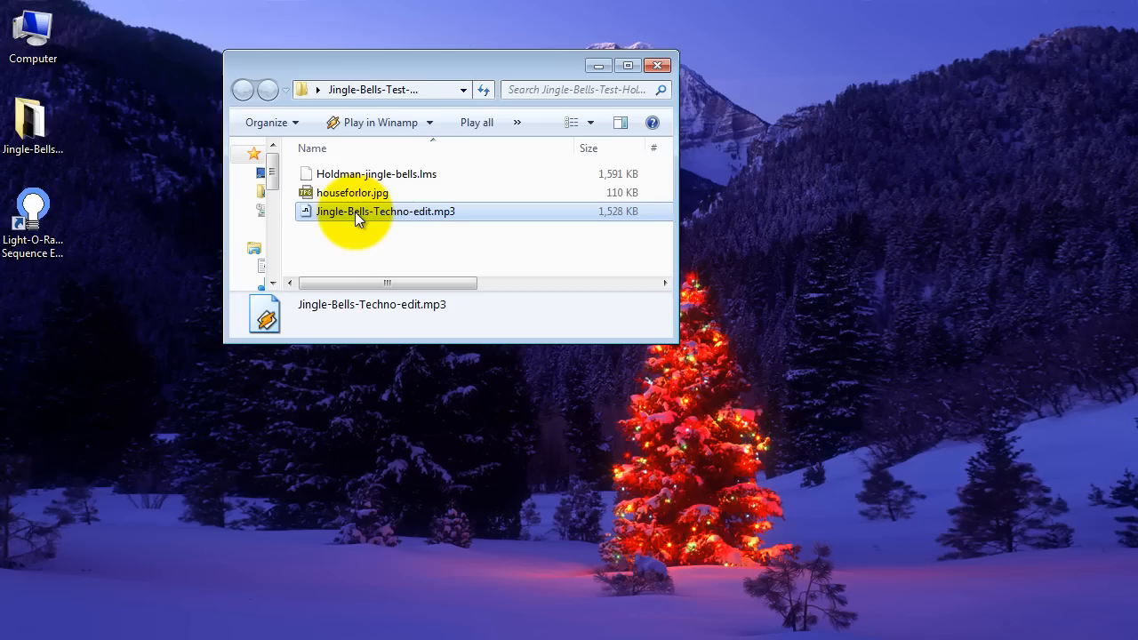
pyautogui.moveTo(369, 245)
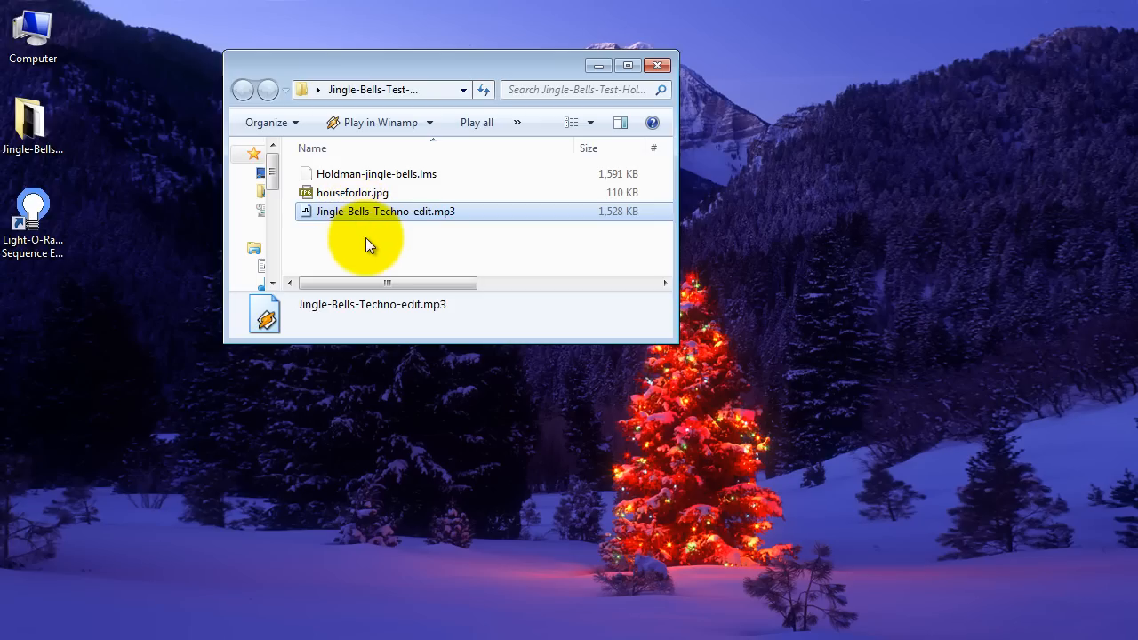
pyautogui.moveTo(657, 66)
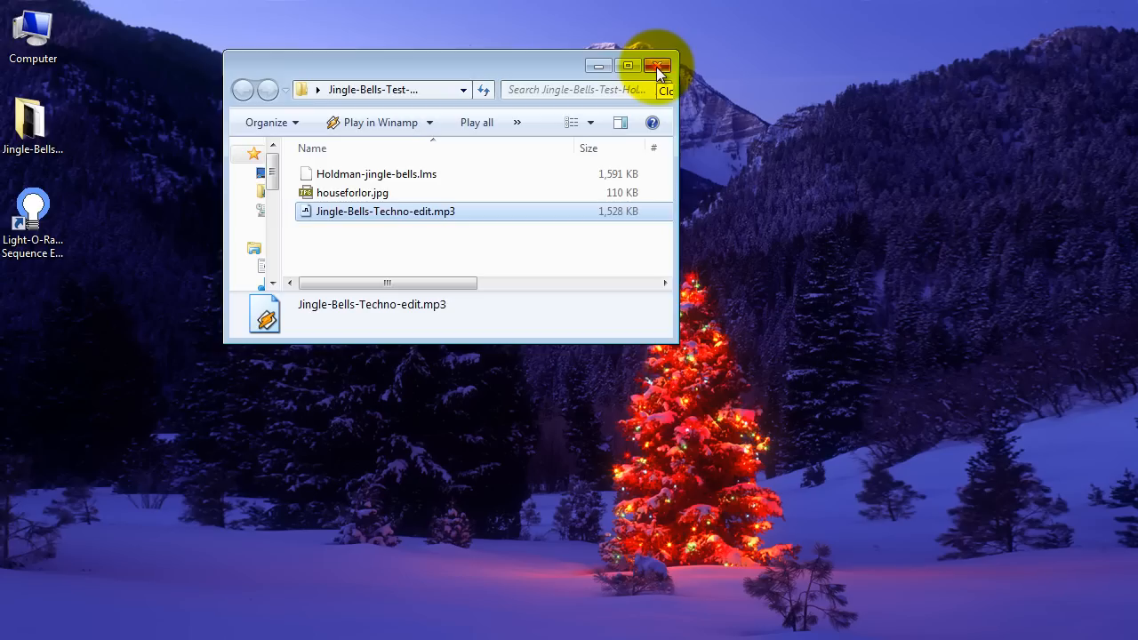
pyautogui.click(658, 66)
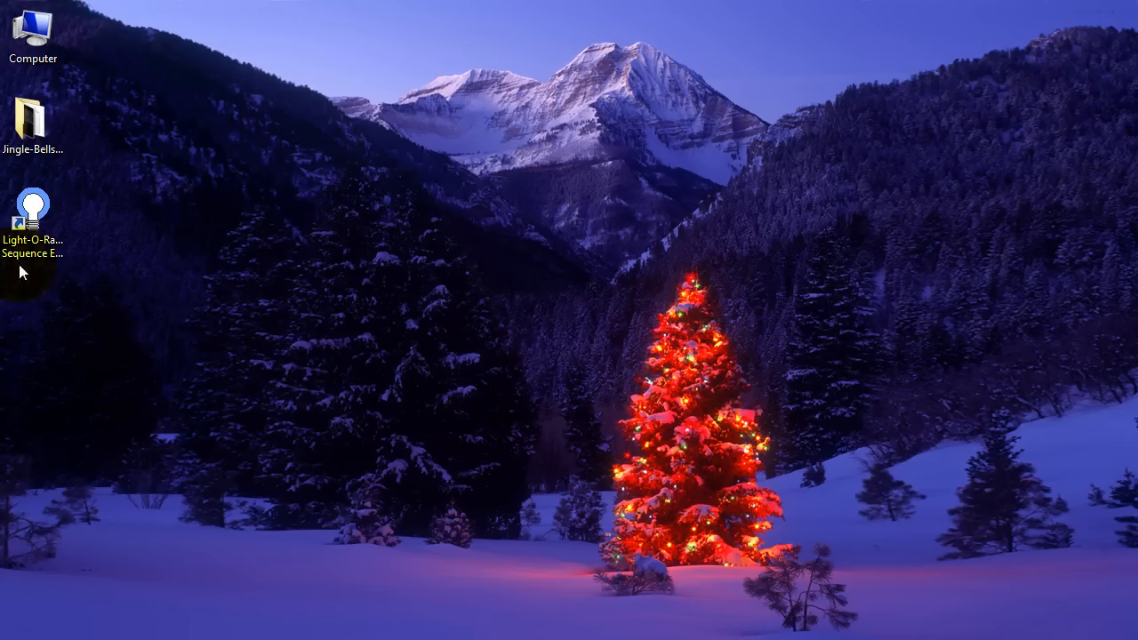
# Step: Launch Light-O-Rama Sequence Editor and bring up the open-sequence dialog
pyautogui.click(32, 217)
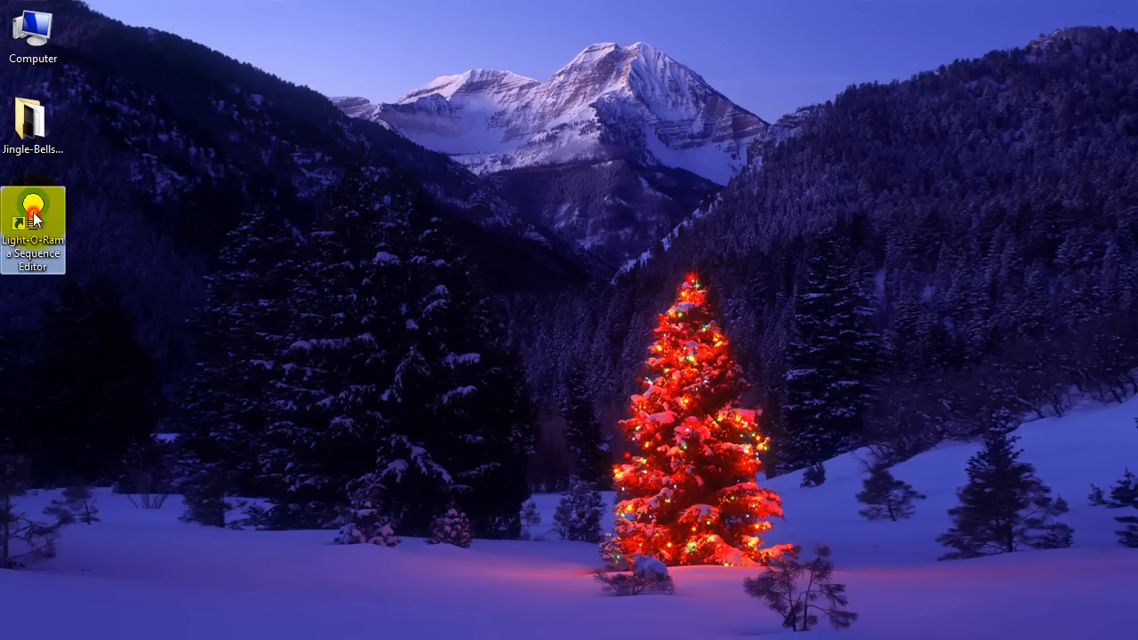
pyautogui.doubleClick(32, 231)
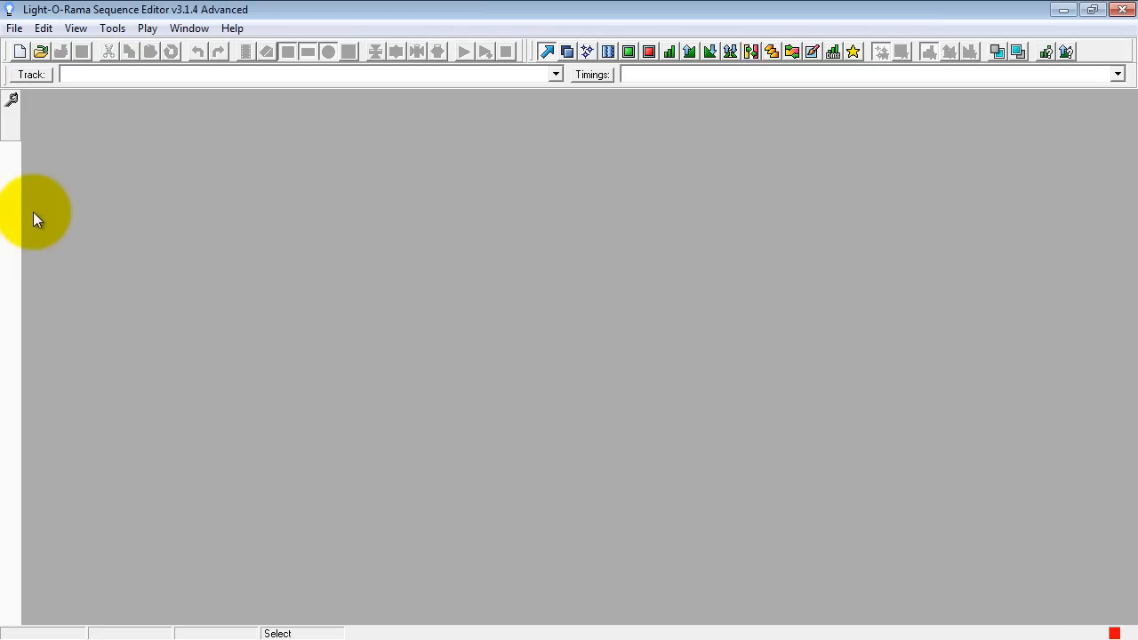
pyautogui.moveTo(423, 274)
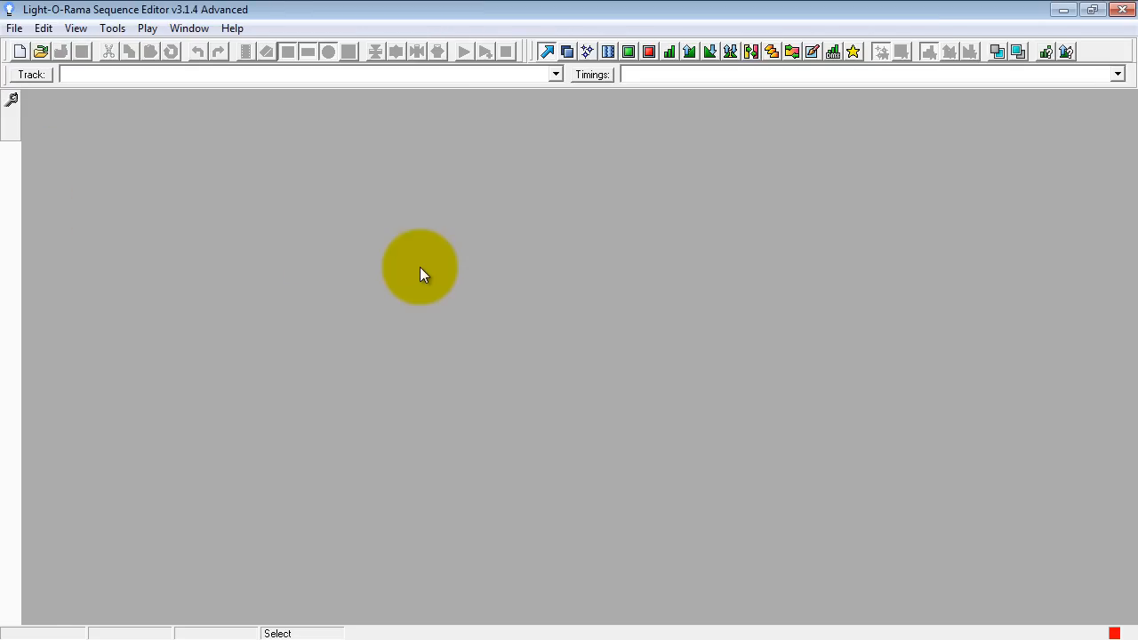
pyautogui.moveTo(85, 224)
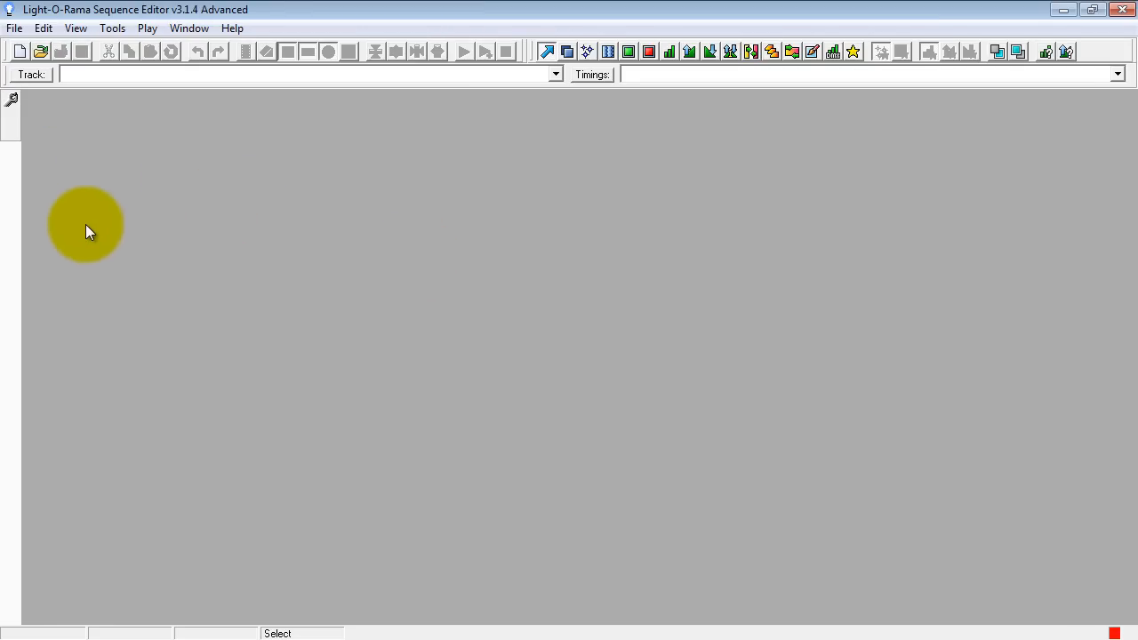
pyautogui.click(14, 29)
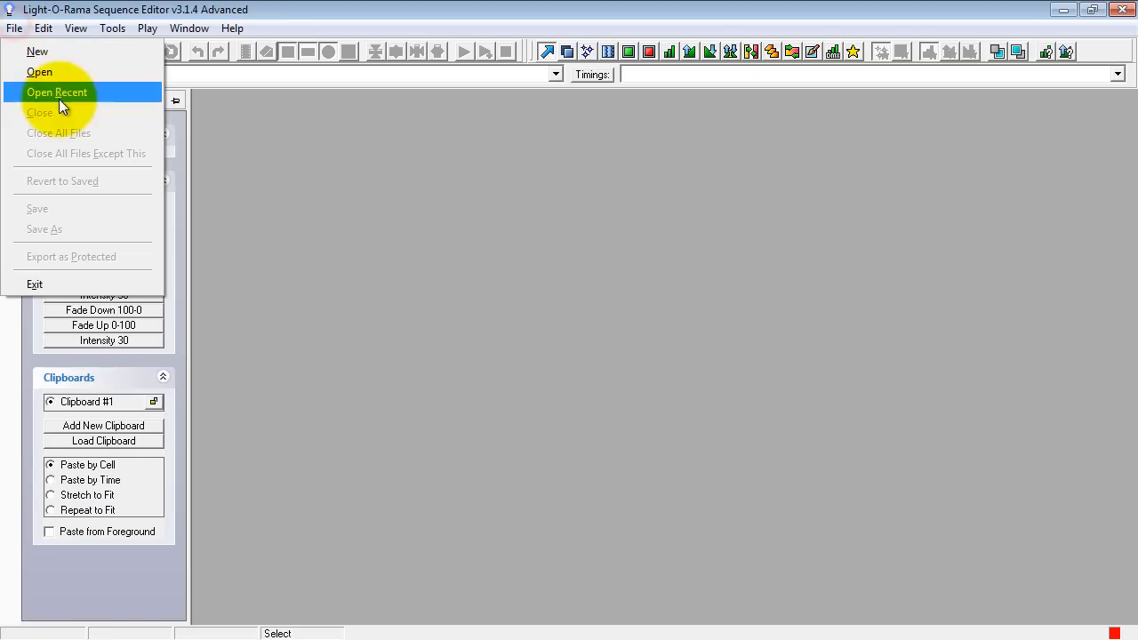
pyautogui.click(39, 72)
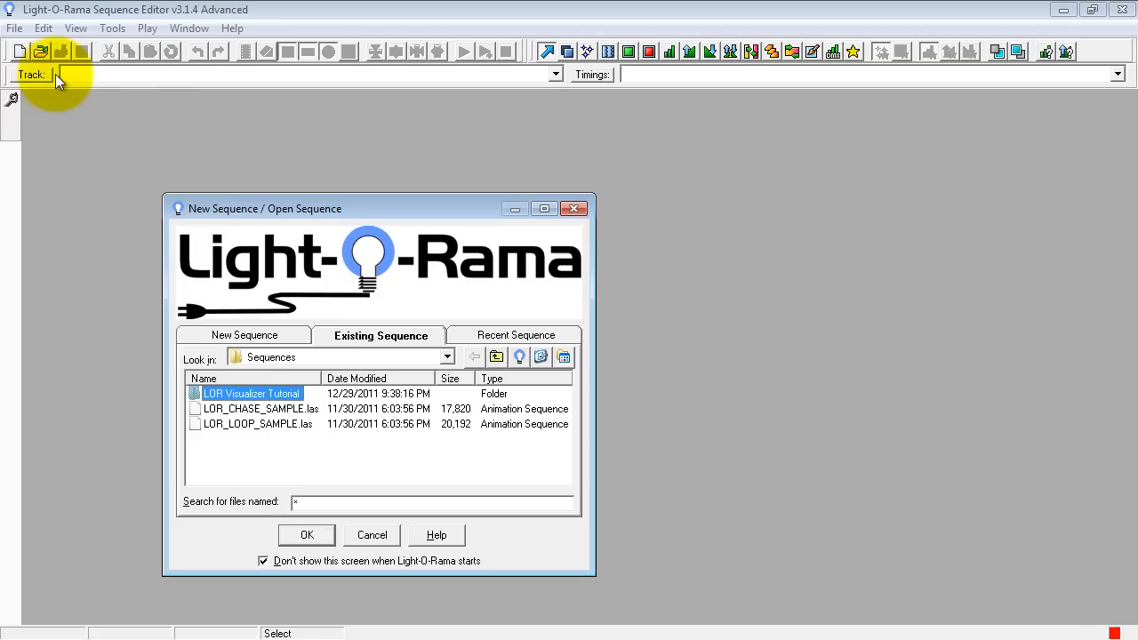
pyautogui.moveTo(448, 359)
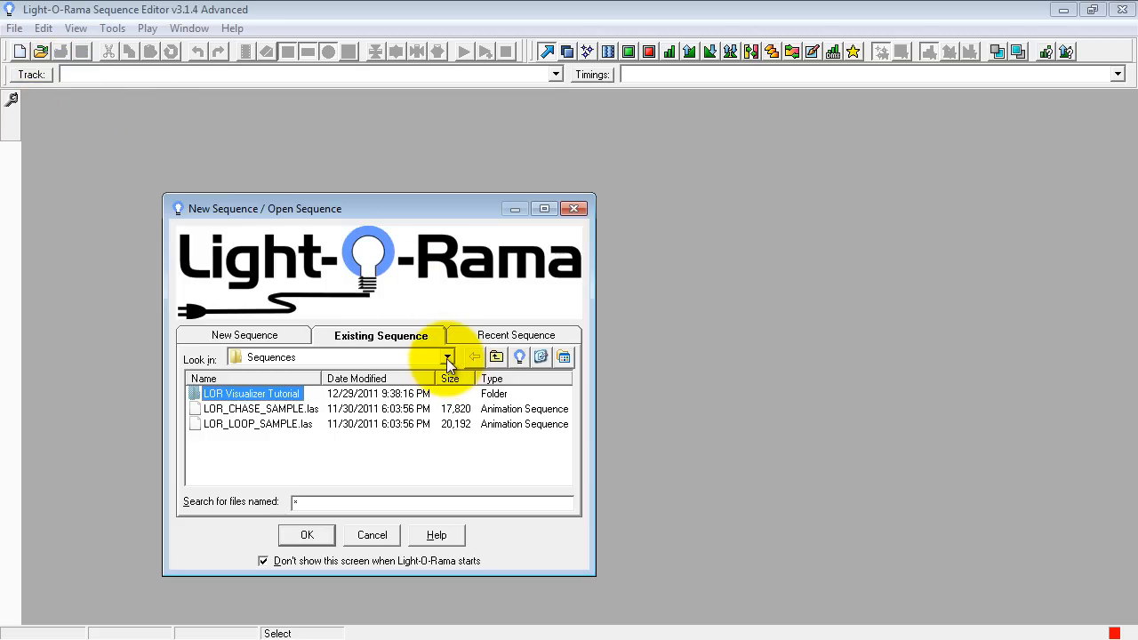
# Step: Browse to the Jingle-Bells-Test-Holdman-Sequence folder on the Desktop and choose Holdman-jingle-bells.lms
pyautogui.click(448, 356)
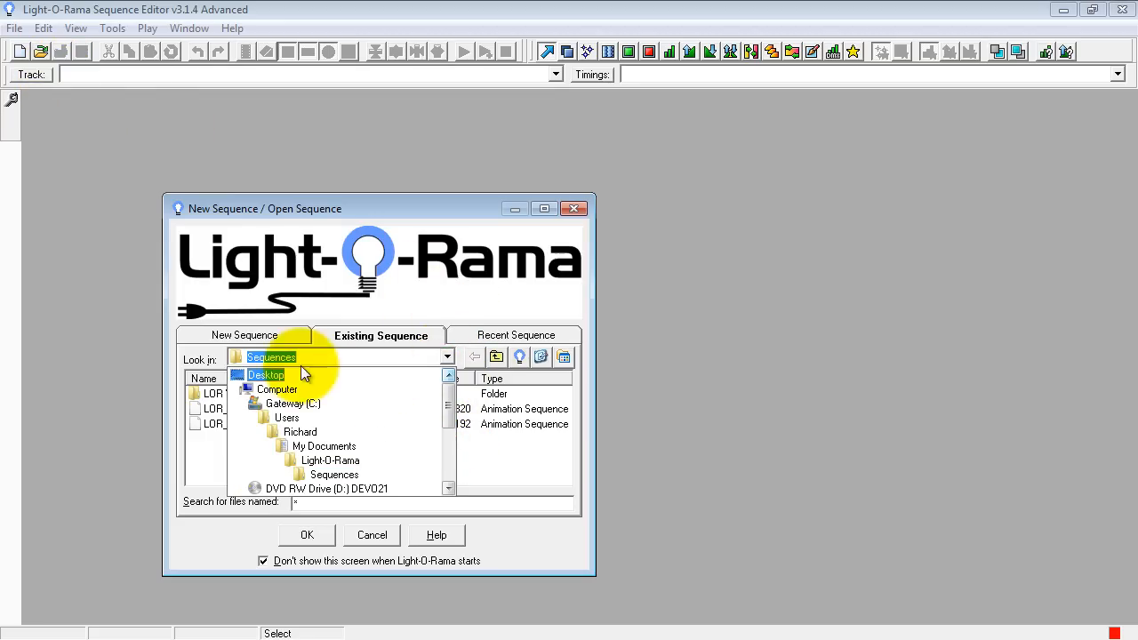
pyautogui.click(266, 373)
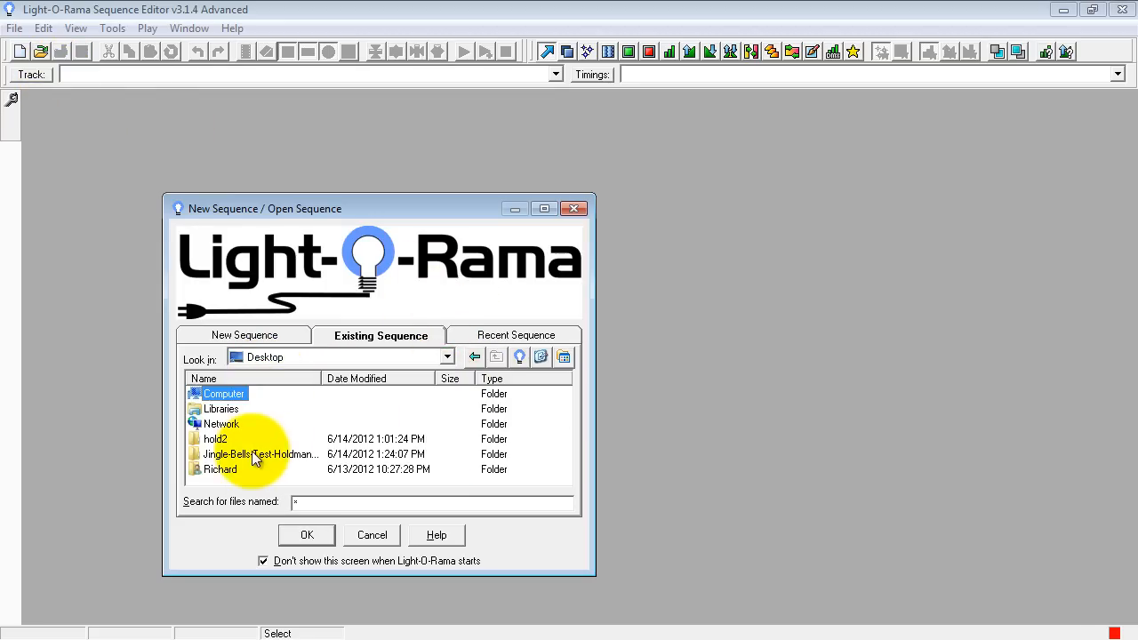
pyautogui.doubleClick(260, 455)
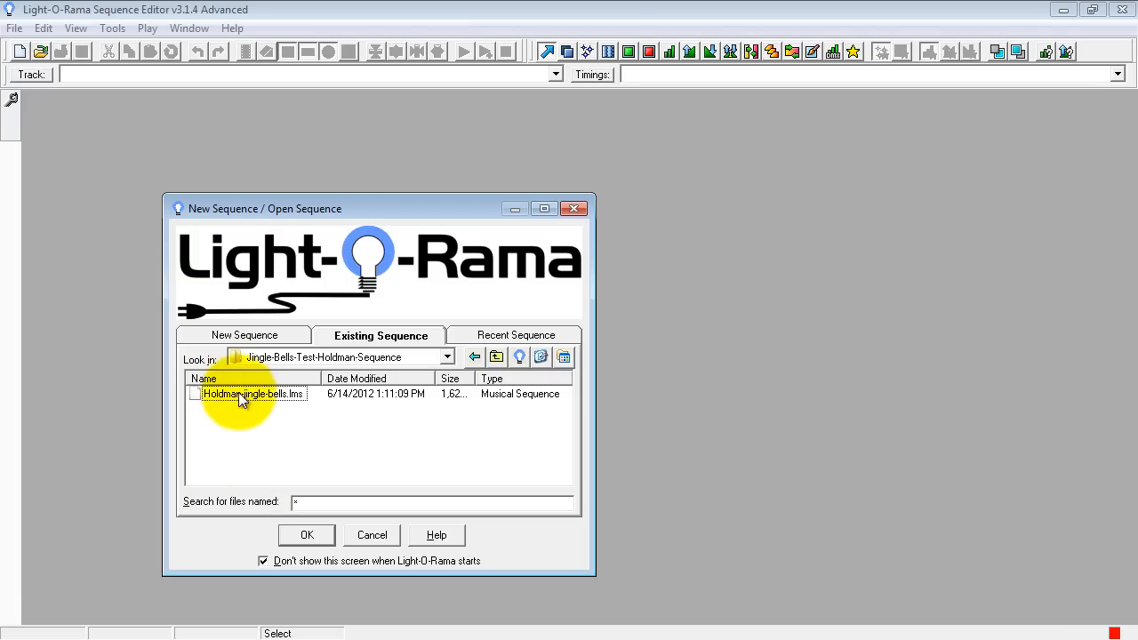
pyautogui.click(252, 395)
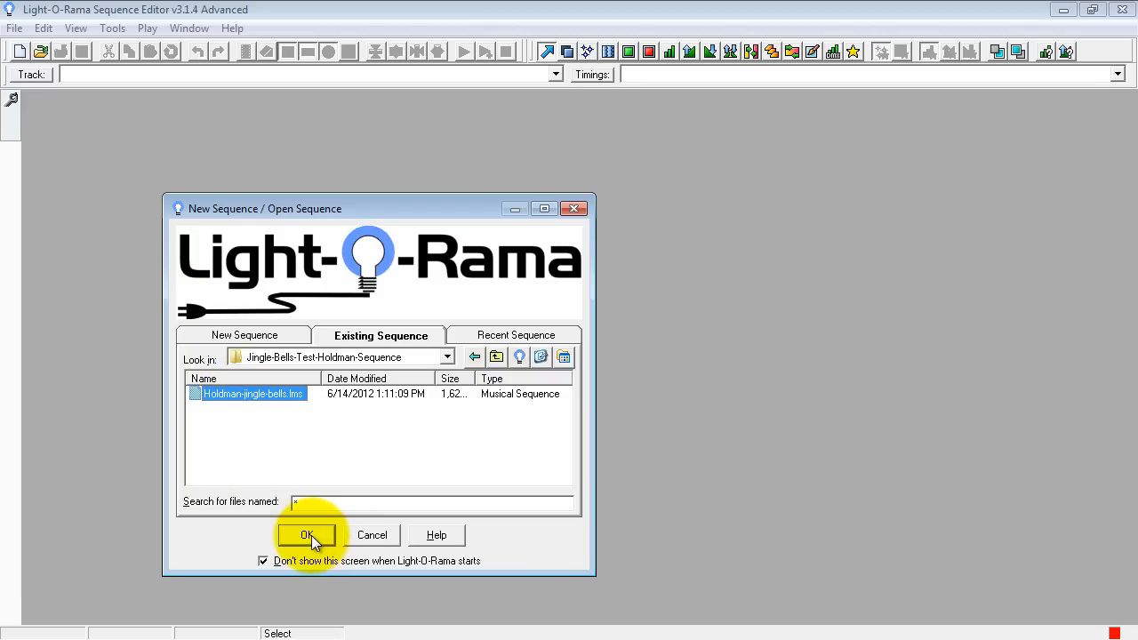
# Step: Open the jingle bells sequence, try playing it and dismiss the missing-media warning
pyautogui.click(305, 533)
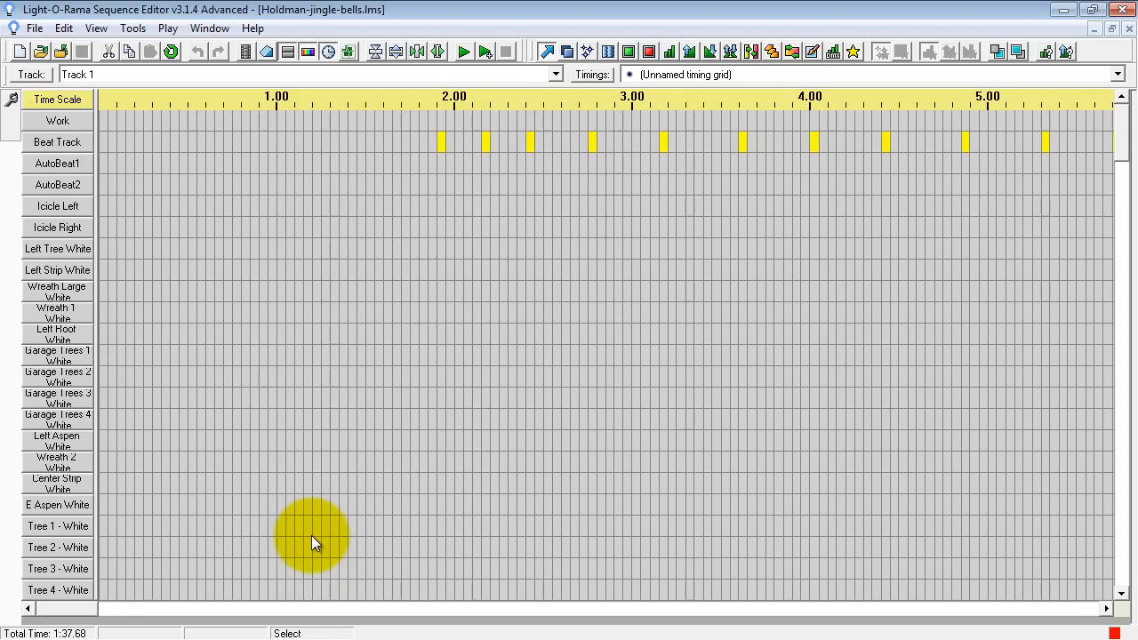
pyautogui.moveTo(462, 49)
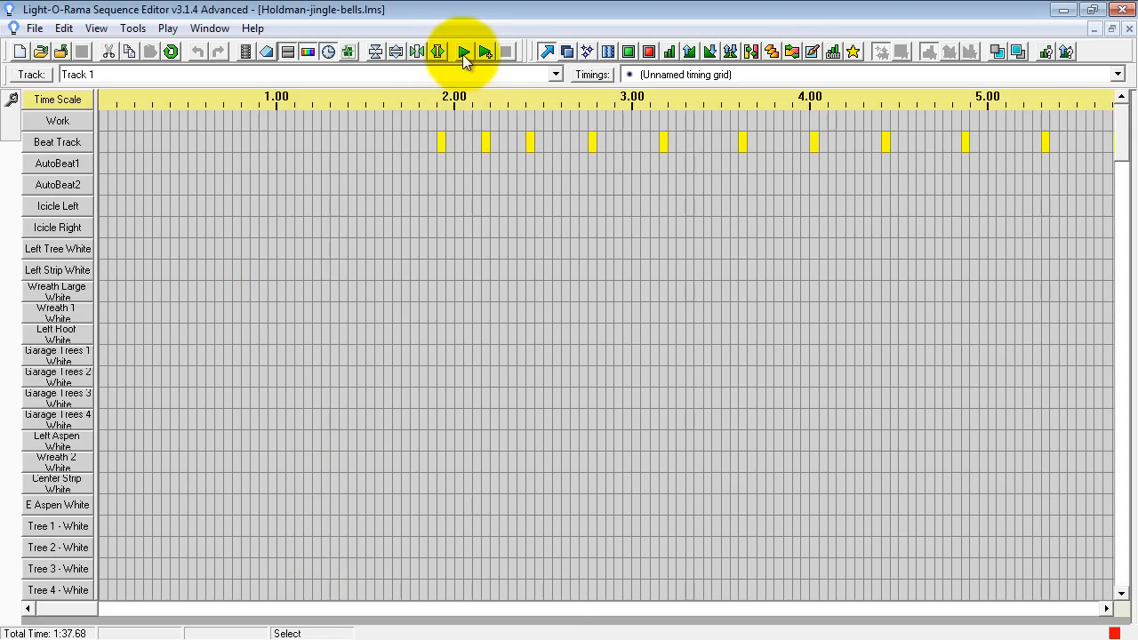
pyautogui.click(462, 49)
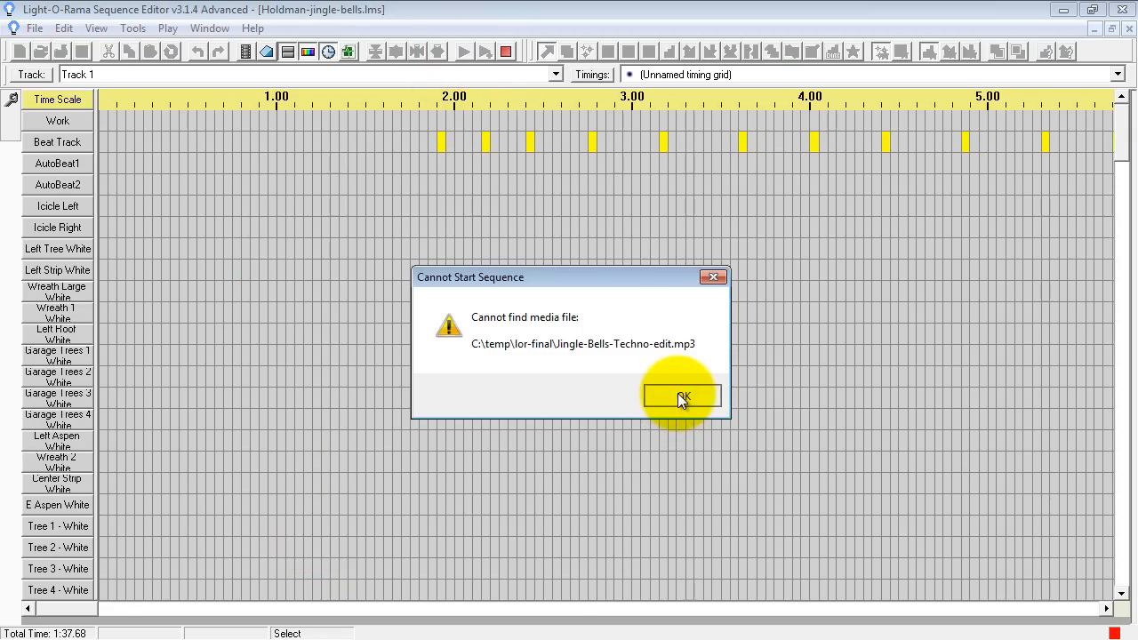
pyautogui.click(681, 397)
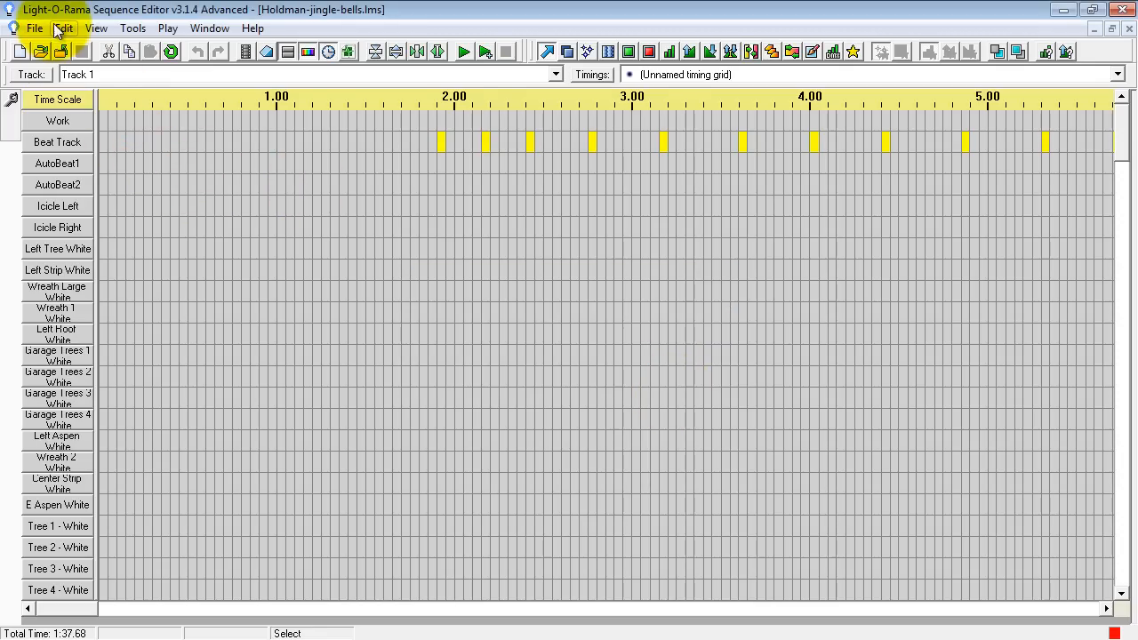
# Step: Relink the sequence's media to Jingle-Bells-Techno-edit.mp3 from the test folder
pyautogui.click(64, 28)
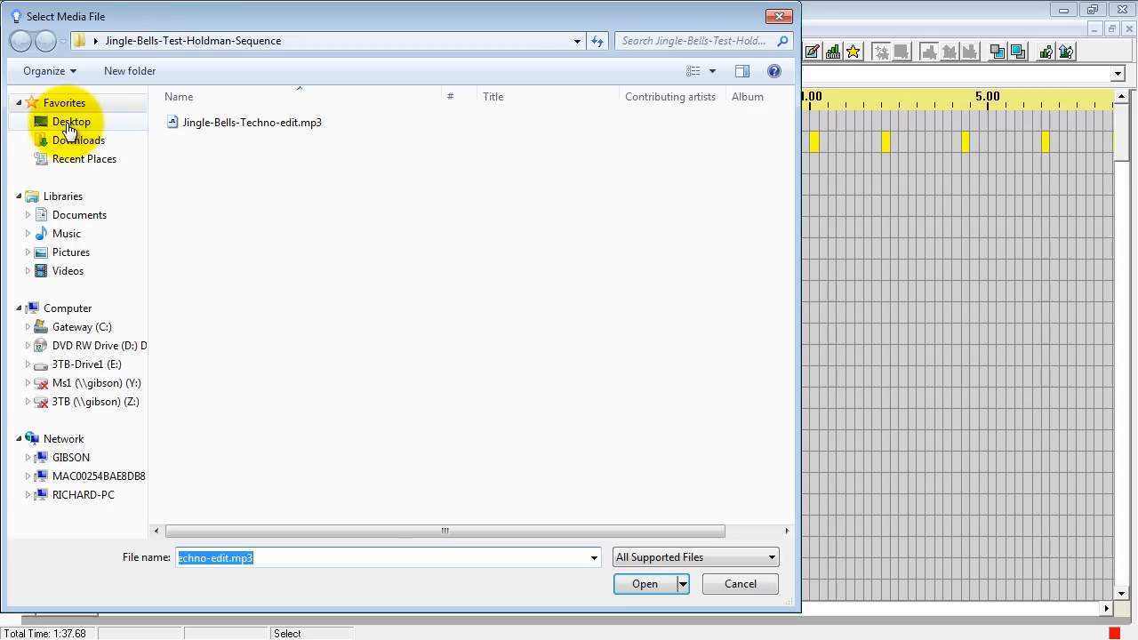
pyautogui.click(71, 121)
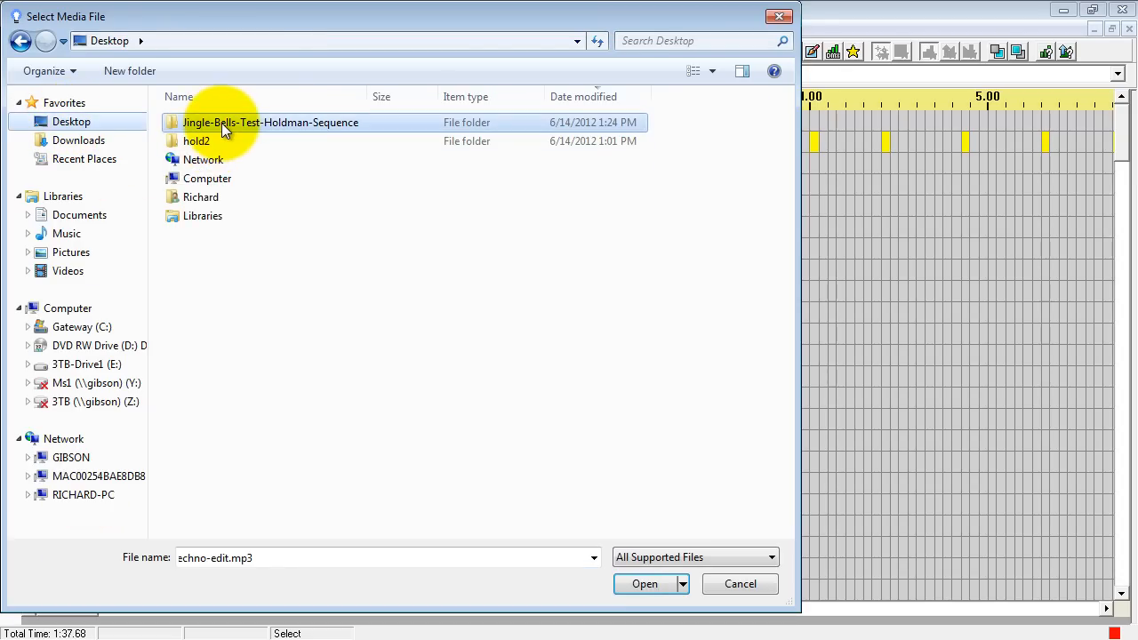
pyautogui.doubleClick(270, 121)
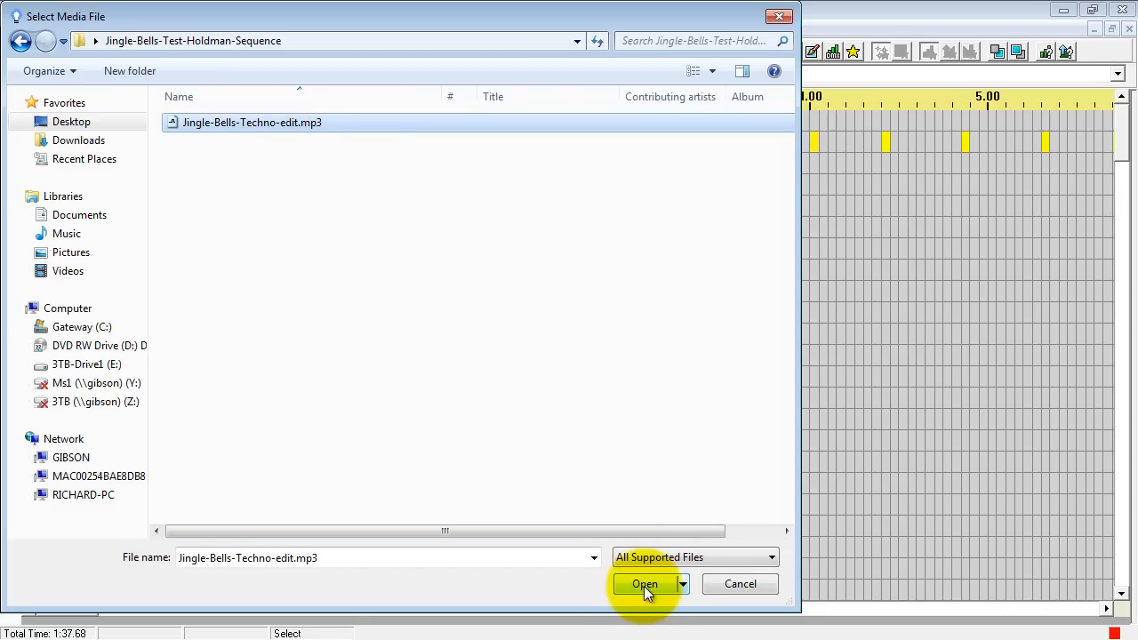
pyautogui.click(644, 583)
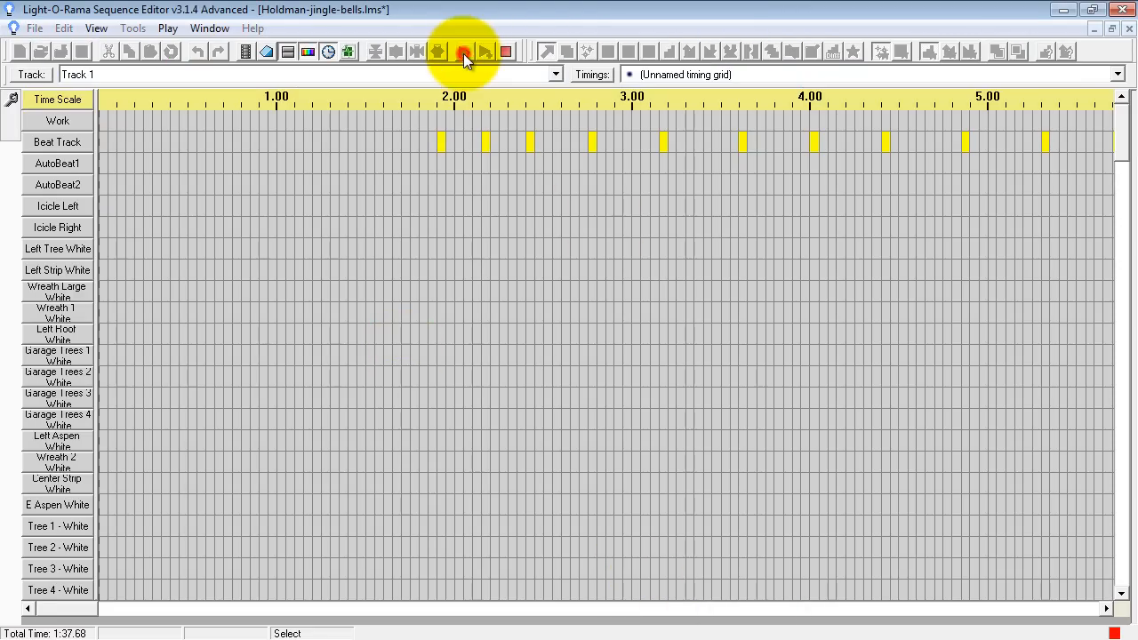
# Step: Play the Jingle Bells sequence briefly and stop it around the Tree channel effects
pyautogui.click(463, 49)
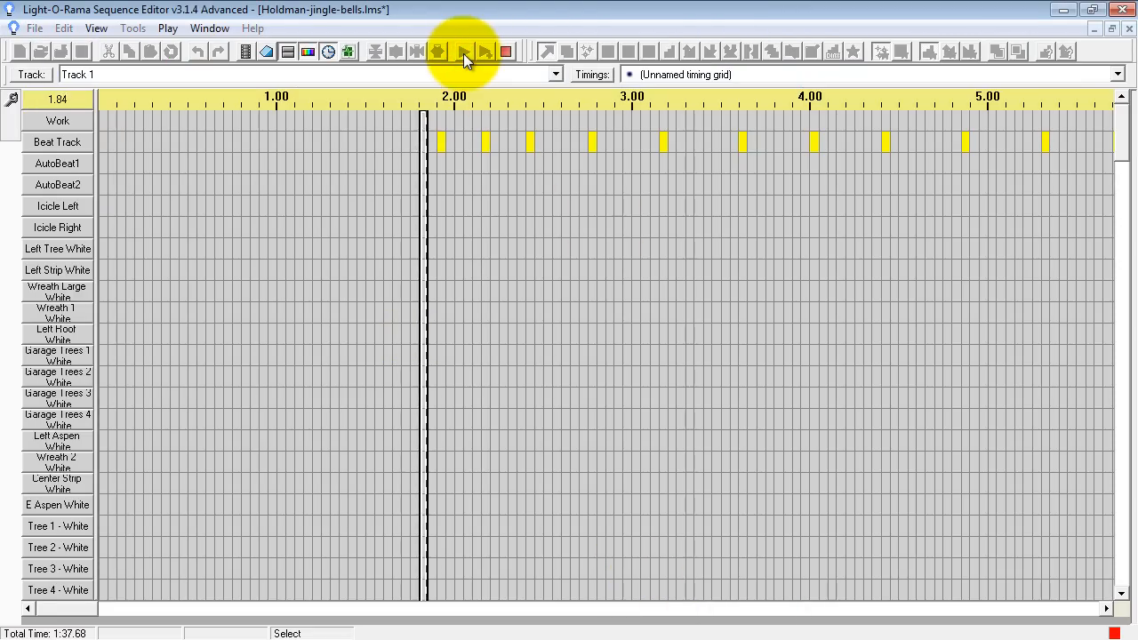
pyautogui.click(462, 49)
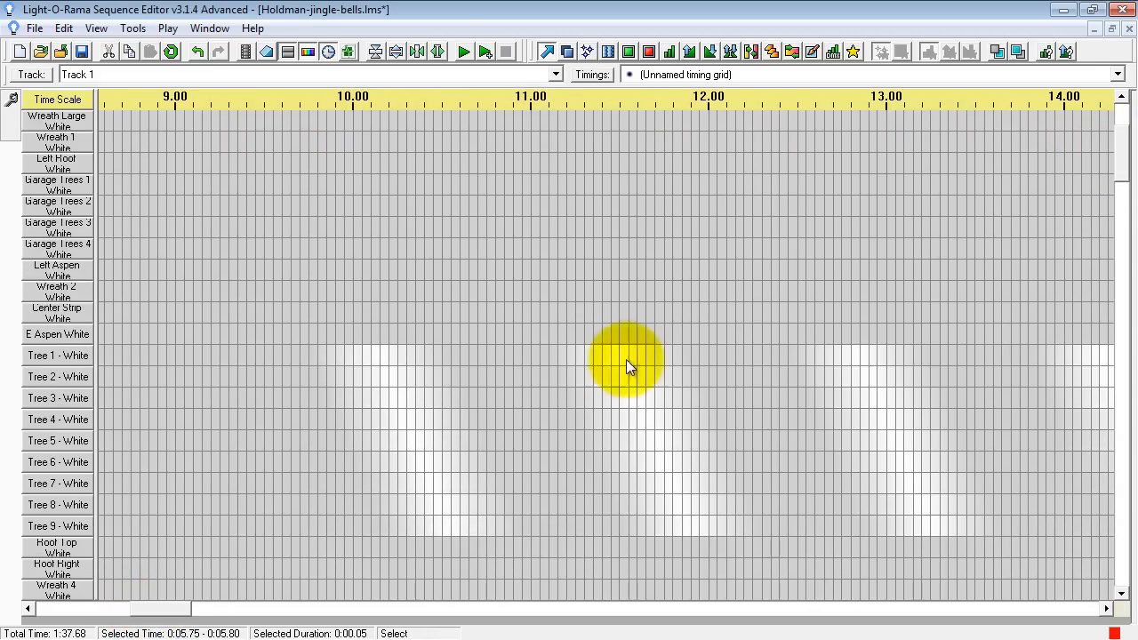
pyautogui.moveTo(336, 400)
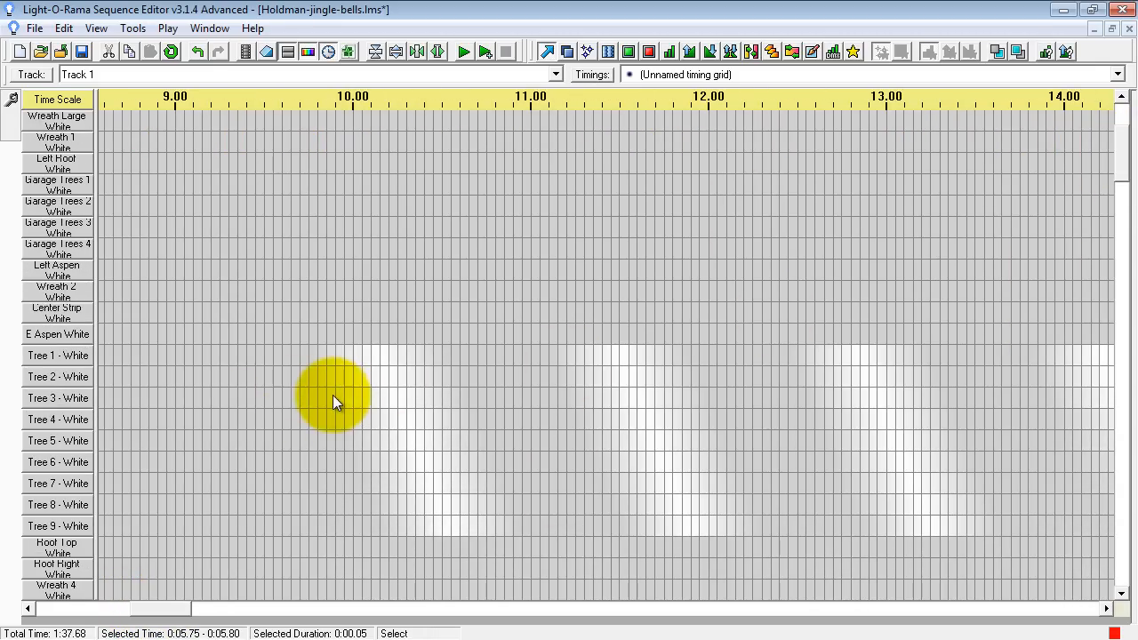
pyautogui.moveTo(363, 298)
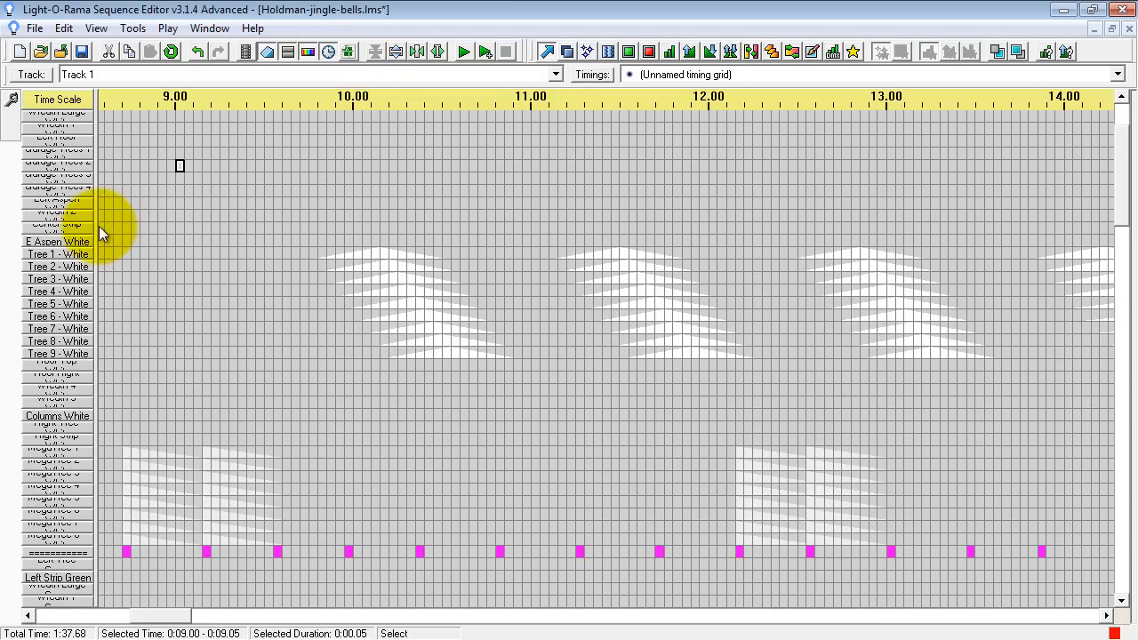
# Step: Restore readable row height and scroll through the Green, Red, Snowflake and Arch channels and back up
pyautogui.moveTo(103, 217); pyautogui.dragTo(150, 216)
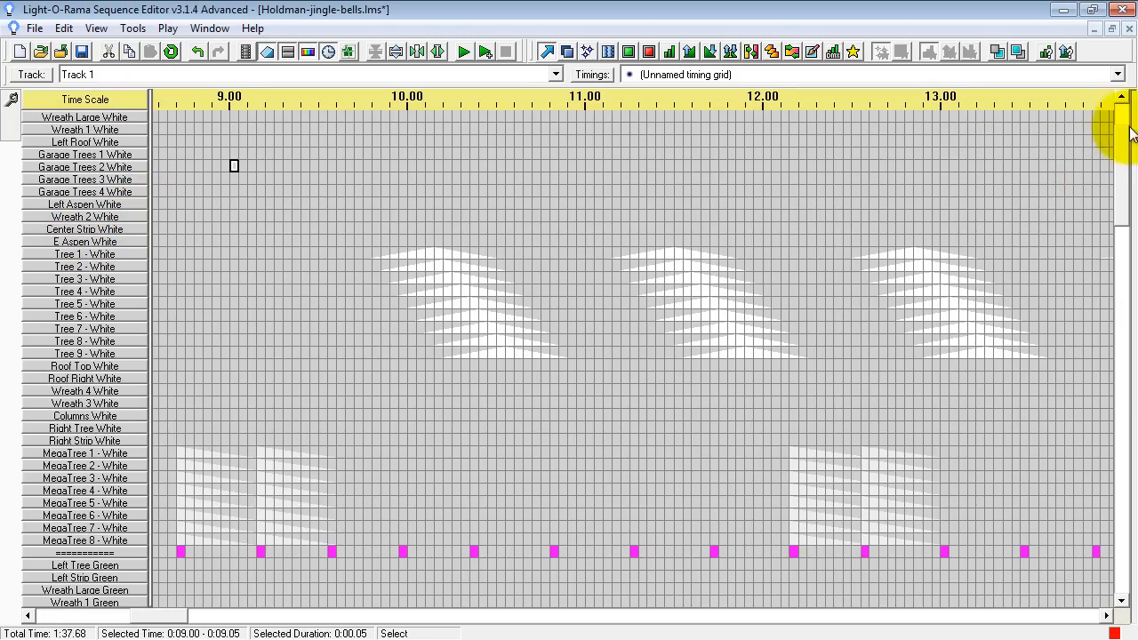
pyautogui.scroll(3)
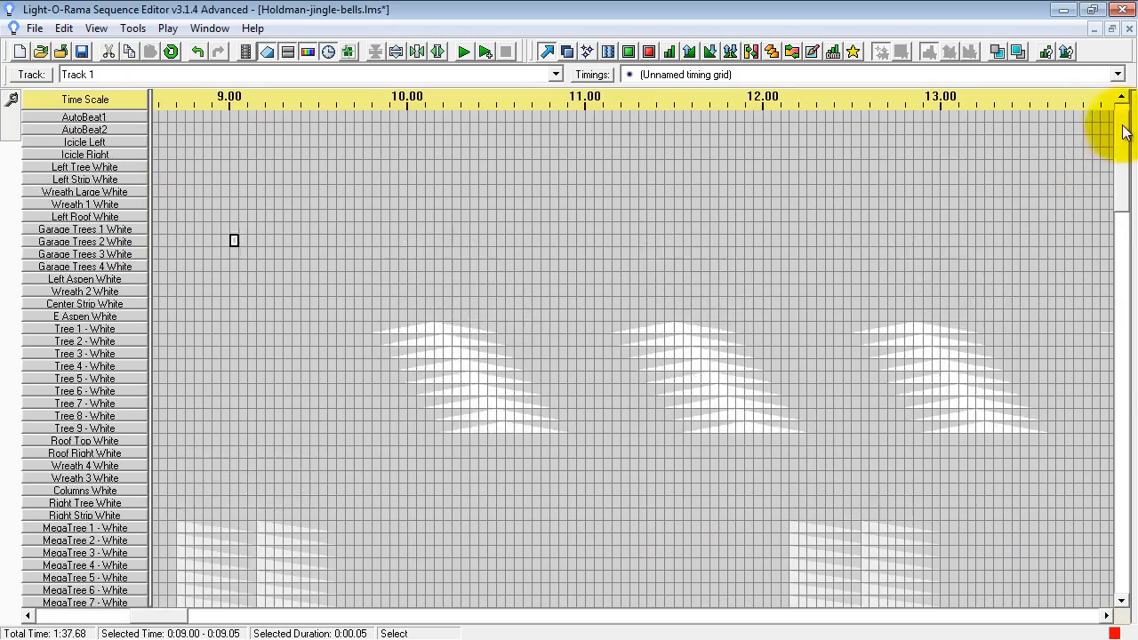
pyautogui.scroll(-3)
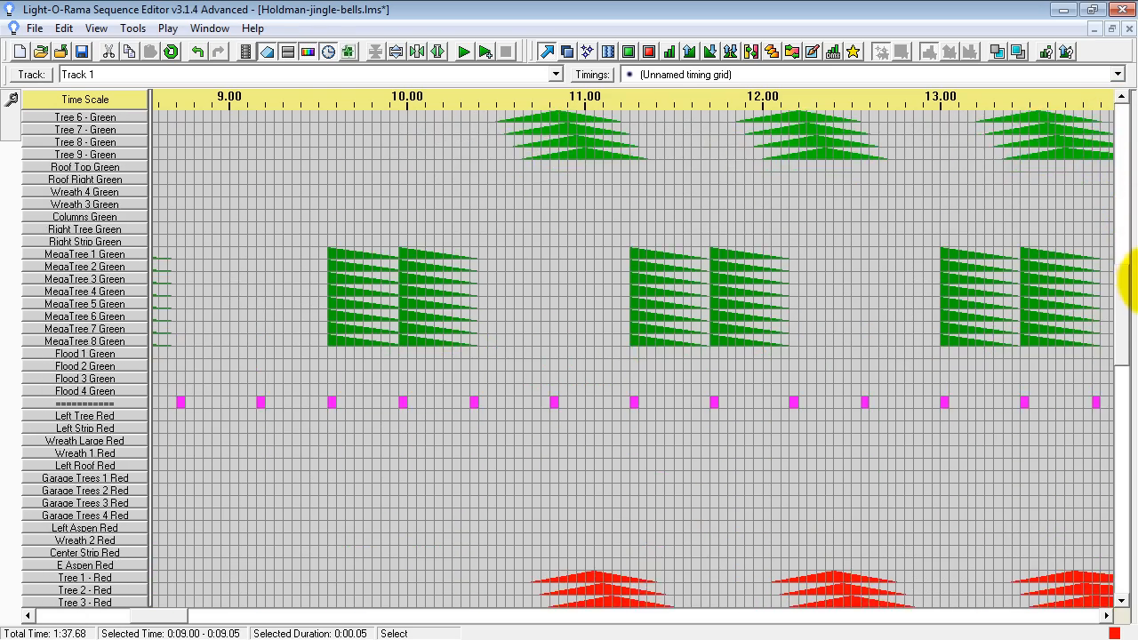
pyautogui.scroll(-3)
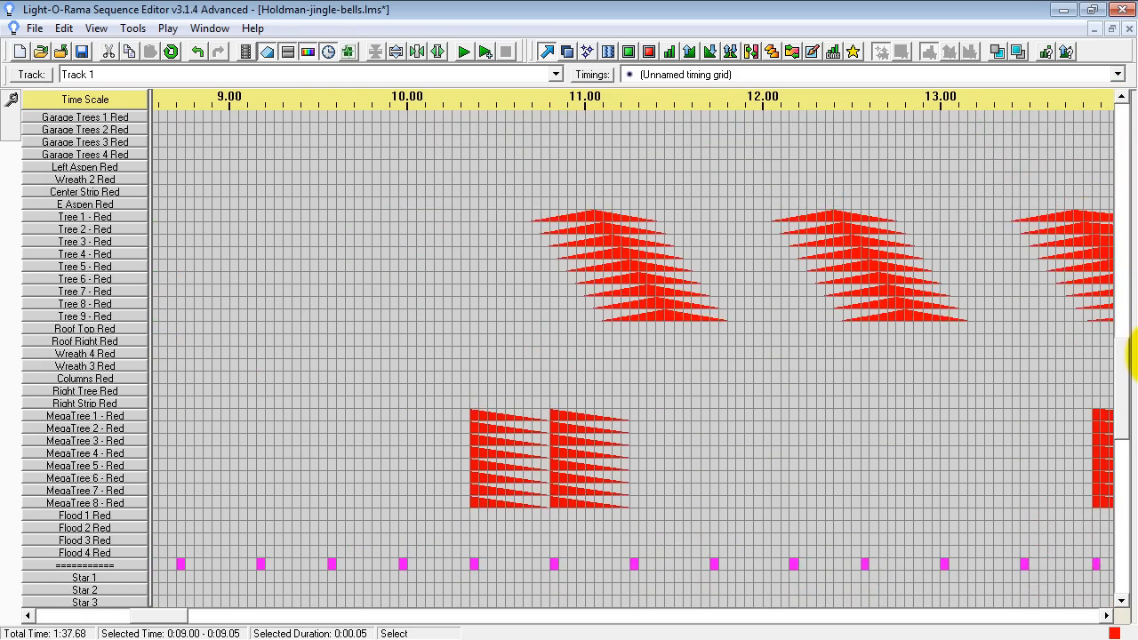
pyautogui.scroll(-3)
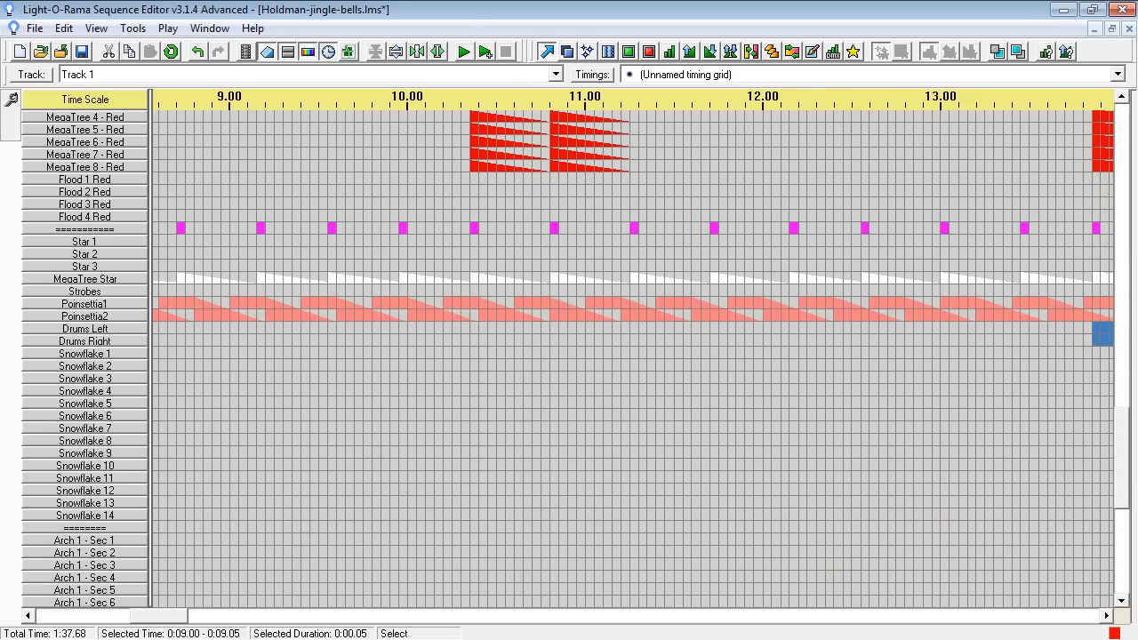
pyautogui.scroll(-3)
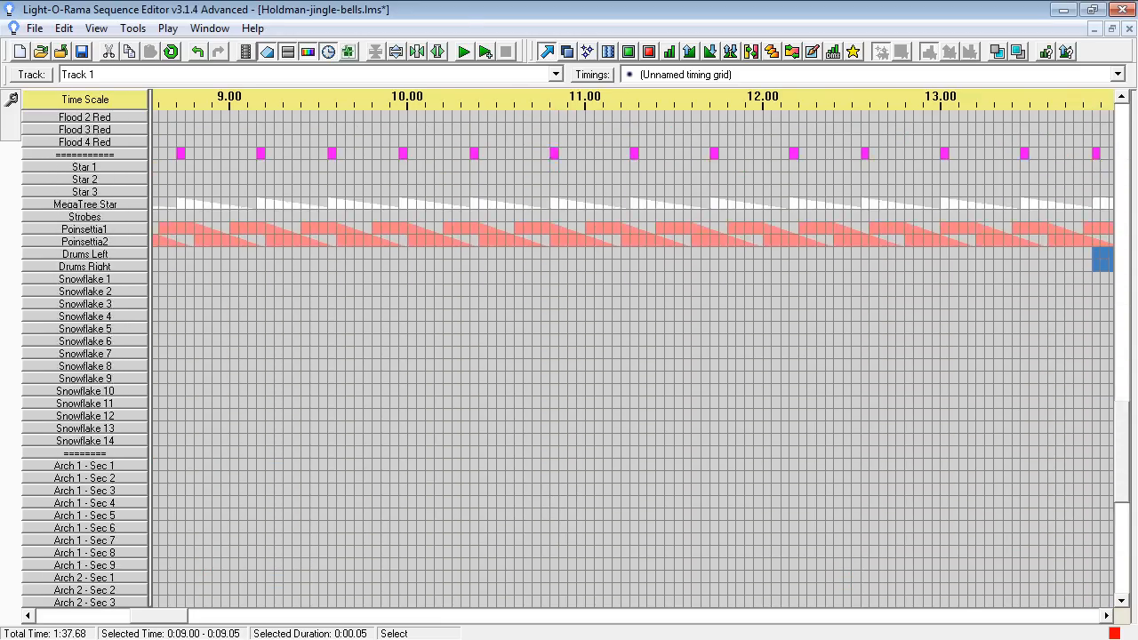
pyautogui.scroll(3)
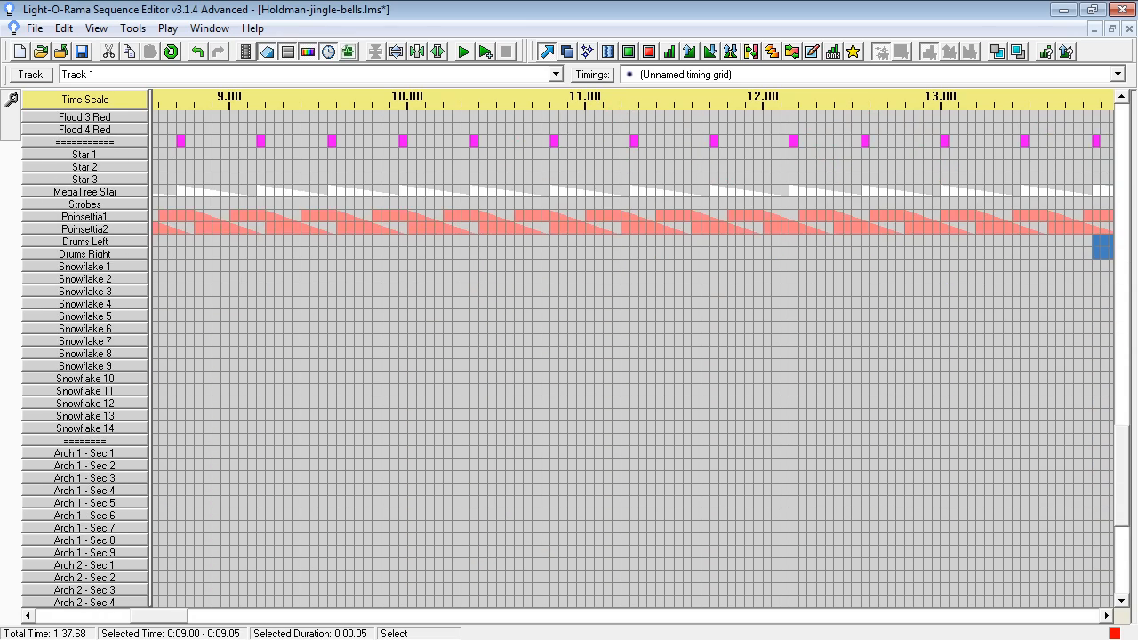
pyautogui.scroll(-3)
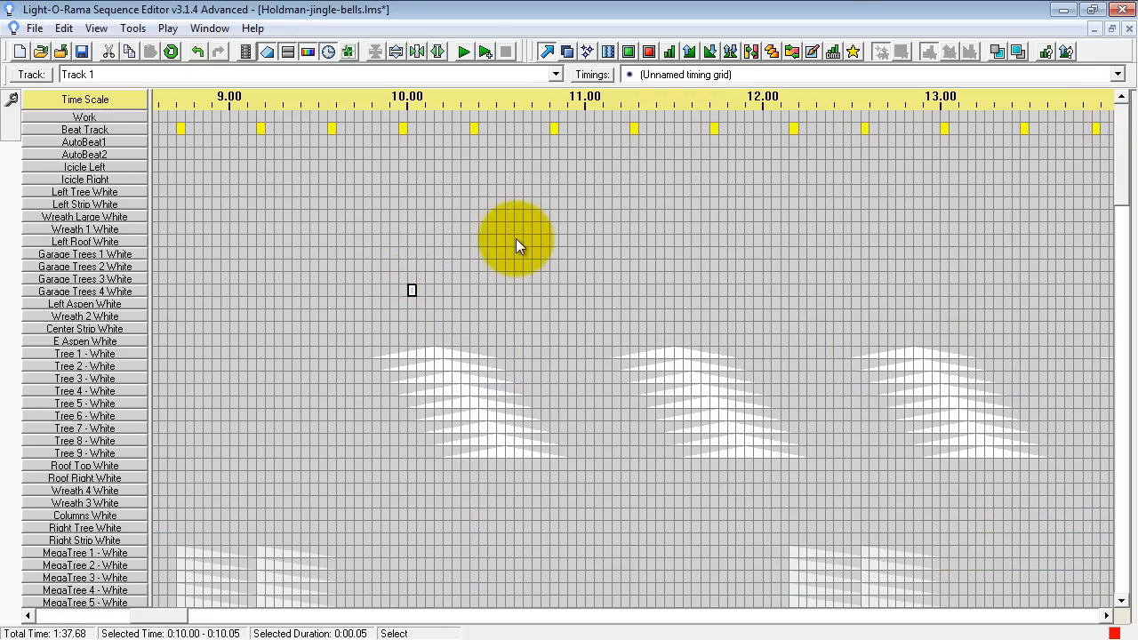
pyautogui.moveTo(1123, 188)
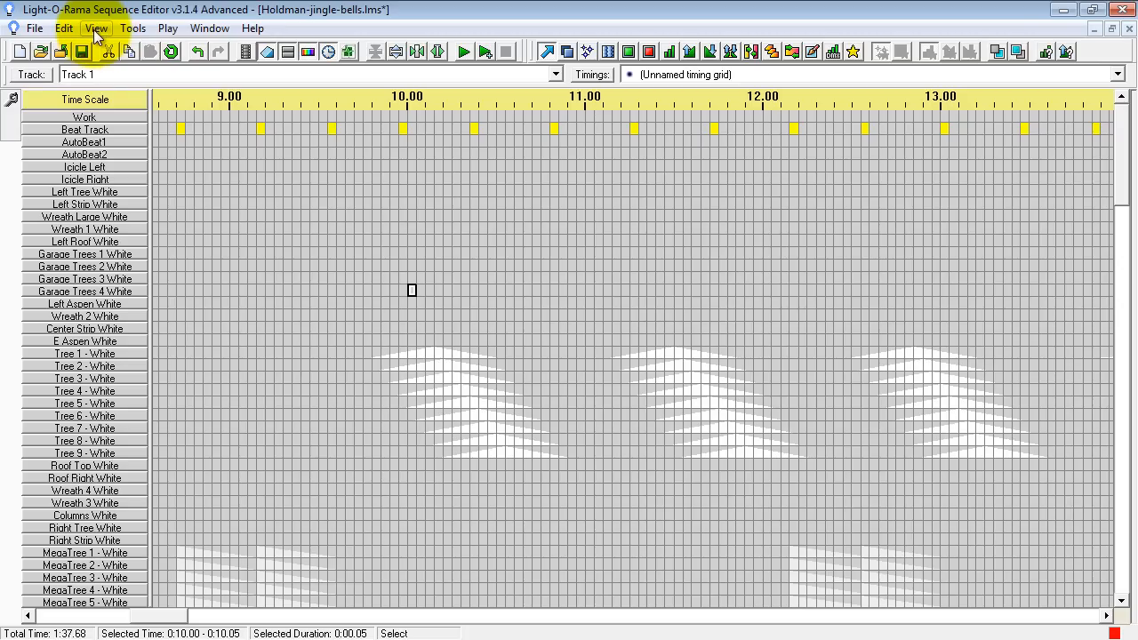
# Step: Show the house animation preview from the View menu and position it on the right side
pyautogui.click(96, 28)
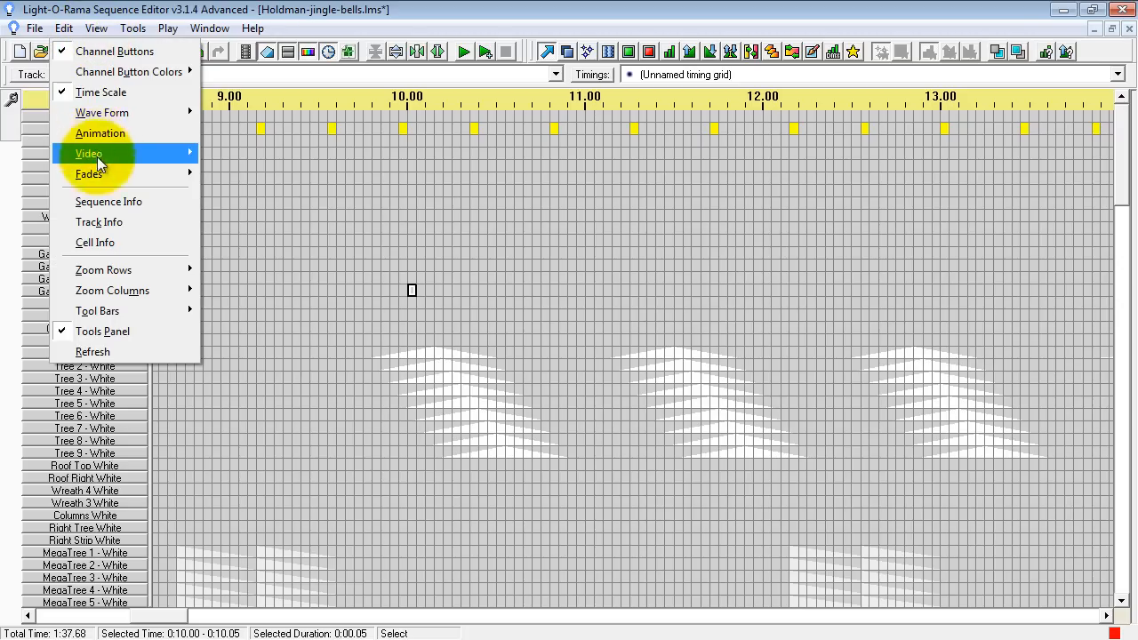
pyautogui.click(99, 134)
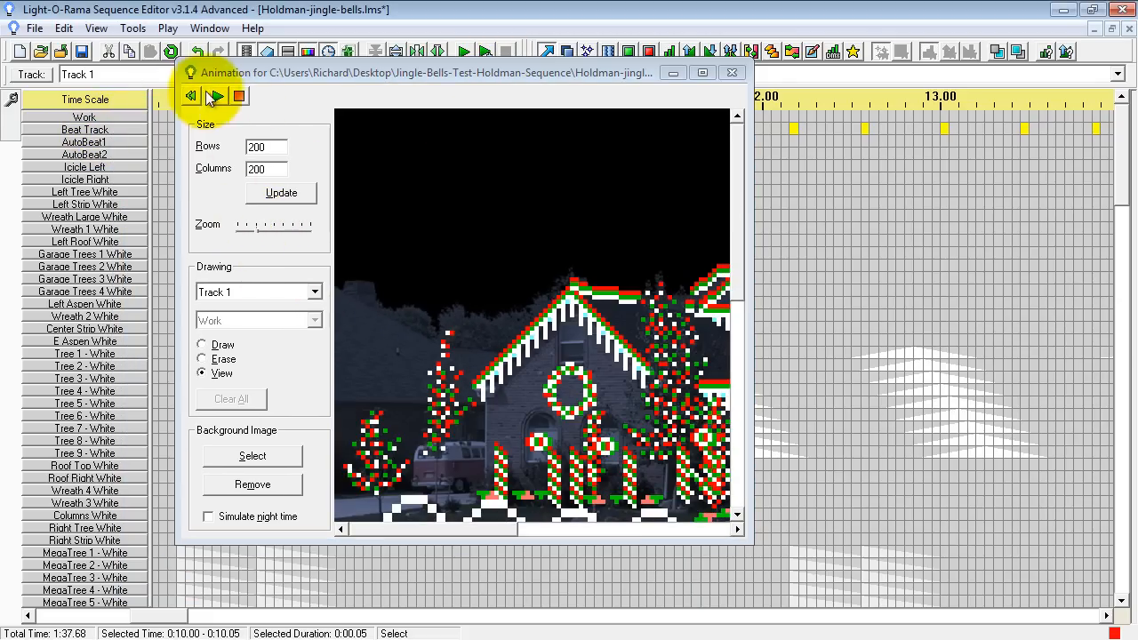
pyautogui.click(702, 71)
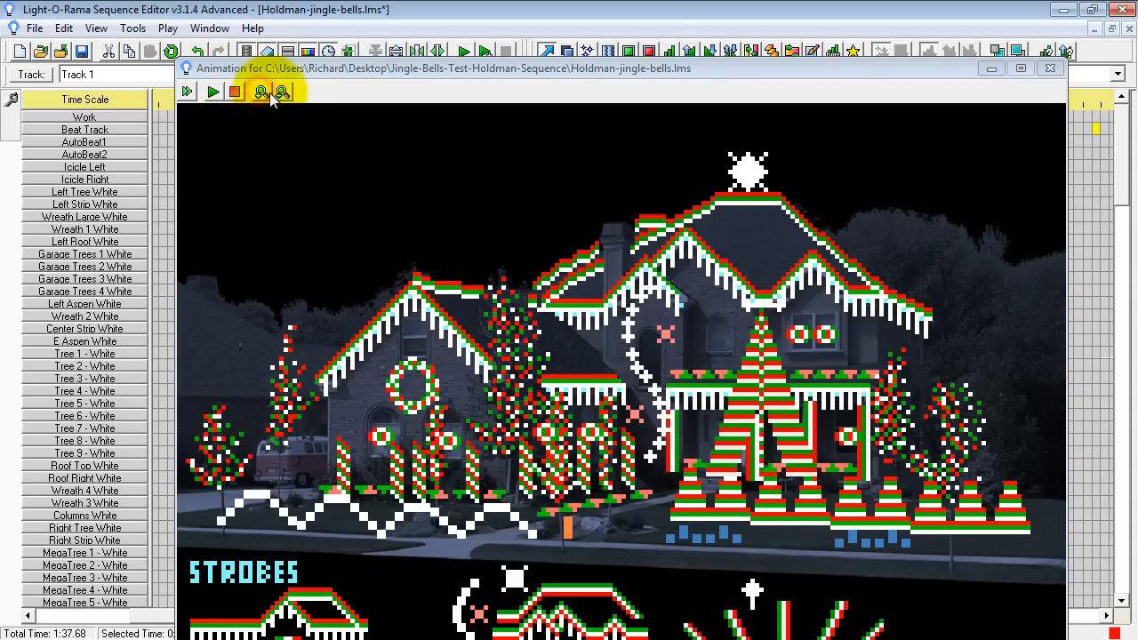
pyautogui.click(263, 92)
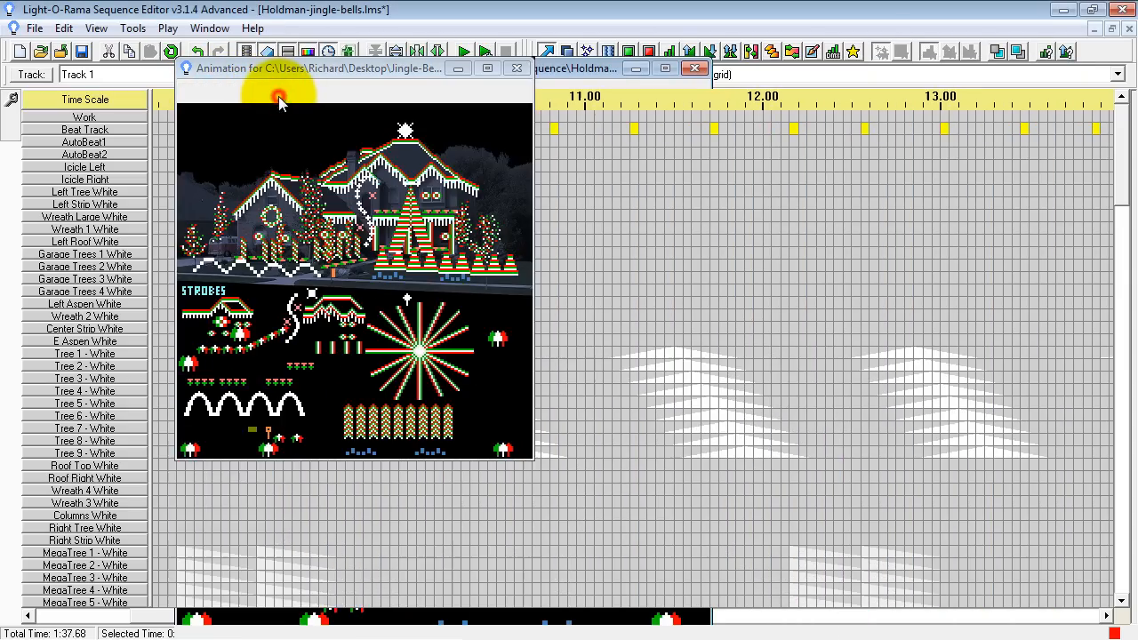
pyautogui.moveTo(311, 67); pyautogui.dragTo(726, 195)
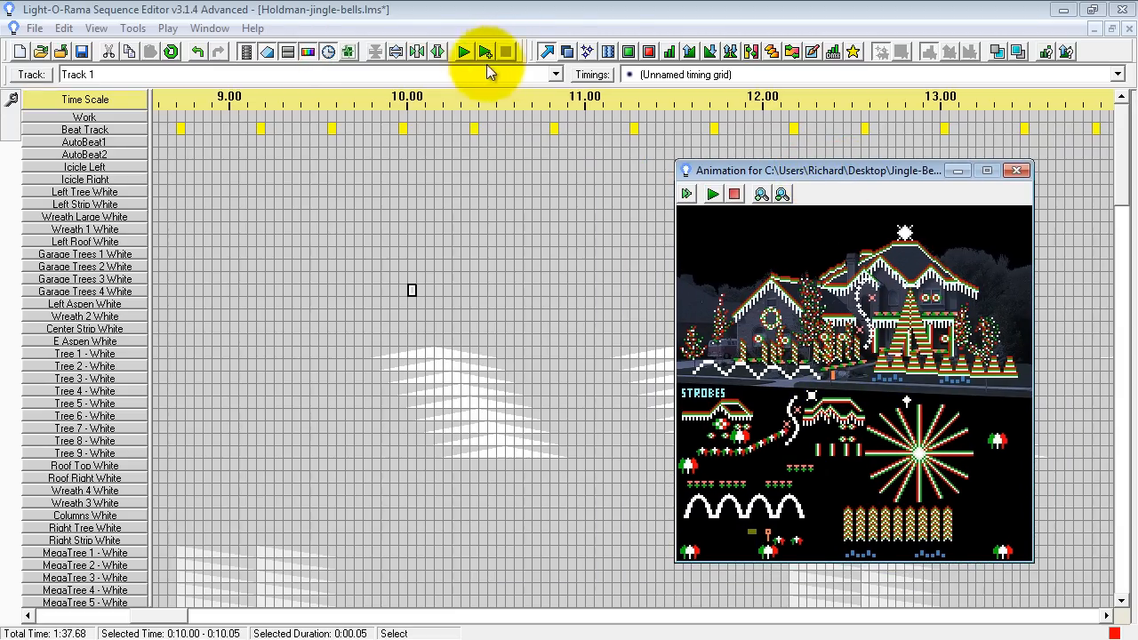
# Step: Play the sequence with the preview running to about 19.8 seconds, stop, and close the preview
pyautogui.click(462, 50)
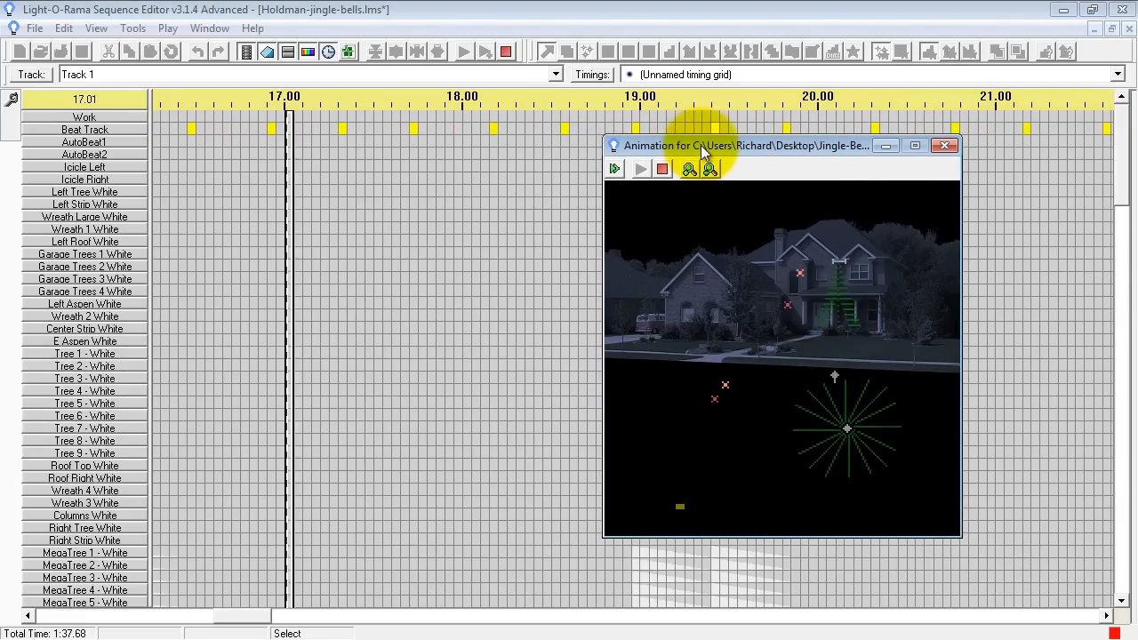
pyautogui.click(462, 49)
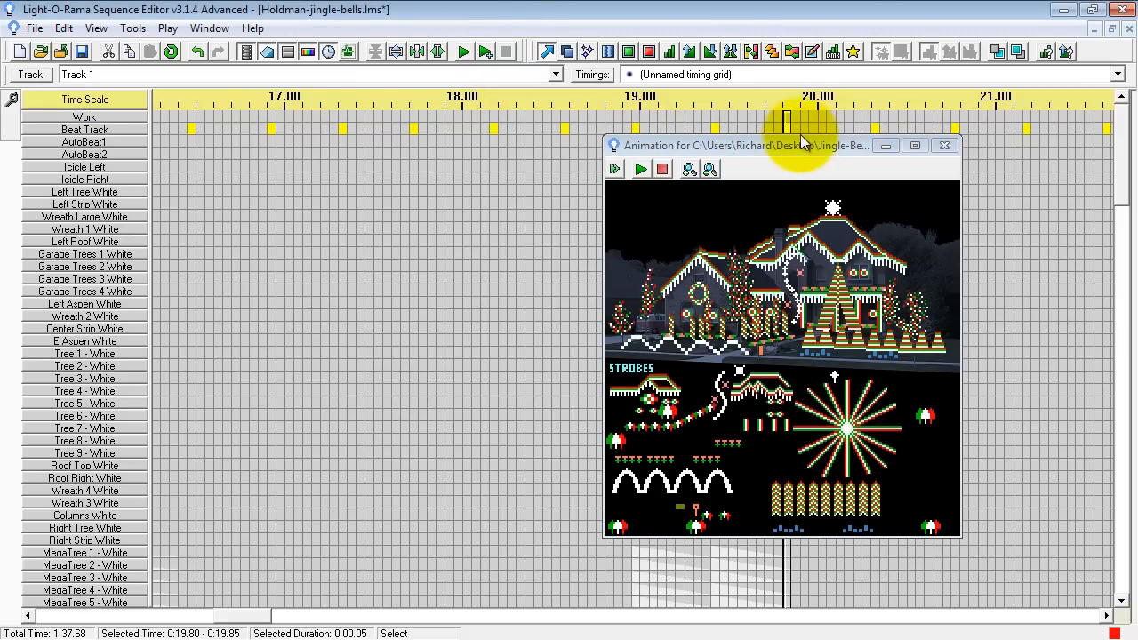
pyautogui.moveTo(800, 146); pyautogui.dragTo(693, 155)
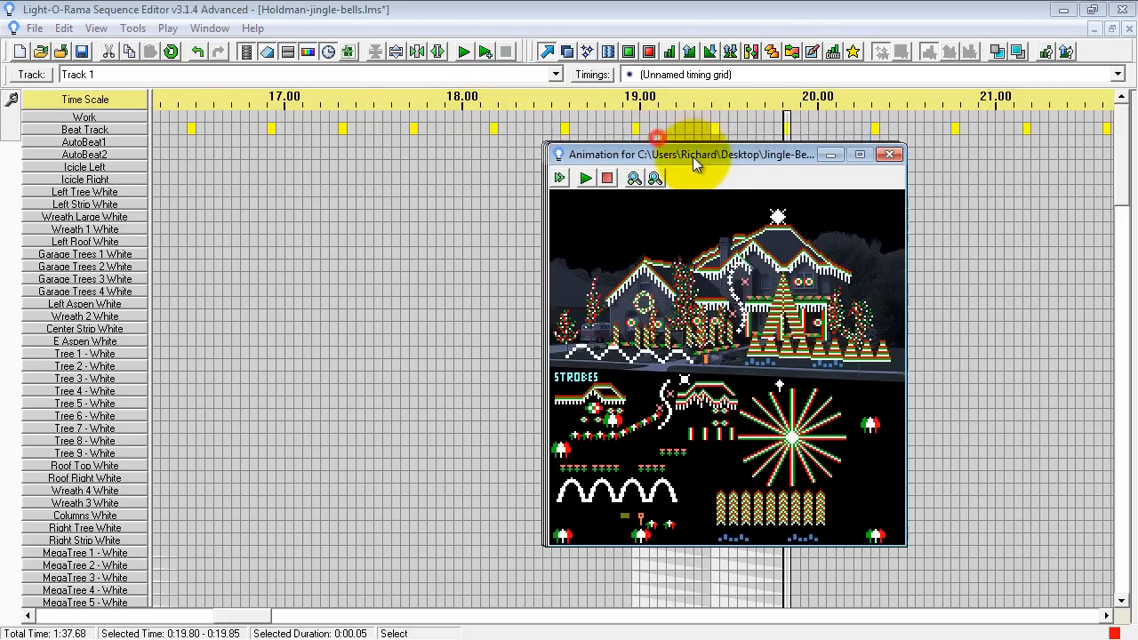
pyautogui.moveTo(693, 154); pyautogui.dragTo(822, 154)
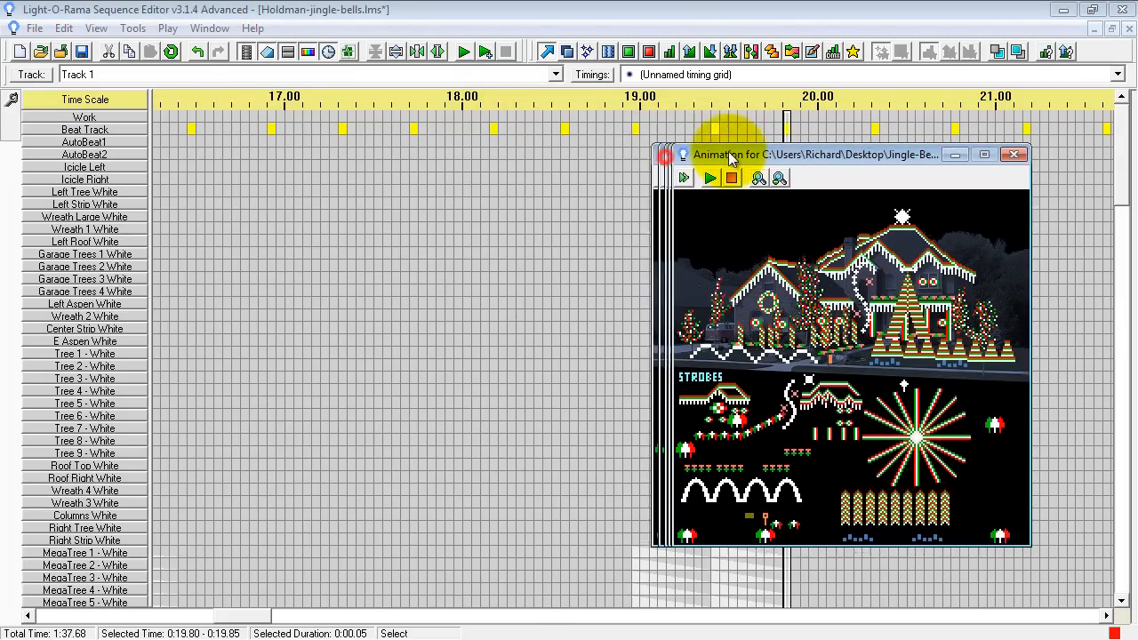
pyautogui.click(1013, 153)
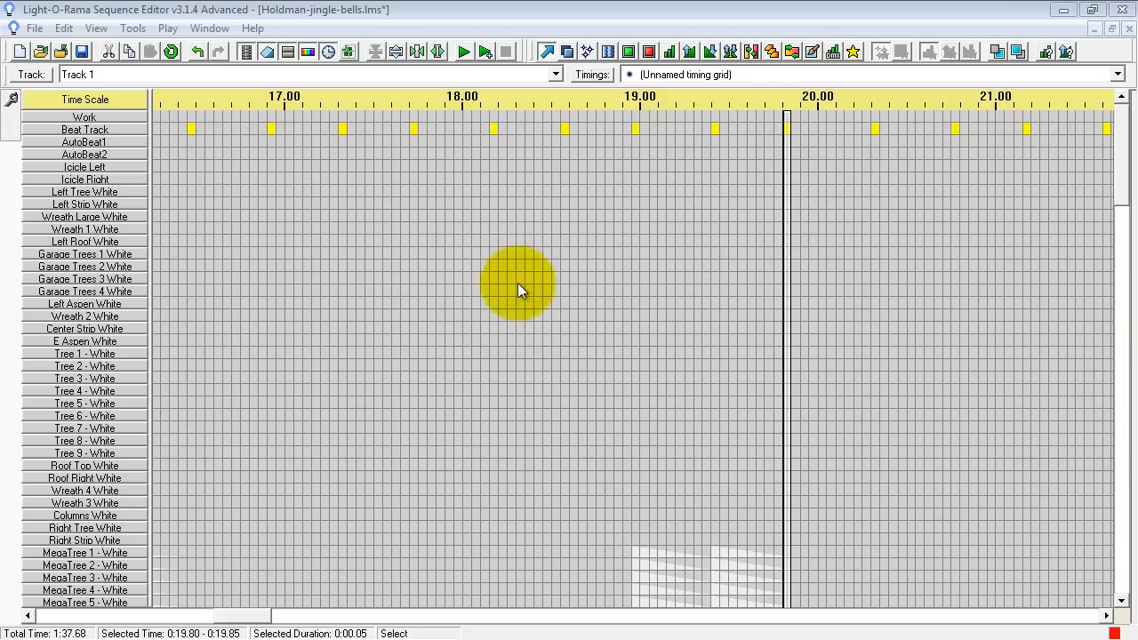
pyautogui.moveTo(572, 365)
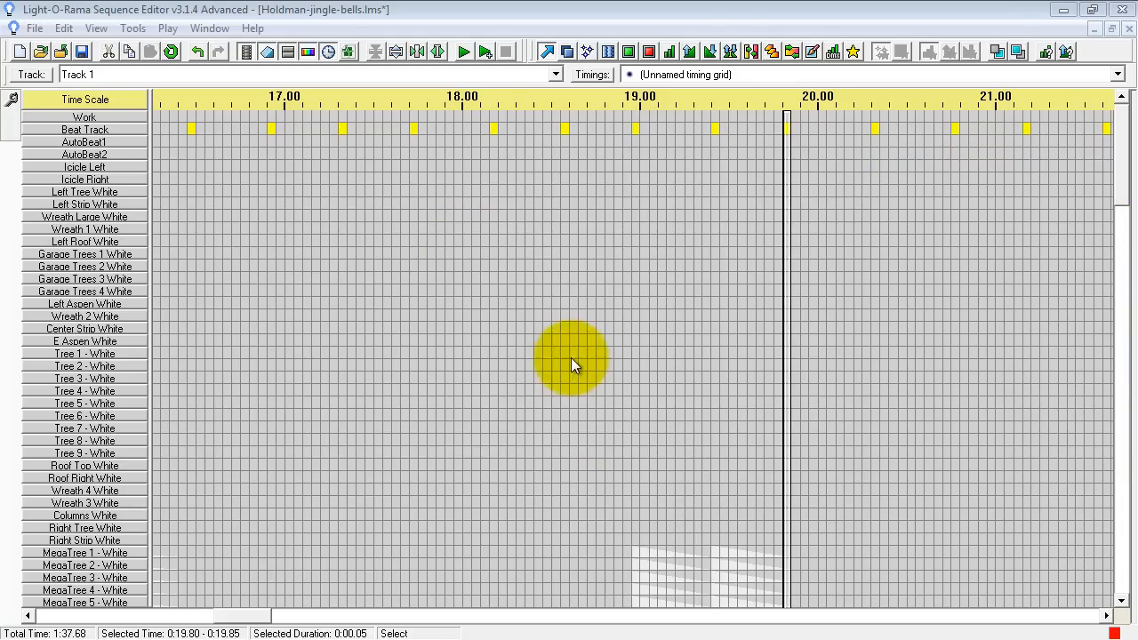
pyautogui.moveTo(1091, 187)
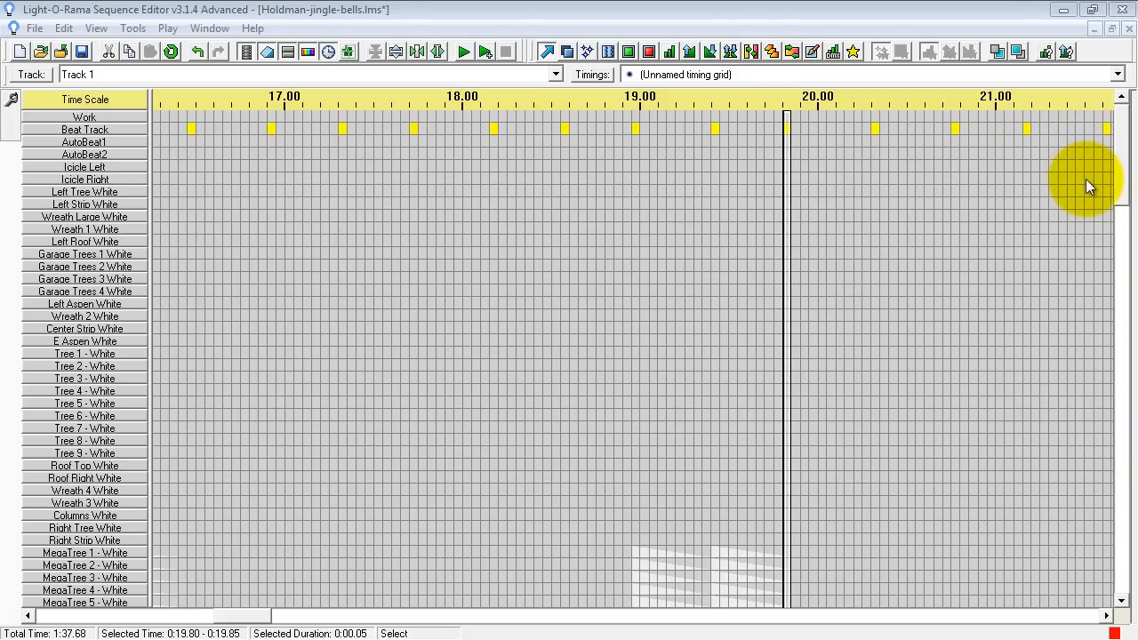
pyautogui.moveTo(573, 227)
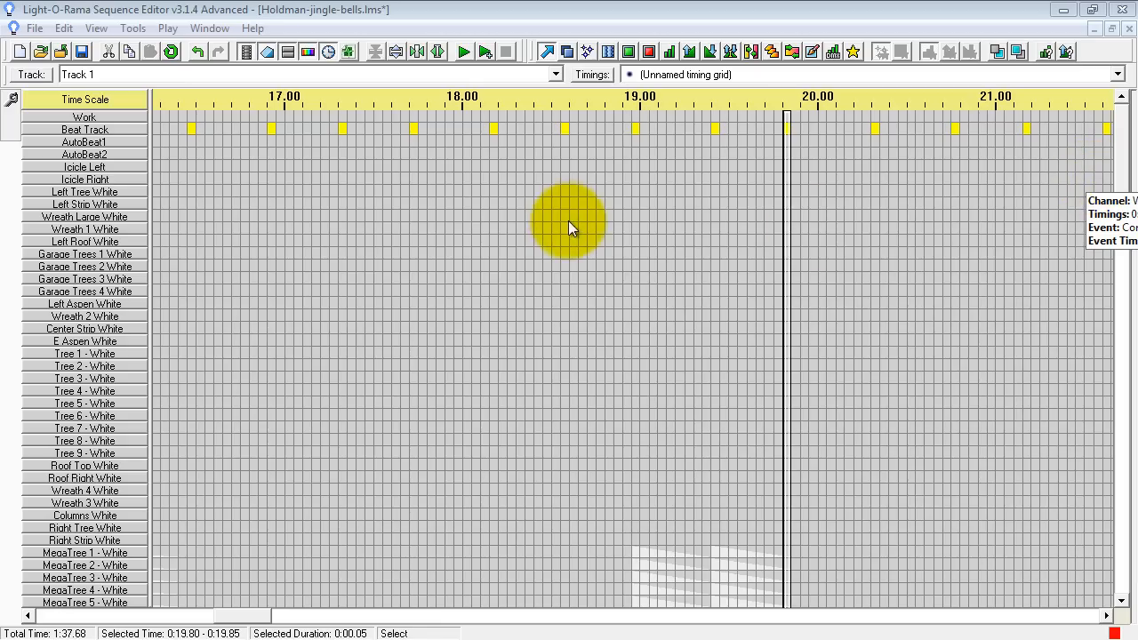
pyautogui.moveTo(569, 233)
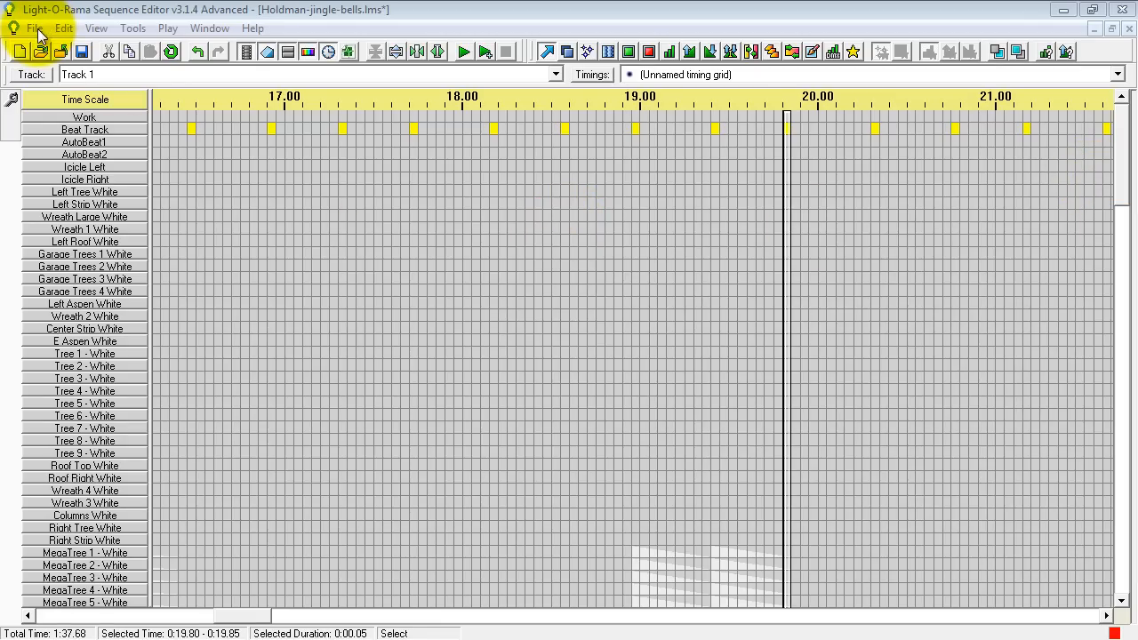
# Step: Start a new musical sequence using Jingle-Bells-Techno-edit.mp3 as its audio
pyautogui.click(34, 29)
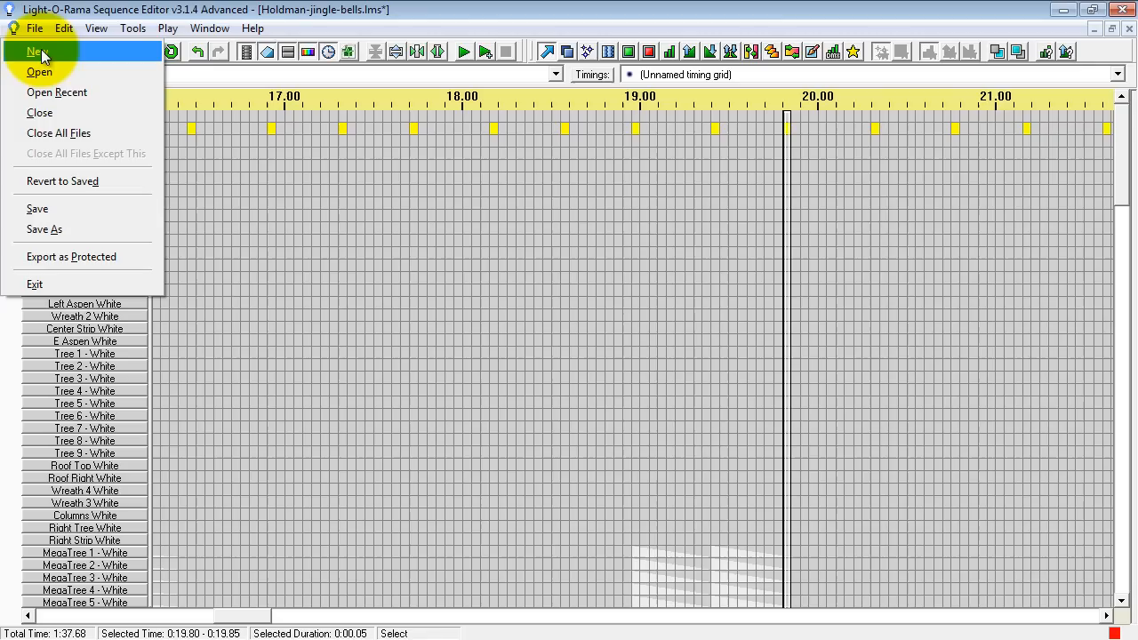
pyautogui.click(33, 49)
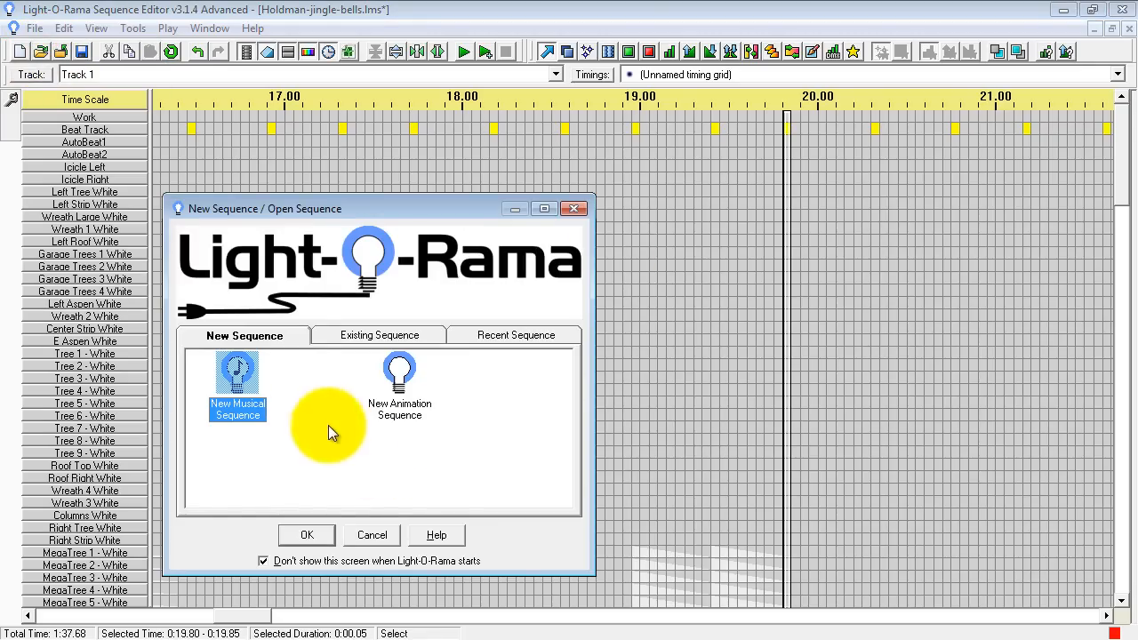
pyautogui.moveTo(247, 387)
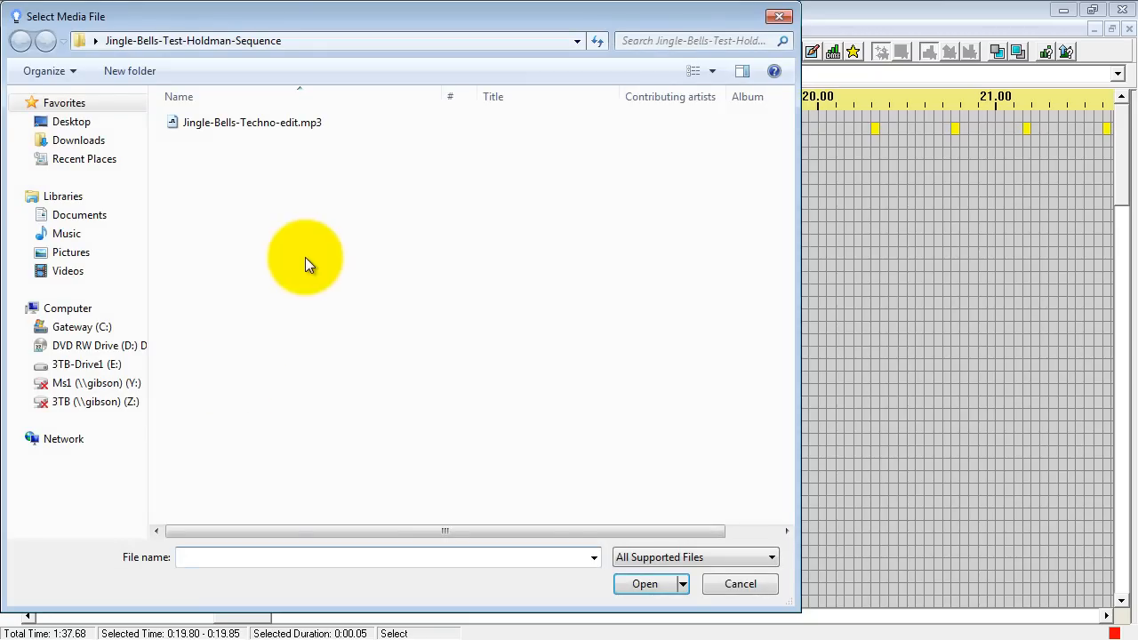
pyautogui.click(64, 437)
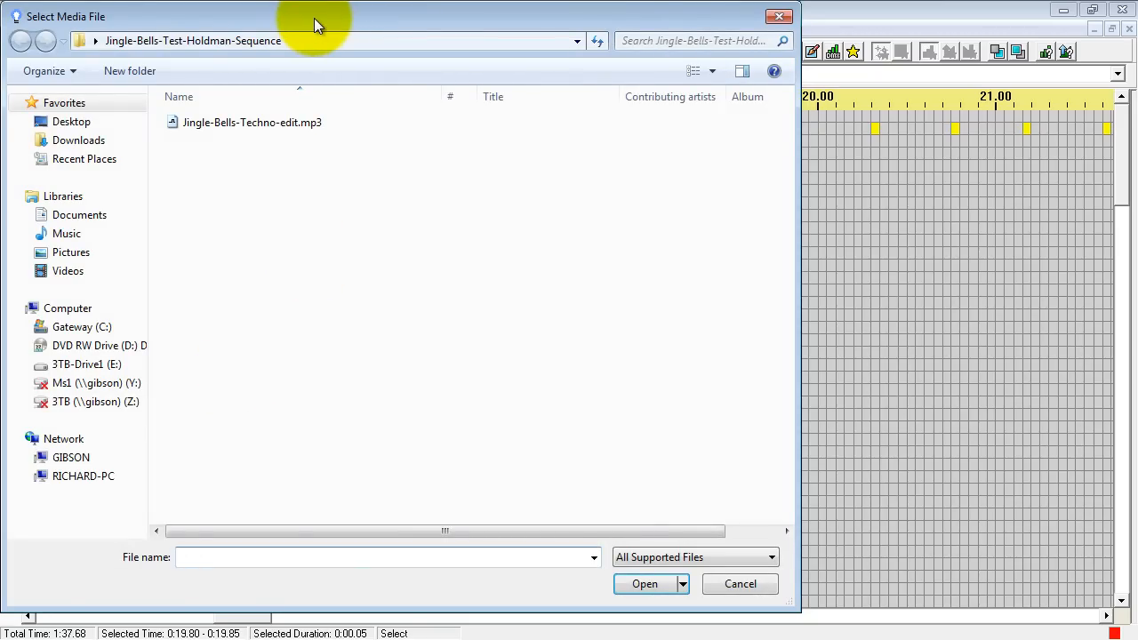
pyautogui.moveTo(252, 121)
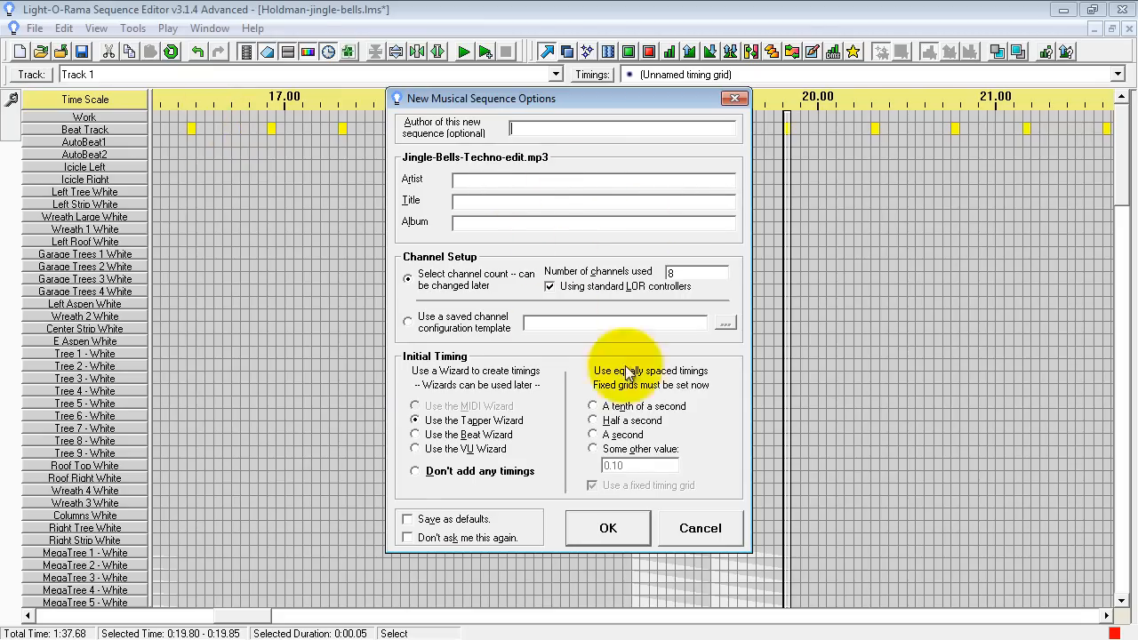
pyautogui.moveTo(544, 187)
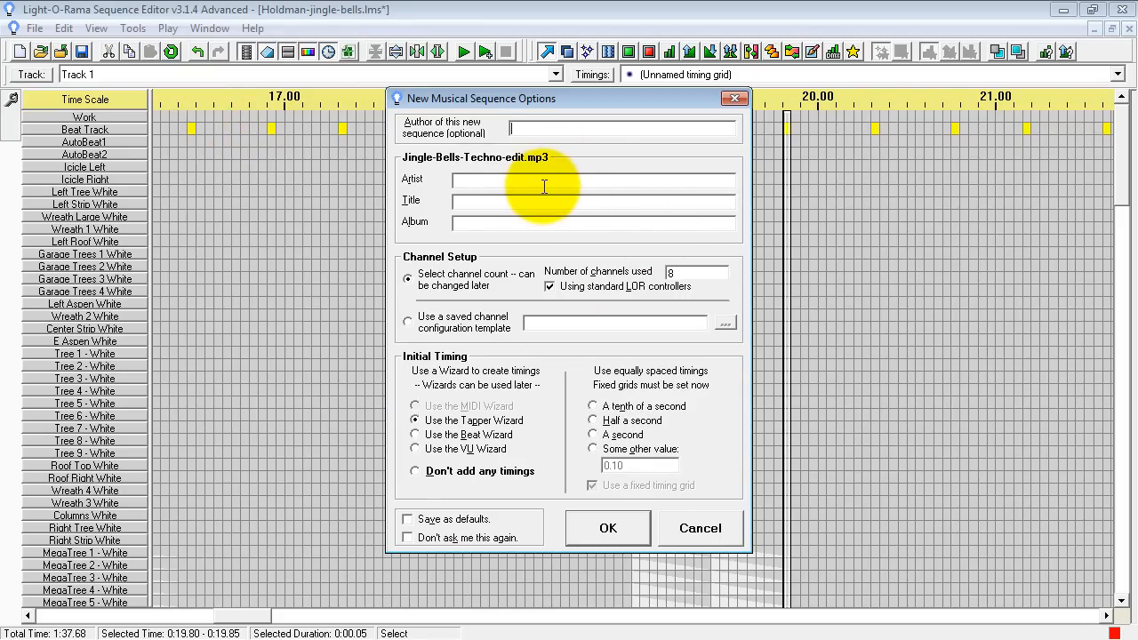
pyautogui.moveTo(668, 282)
pyautogui.write('32')
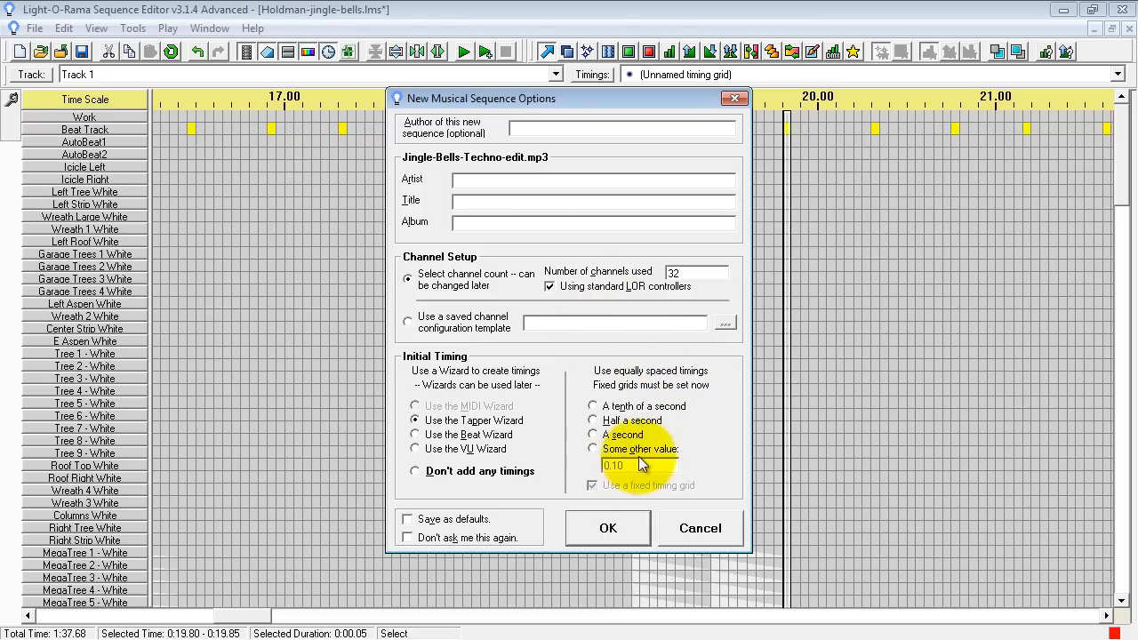
pyautogui.moveTo(596, 457)
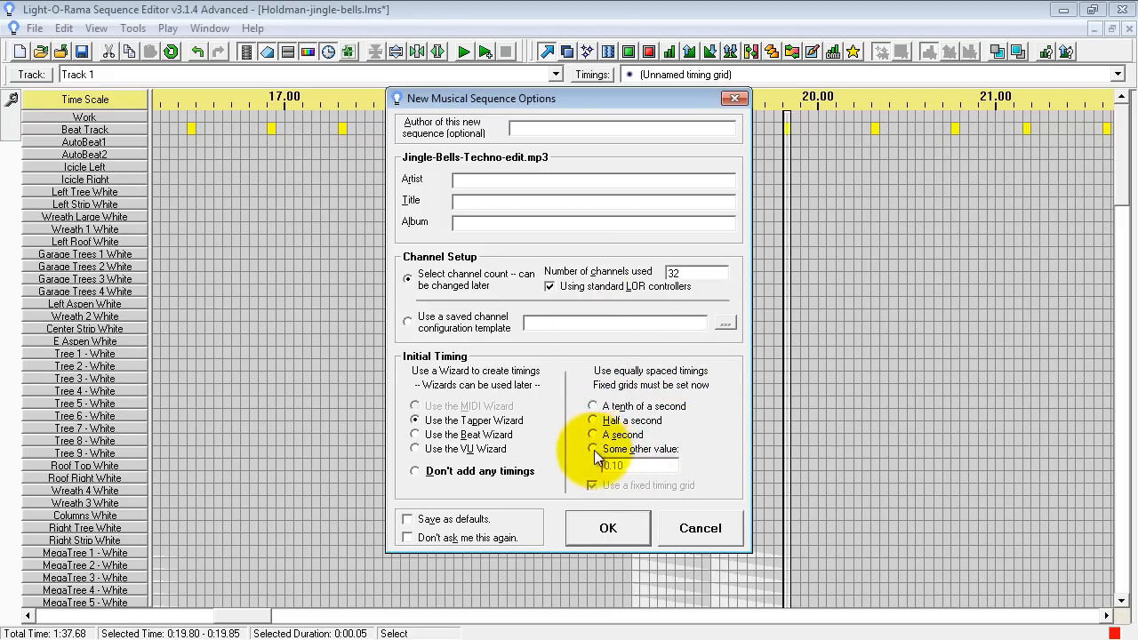
# Step: Create the 32-channel sequence with a fixed 0.05-second timing grid
pyautogui.click(593, 448)
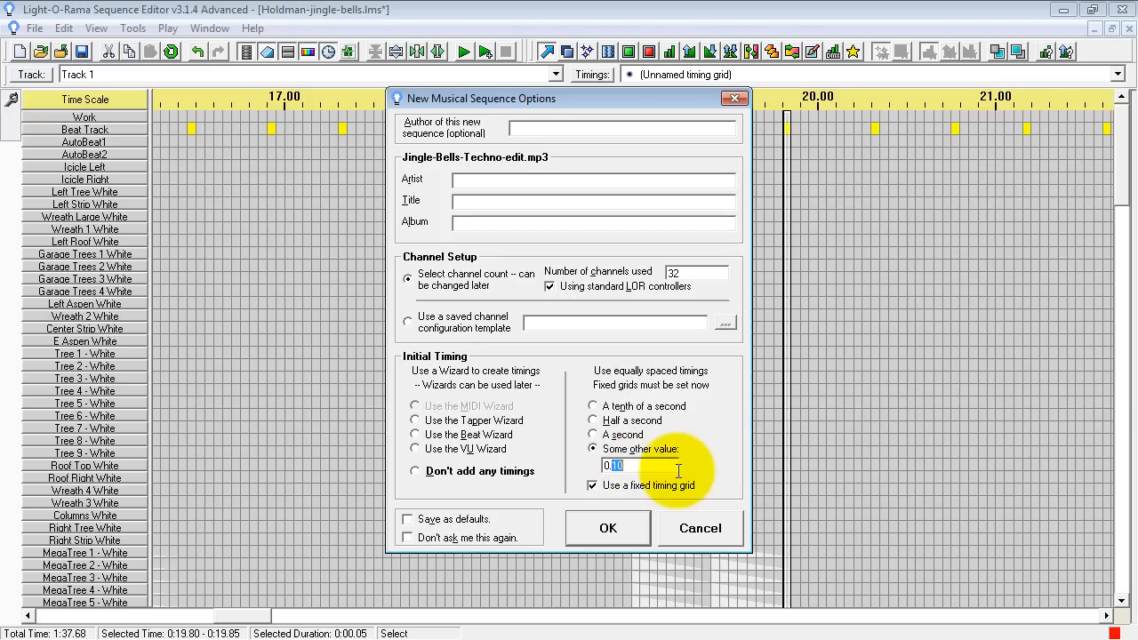
pyautogui.write('0.05')
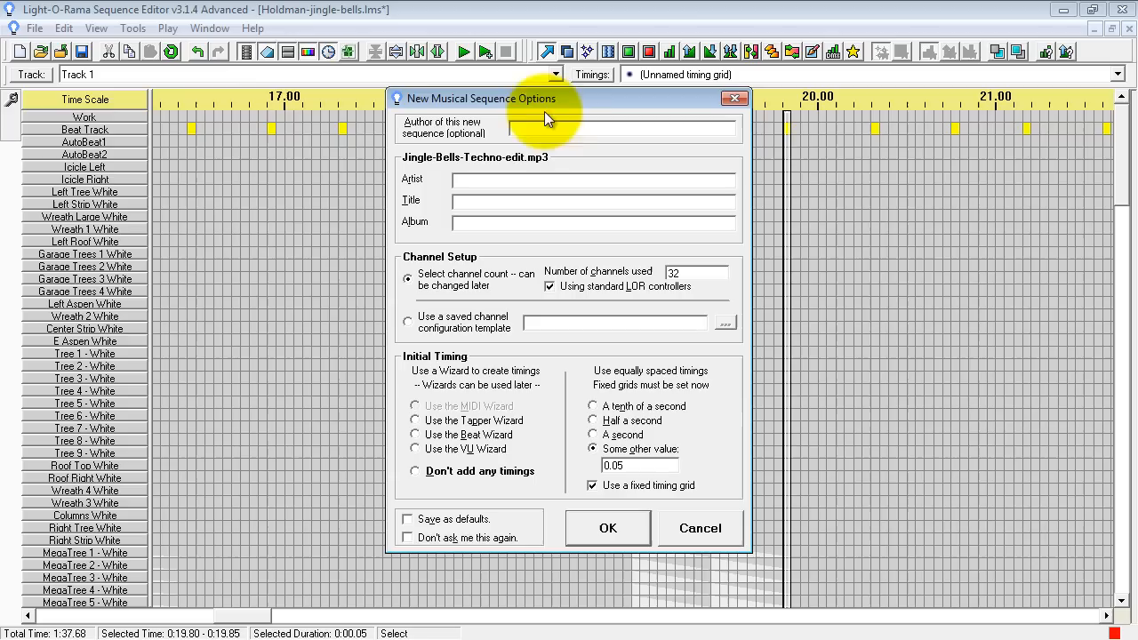
pyautogui.moveTo(504, 217)
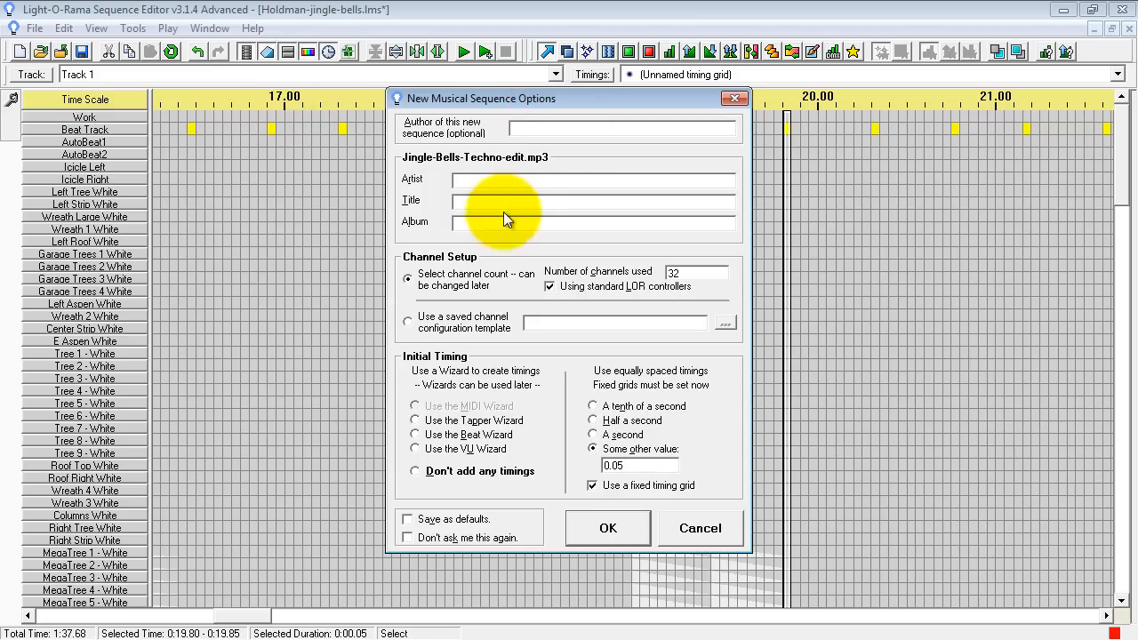
pyautogui.moveTo(839, 327)
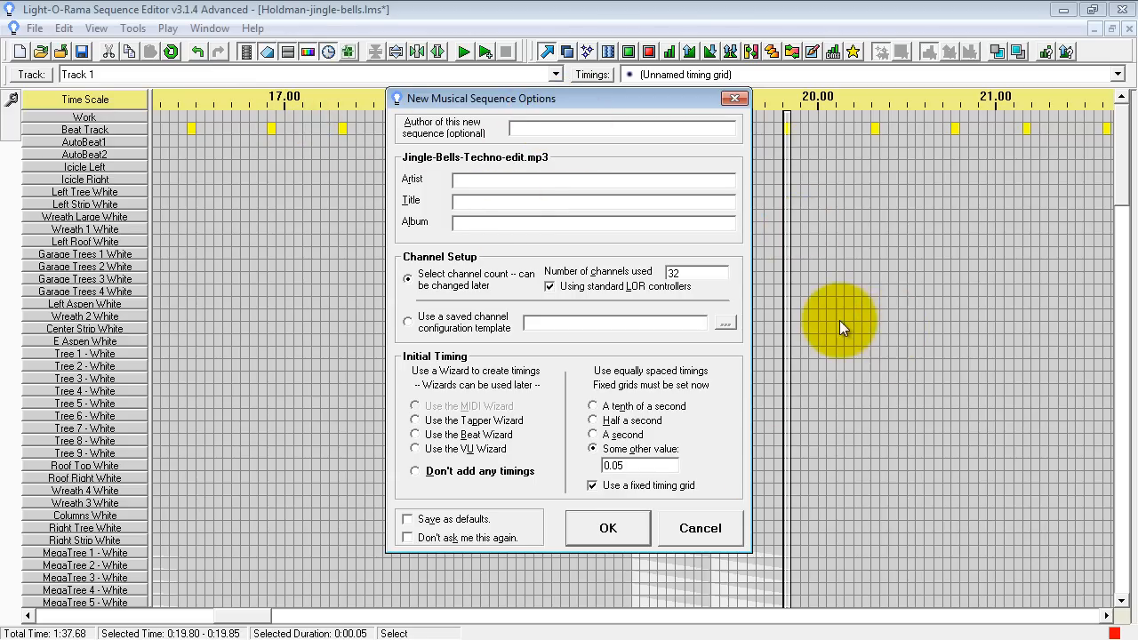
pyautogui.click(608, 526)
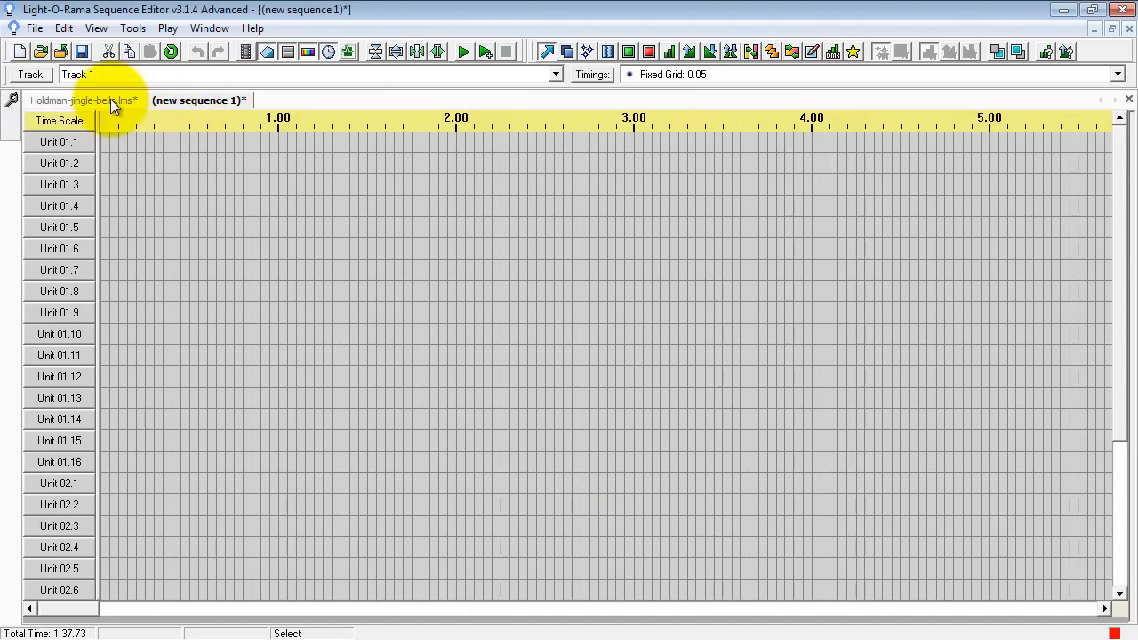
# Step: Shrink the new sequence's rows so all 32 channels, Unit 01.1 through 02.16, fit on screen
pyautogui.click(85, 100)
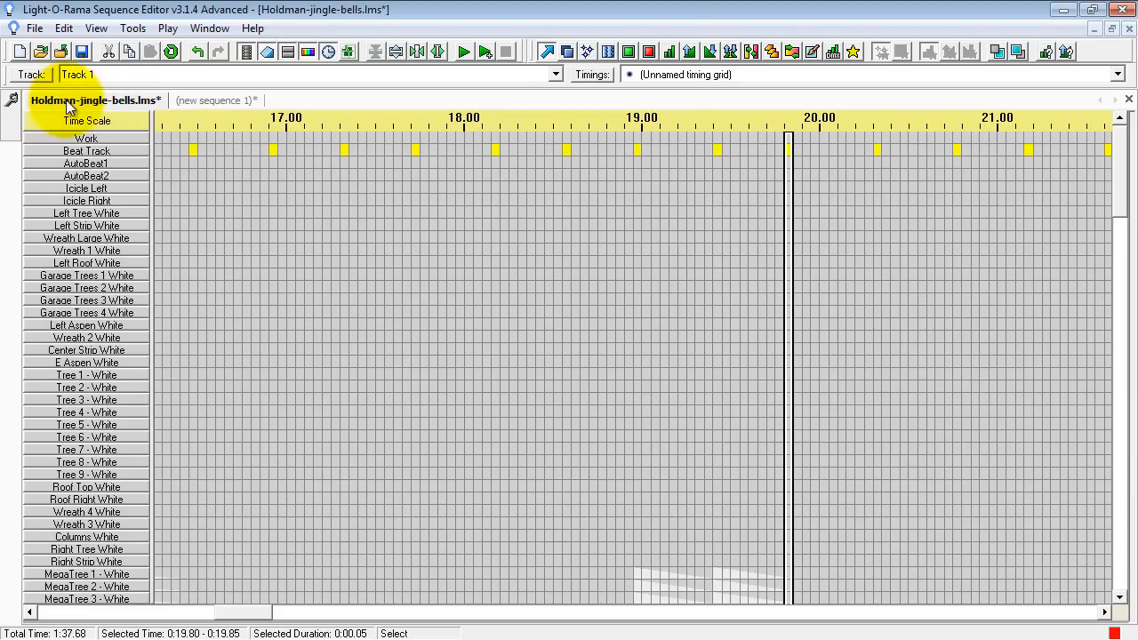
pyautogui.click(199, 99)
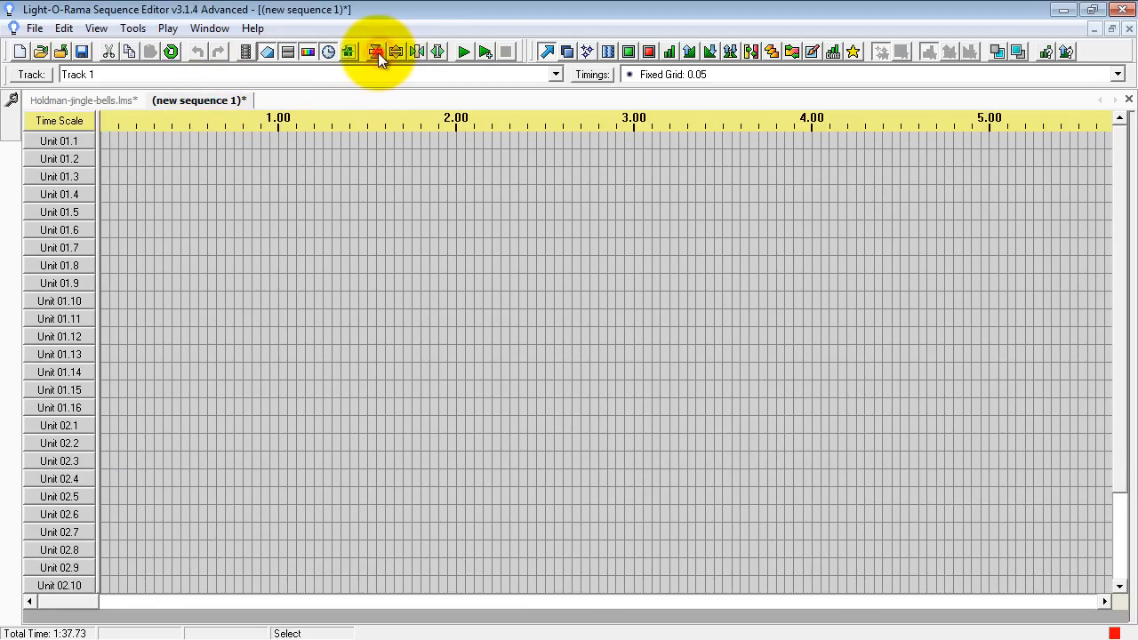
pyautogui.click(373, 50)
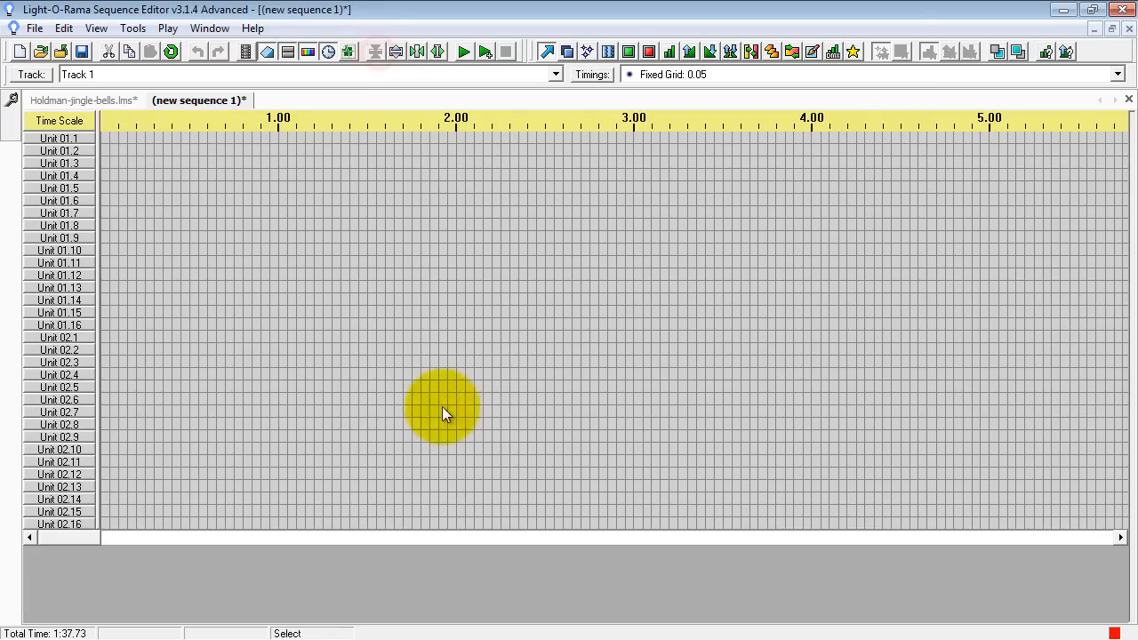
pyautogui.moveTo(139, 551)
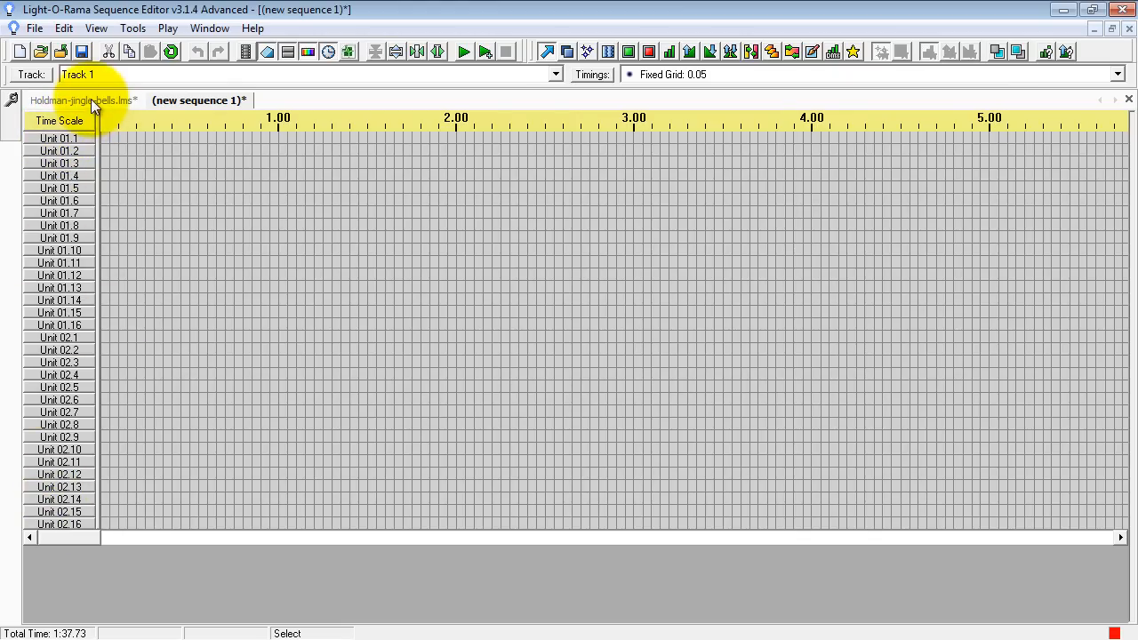
pyautogui.moveTo(124, 106)
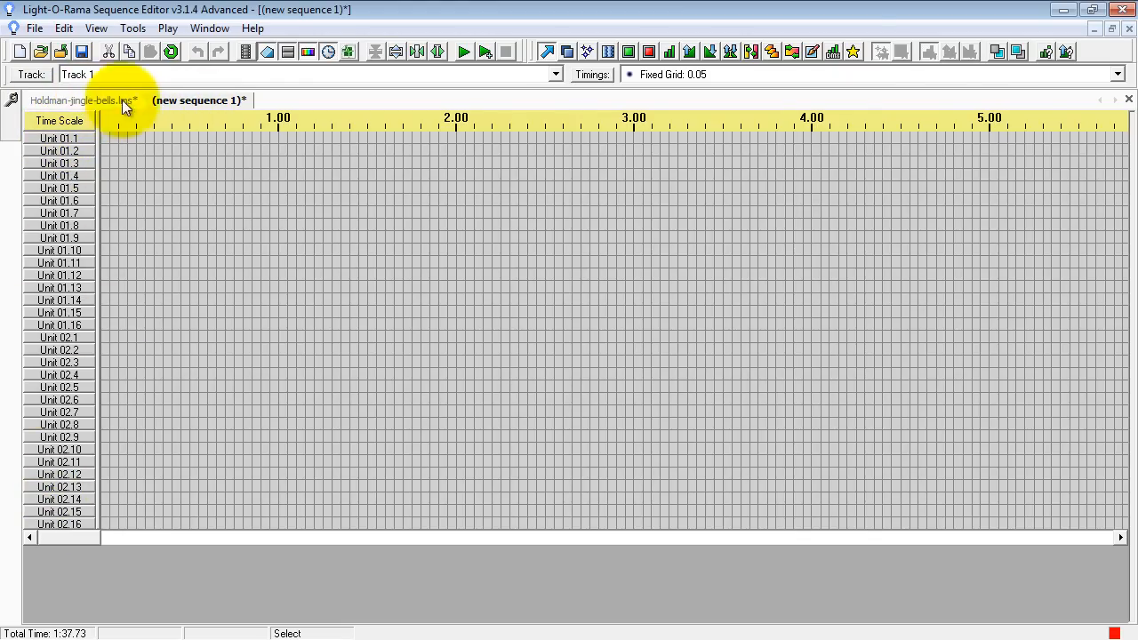
pyautogui.click(82, 99)
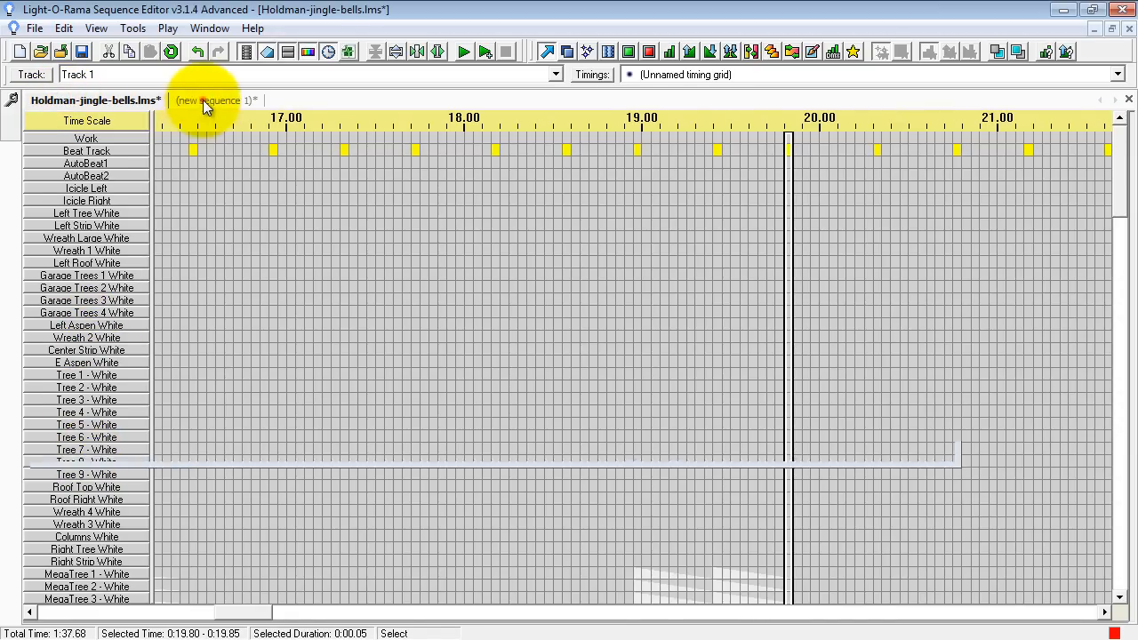
pyautogui.click(199, 99)
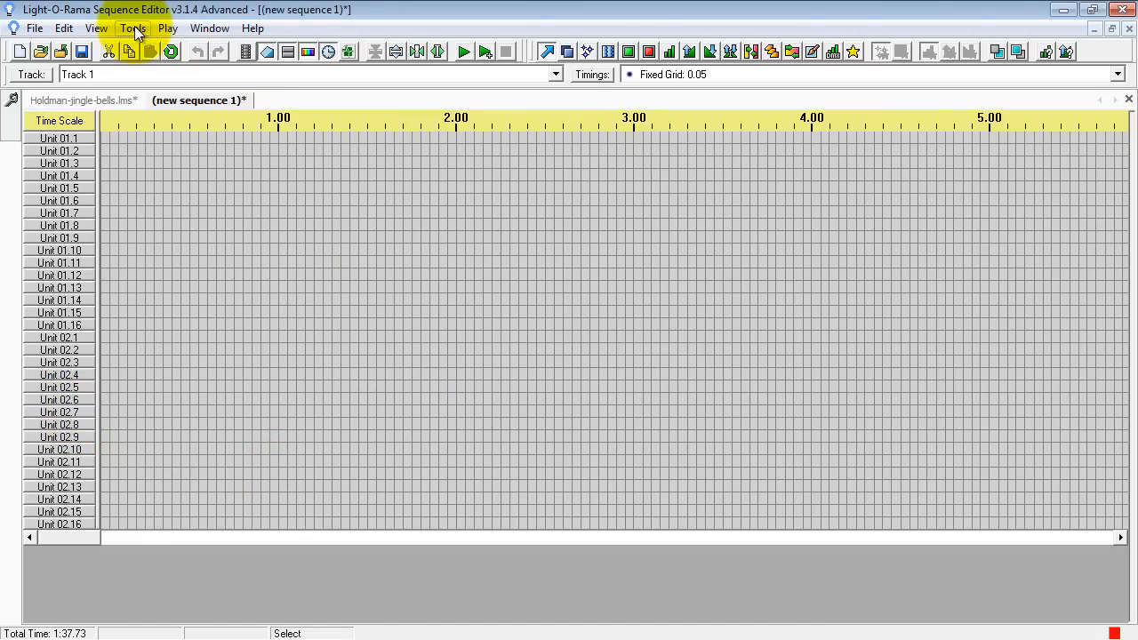
pyautogui.click(132, 29)
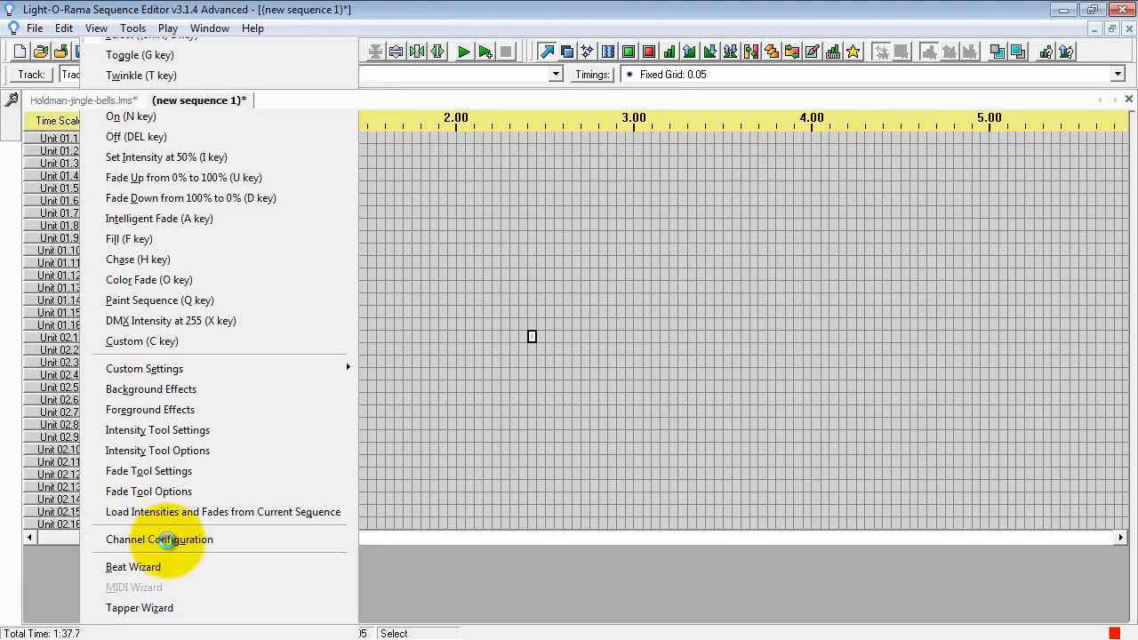
pyautogui.click(160, 540)
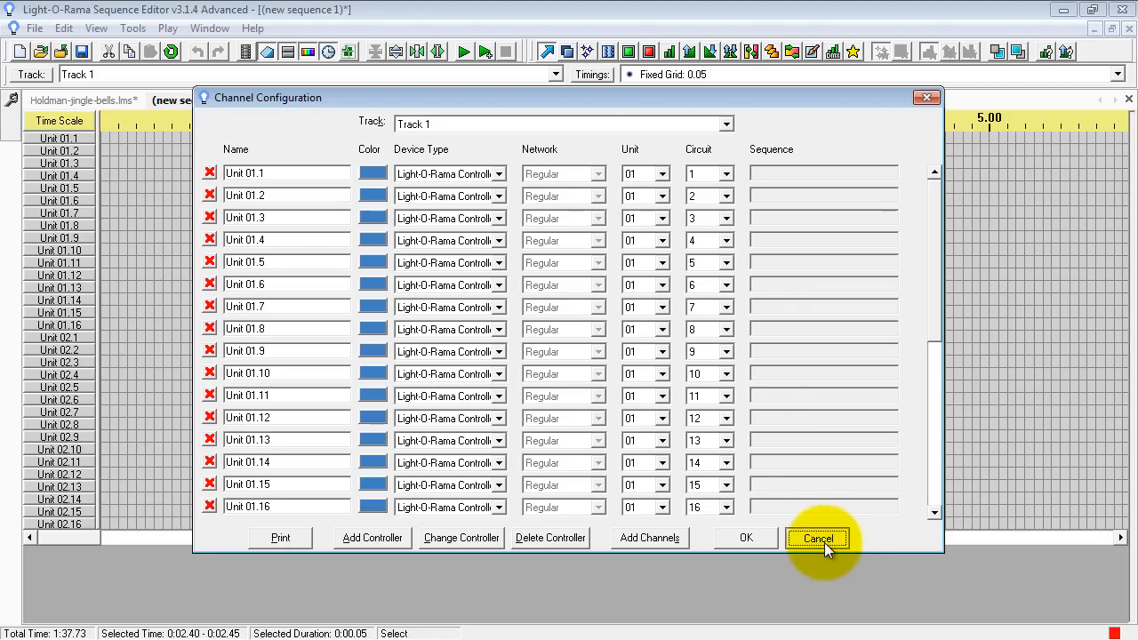
pyautogui.click(816, 537)
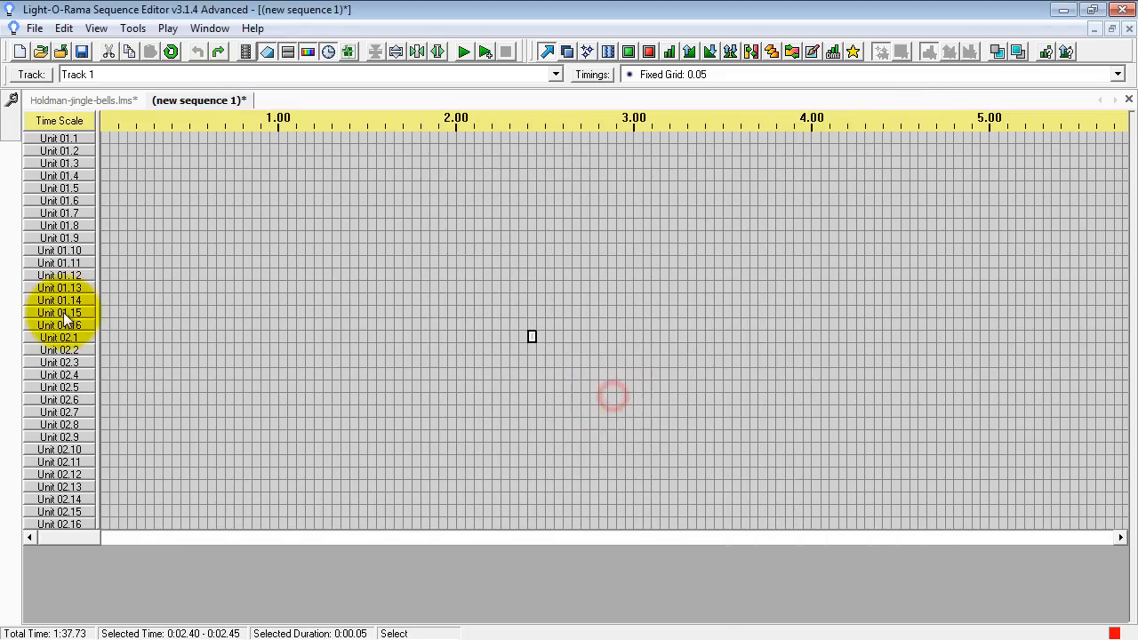
pyautogui.doubleClick(60, 299)
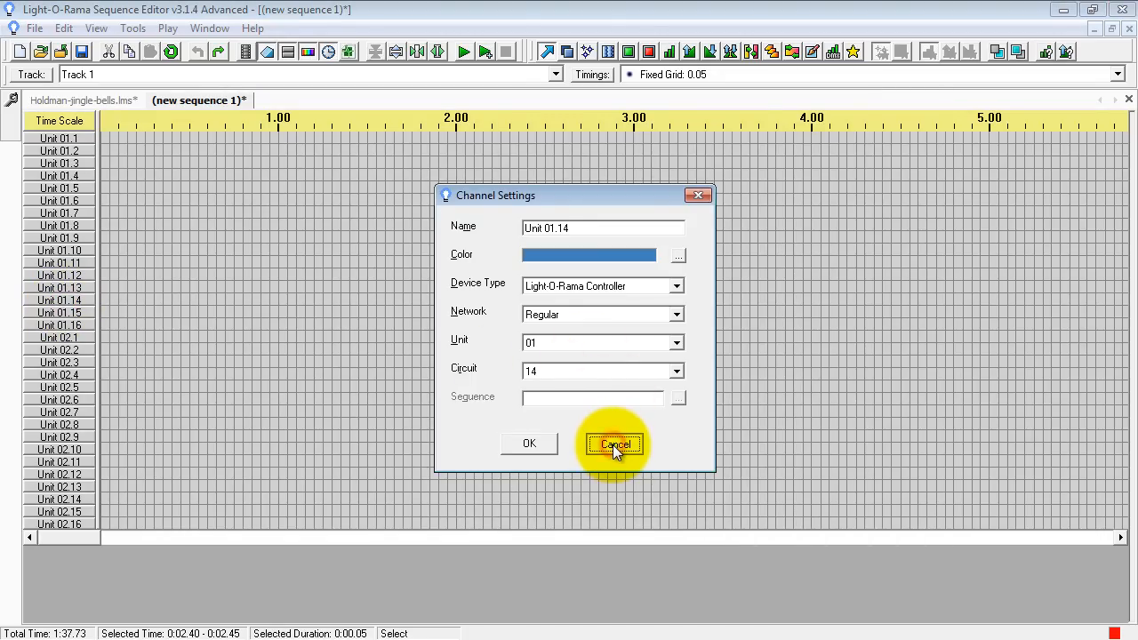
pyautogui.click(615, 445)
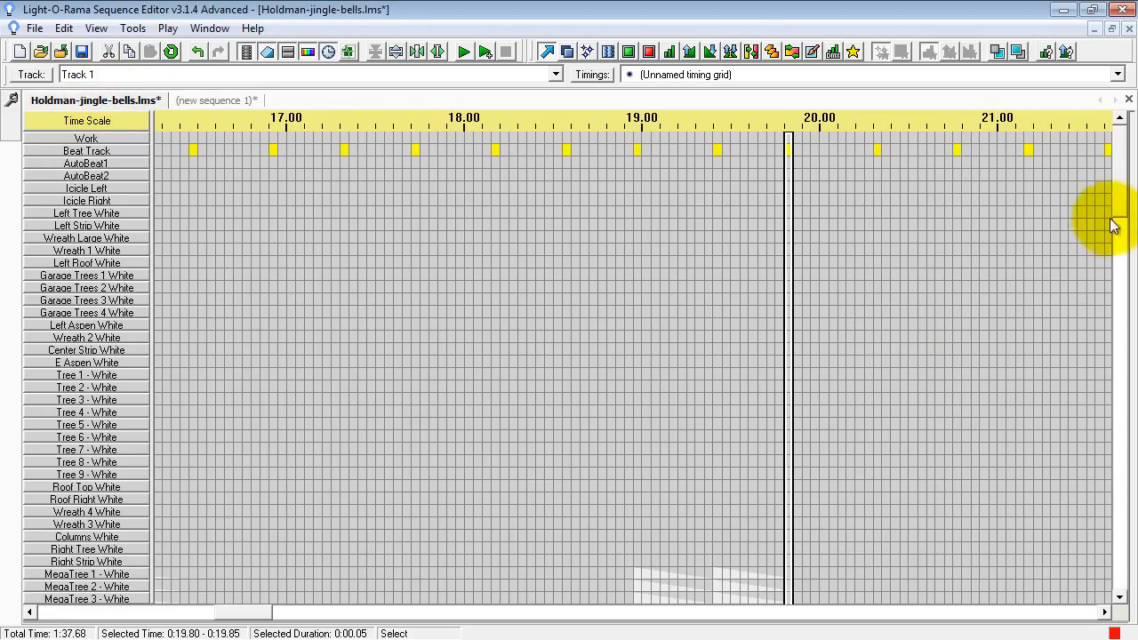
pyautogui.scroll(-3)
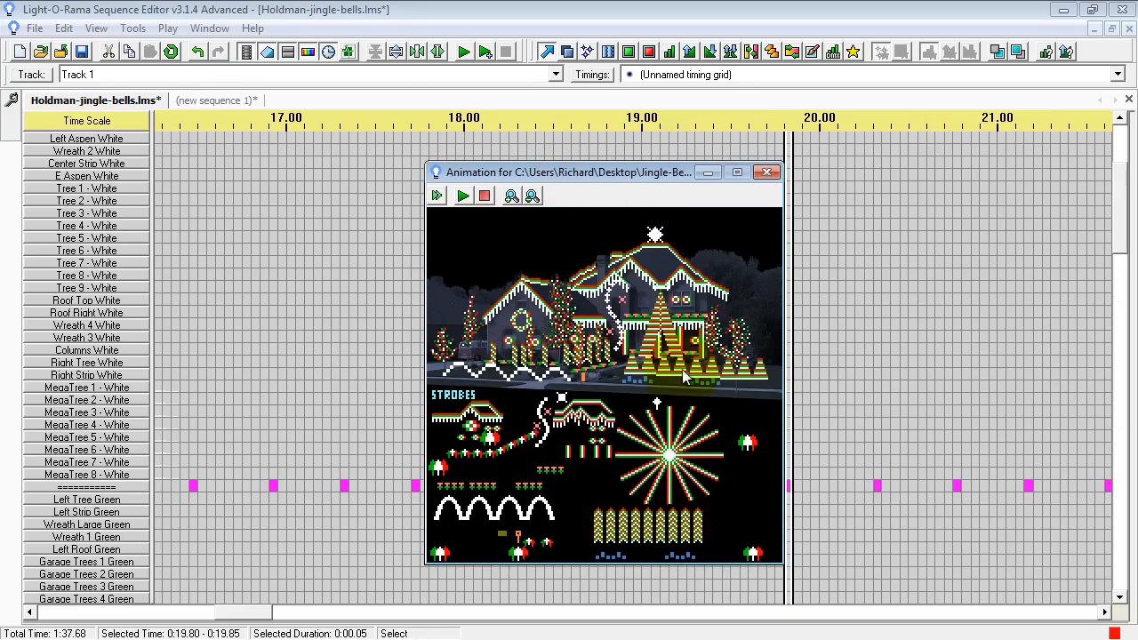
pyautogui.moveTo(515, 175)
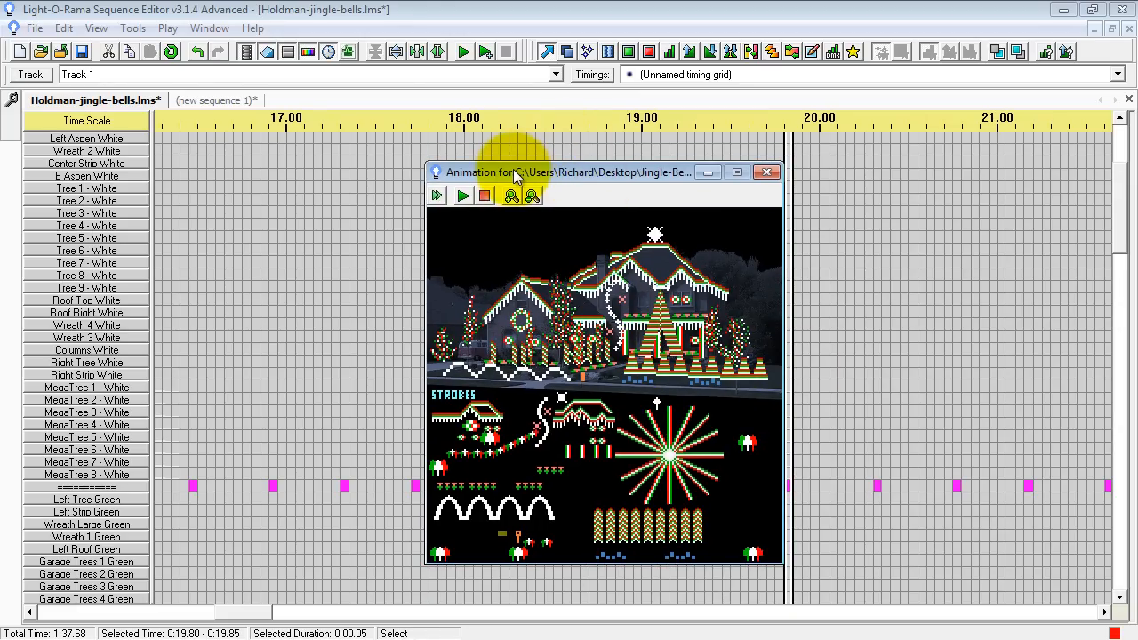
pyautogui.click(766, 171)
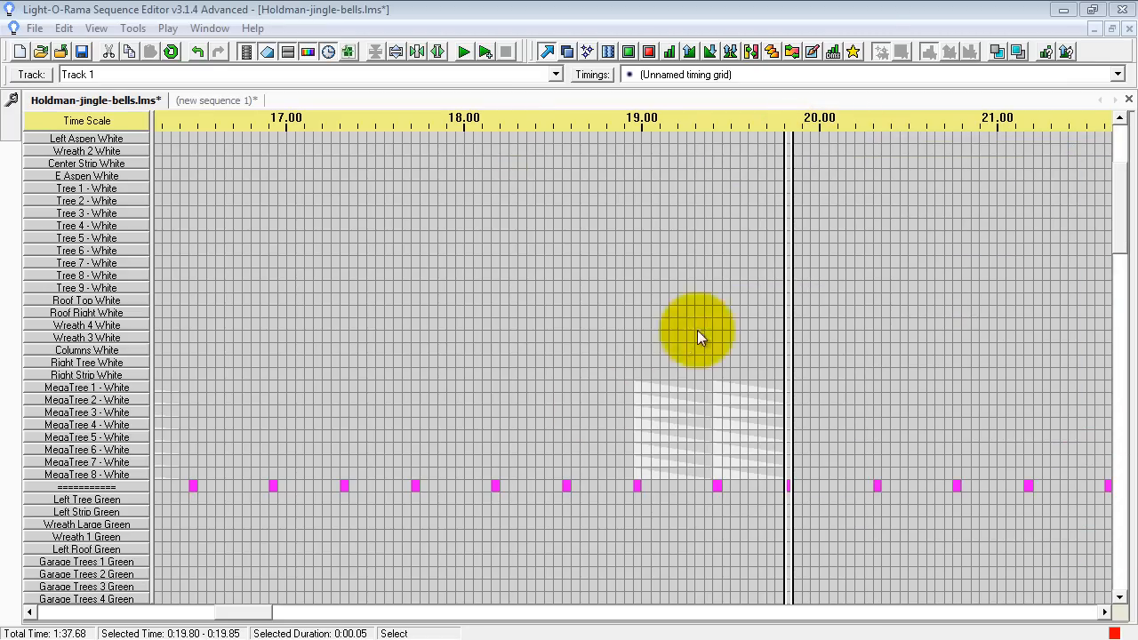
pyautogui.moveTo(1122, 238)
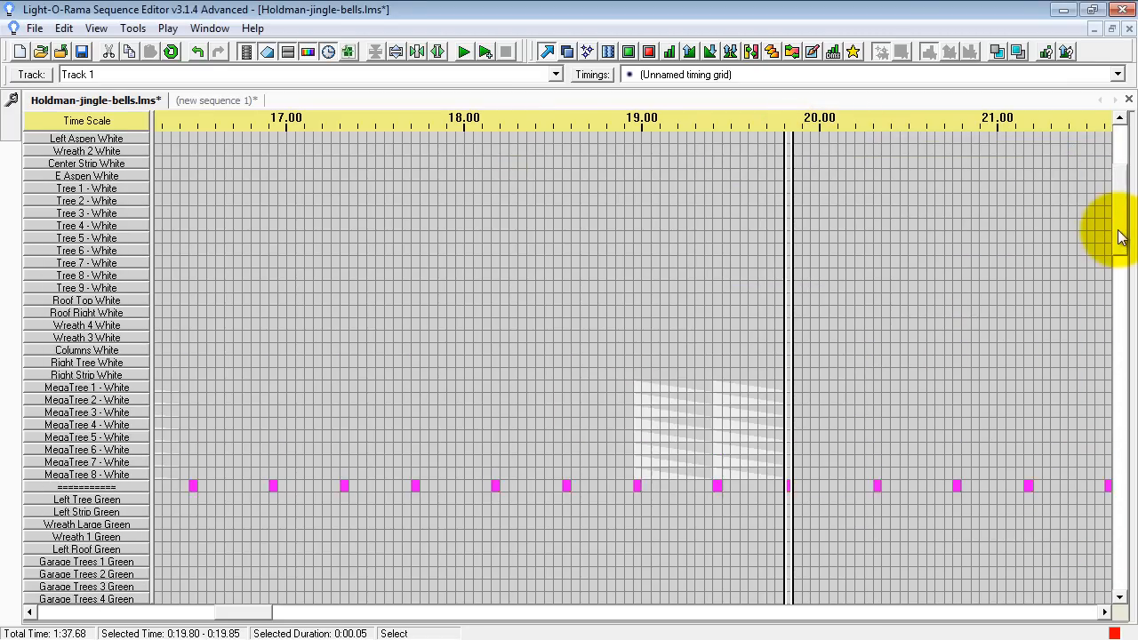
pyautogui.scroll(3)
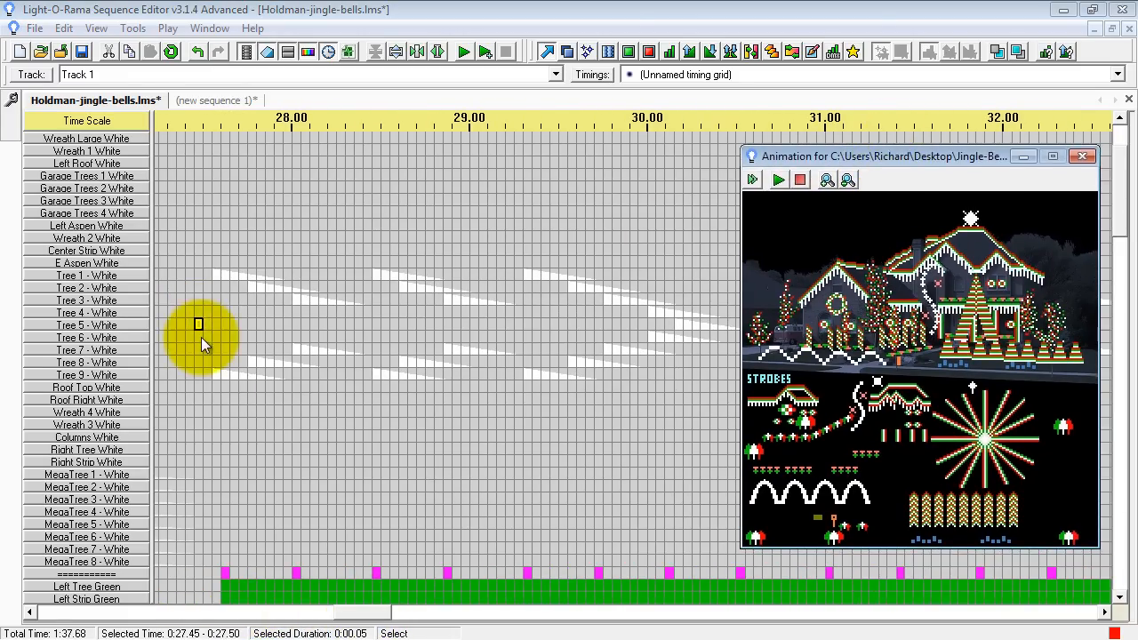
pyautogui.click(462, 50)
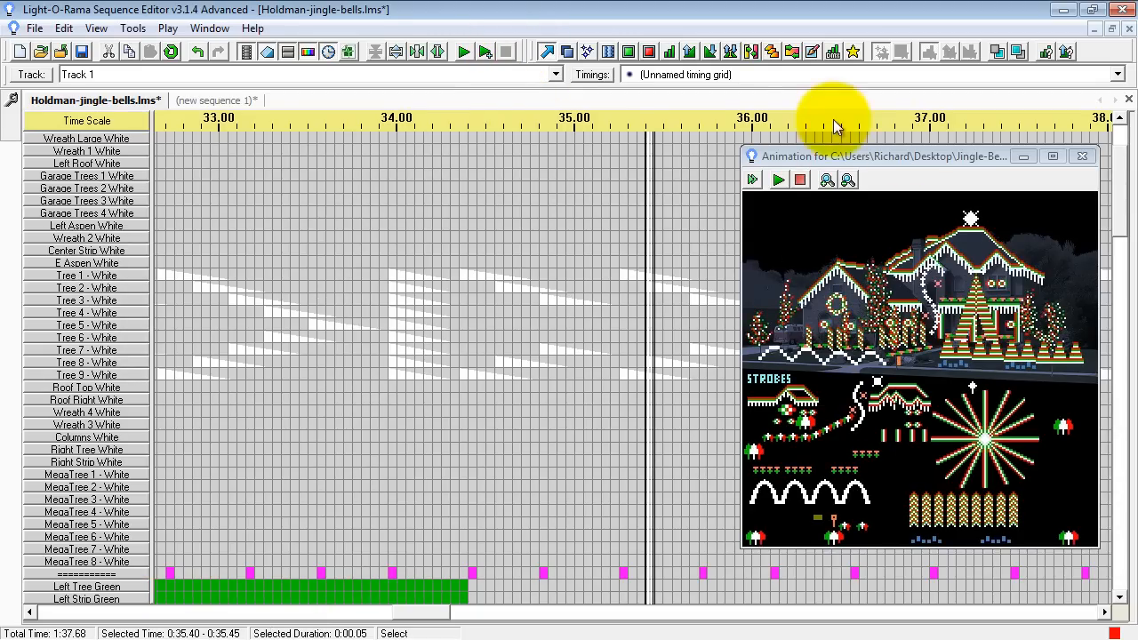
pyautogui.click(1080, 156)
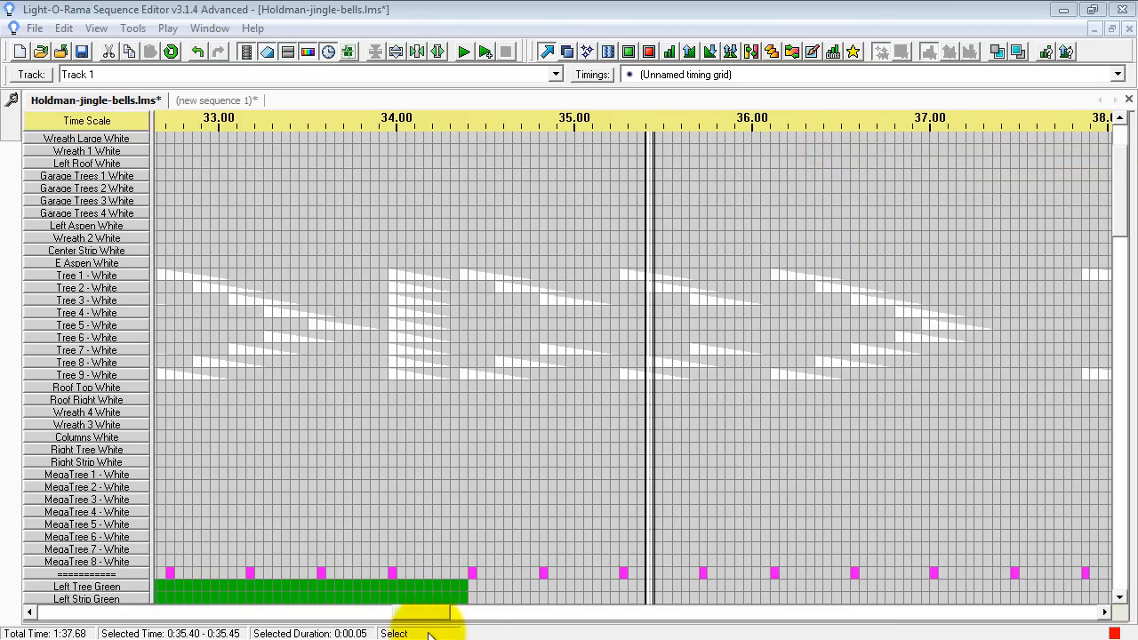
pyautogui.moveTo(211, 275)
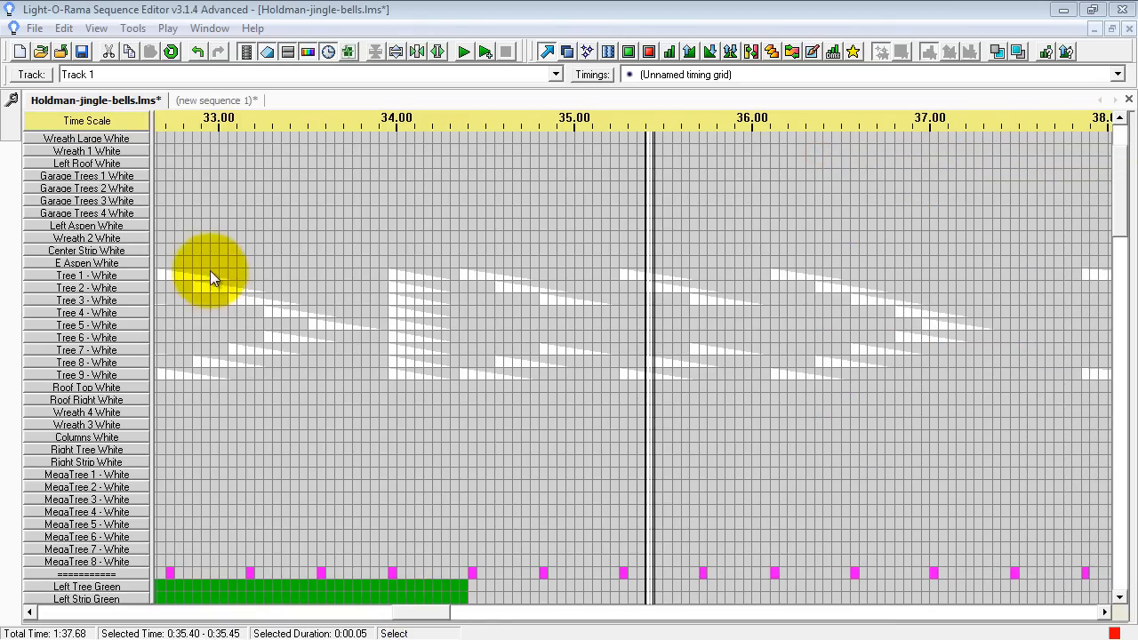
pyautogui.hscroll(-3)
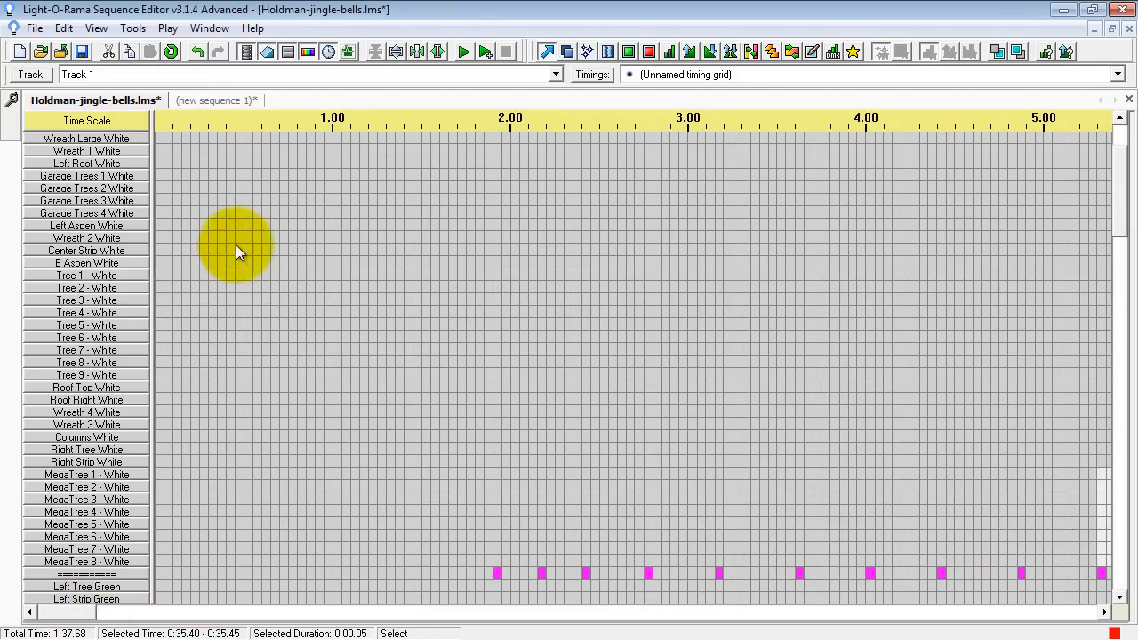
pyautogui.moveTo(1121, 240)
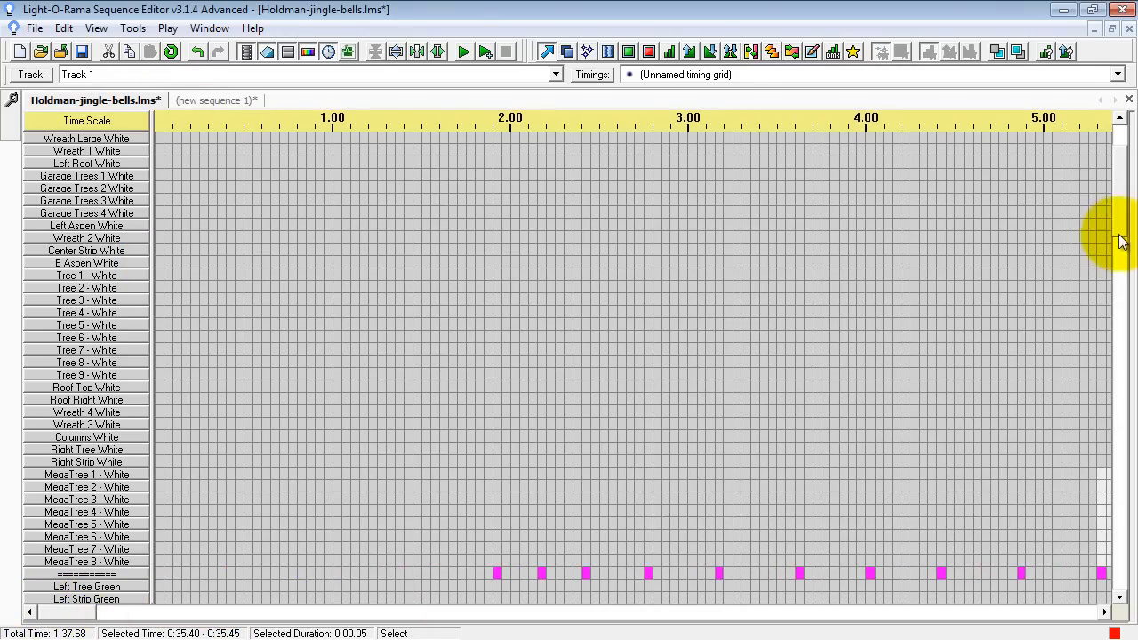
pyautogui.scroll(3)
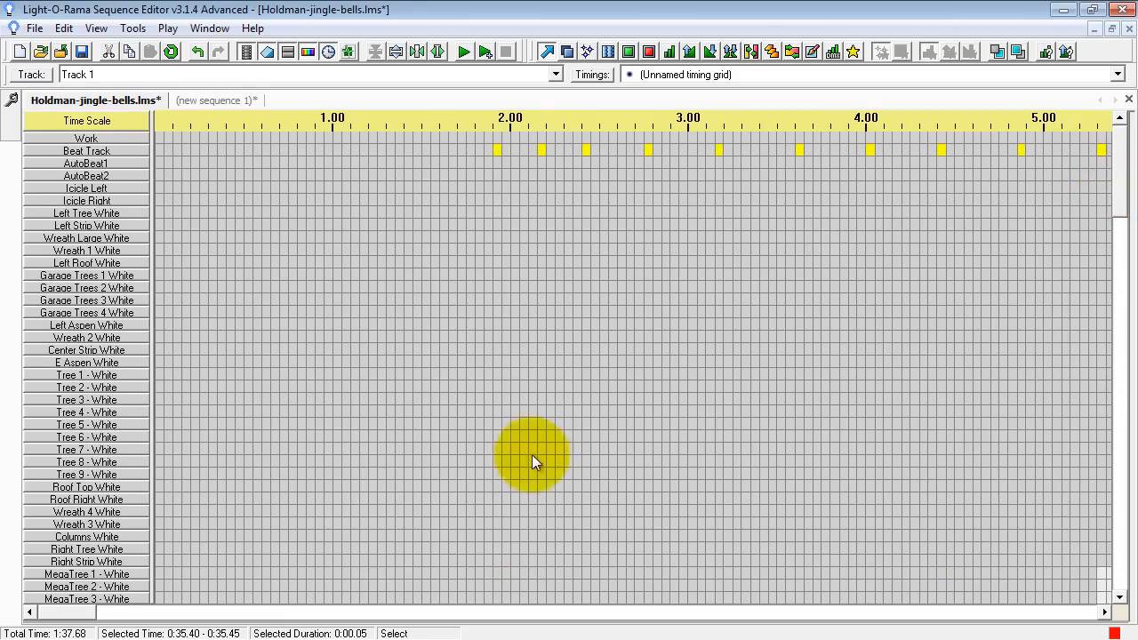
pyautogui.moveTo(159, 146)
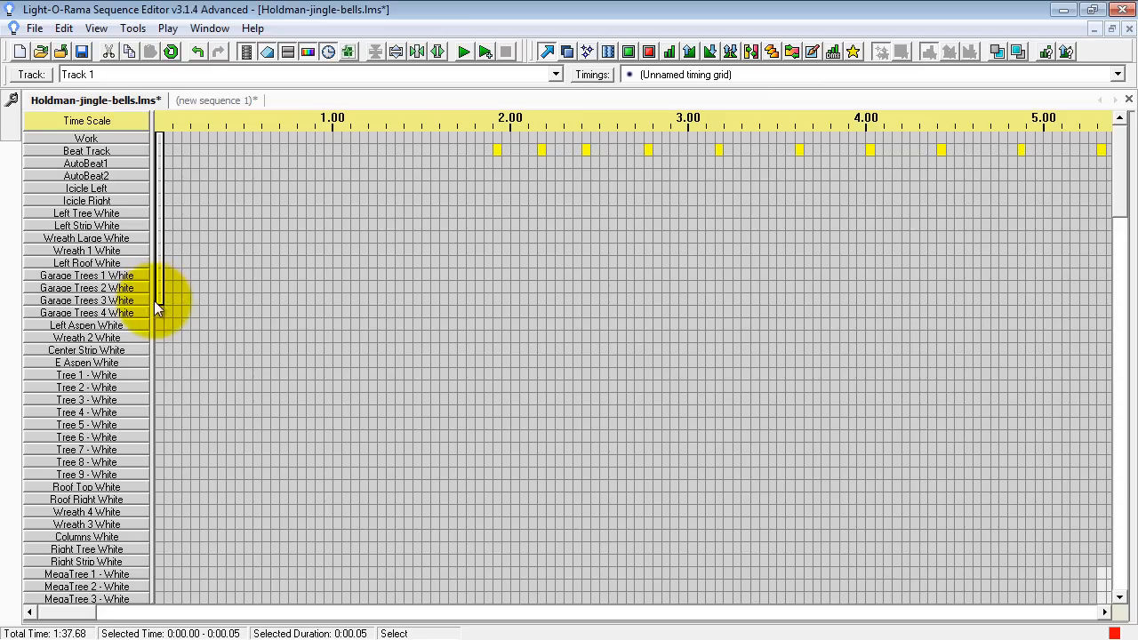
pyautogui.moveTo(268, 214)
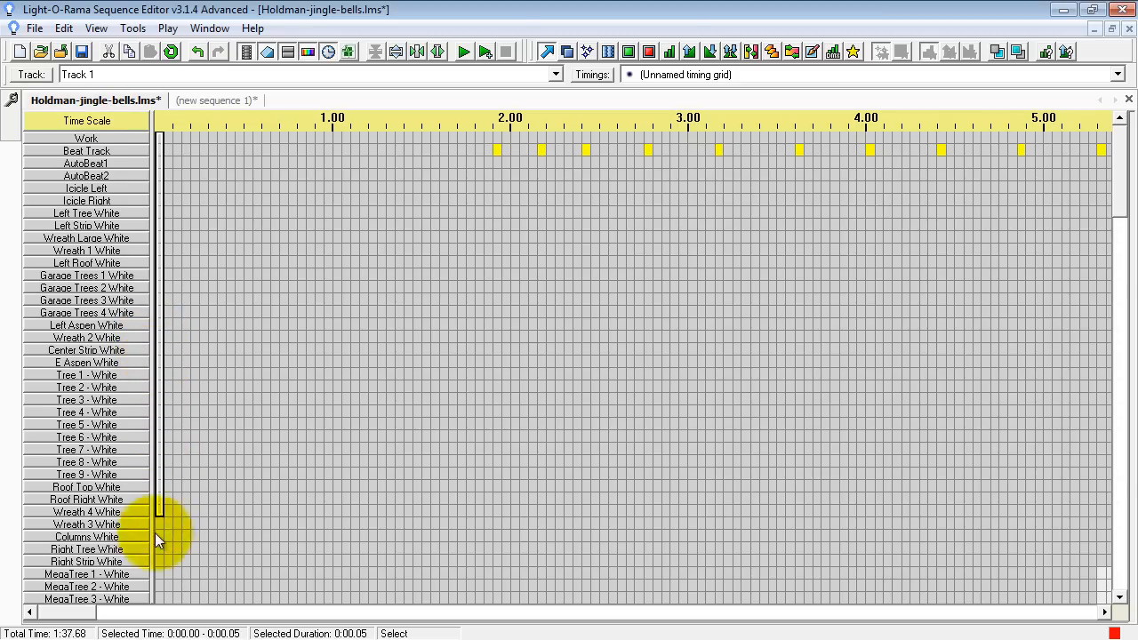
pyautogui.scroll(-3)
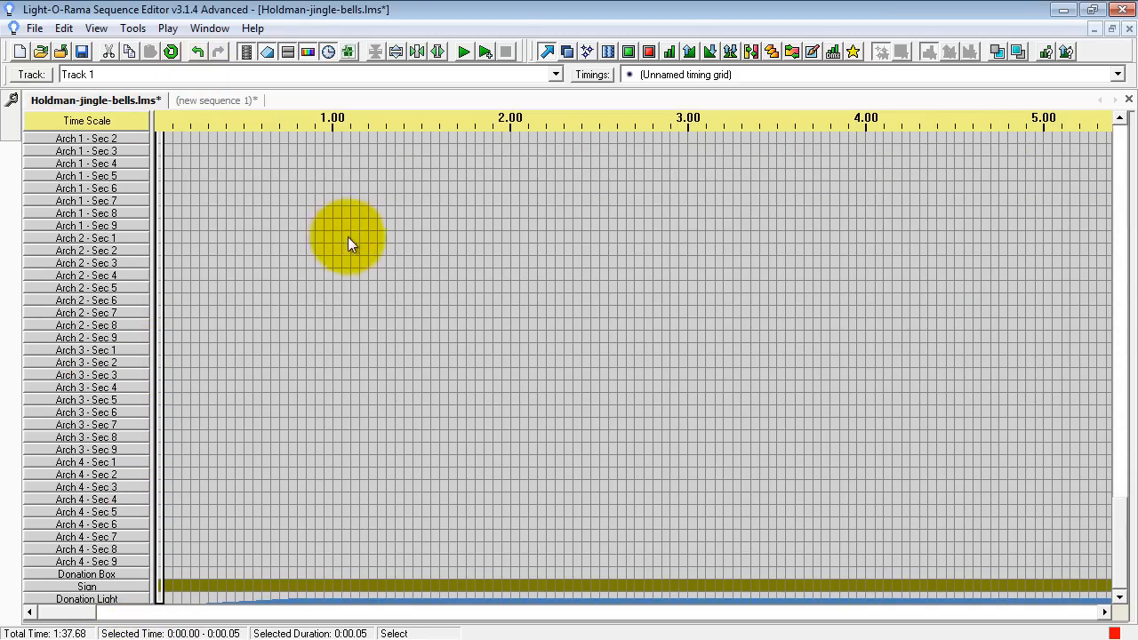
pyautogui.moveTo(331, 248)
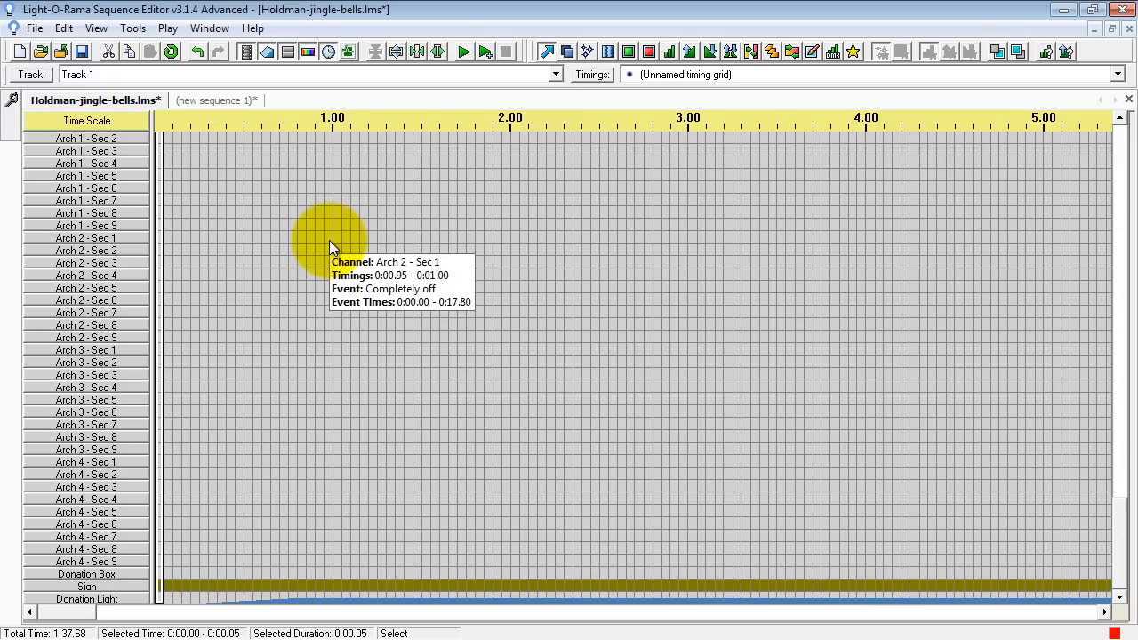
pyautogui.moveTo(334, 266)
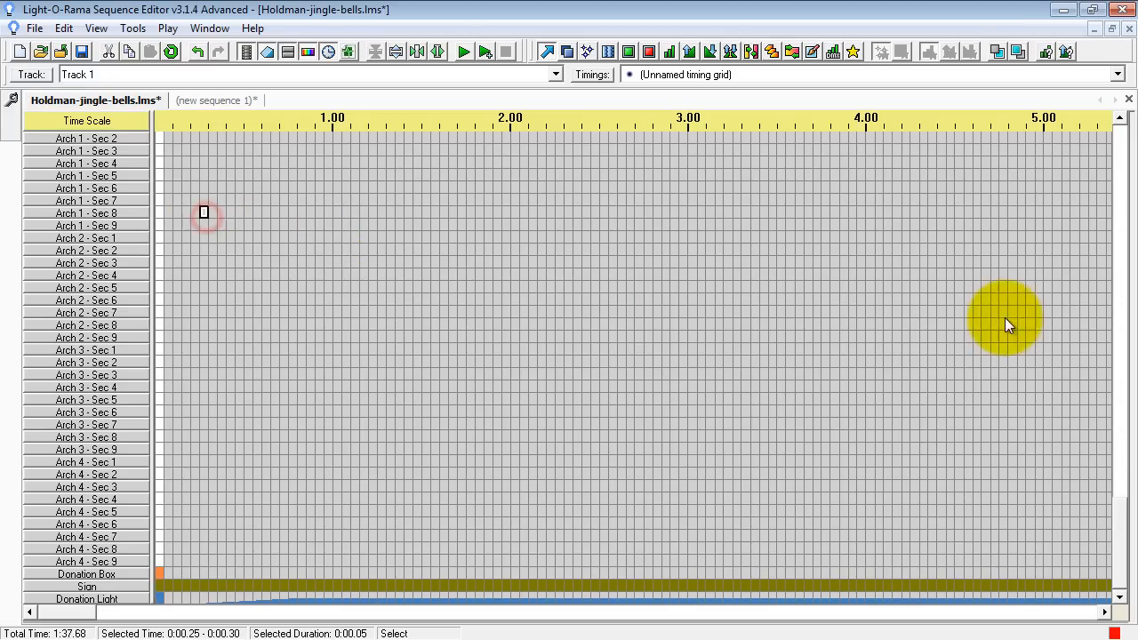
pyautogui.moveTo(470, 321)
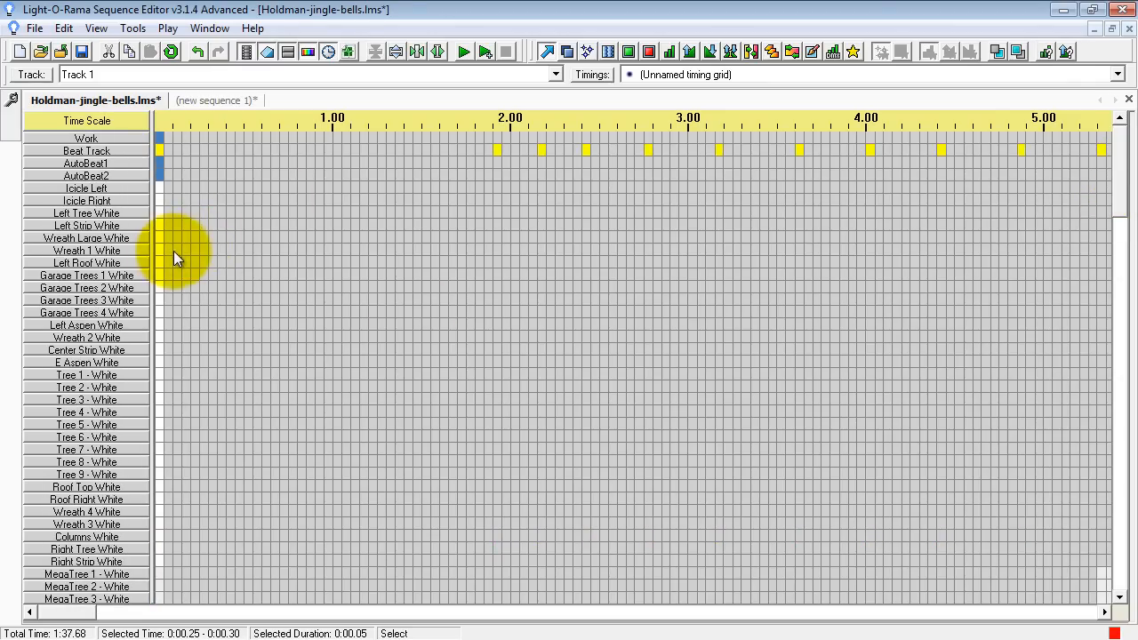
pyautogui.moveTo(548, 51)
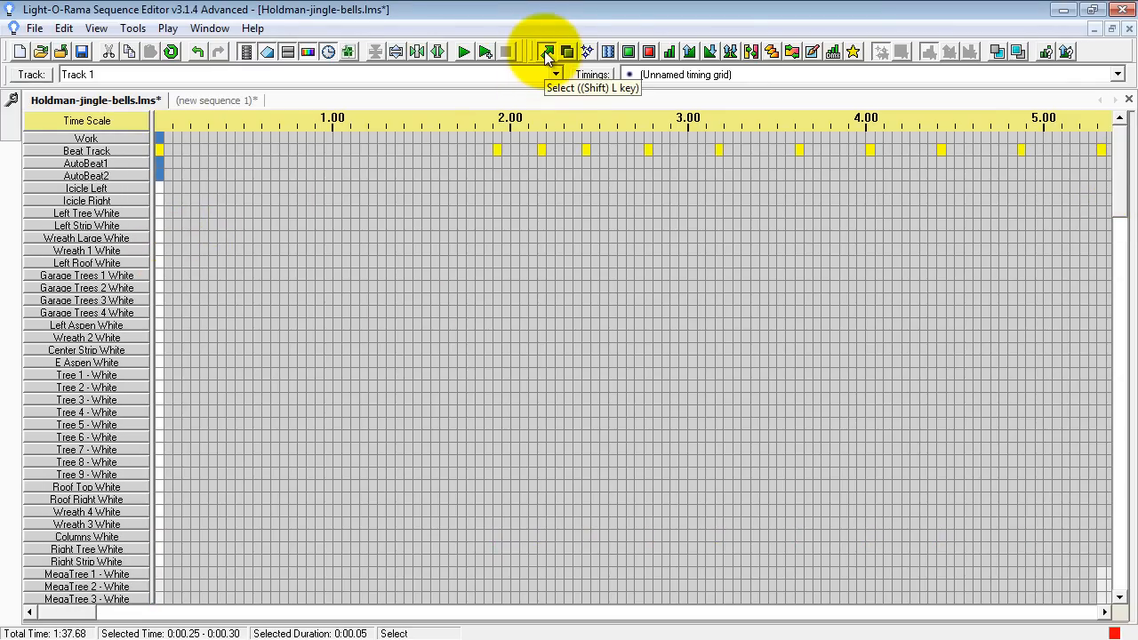
pyautogui.moveTo(809, 55)
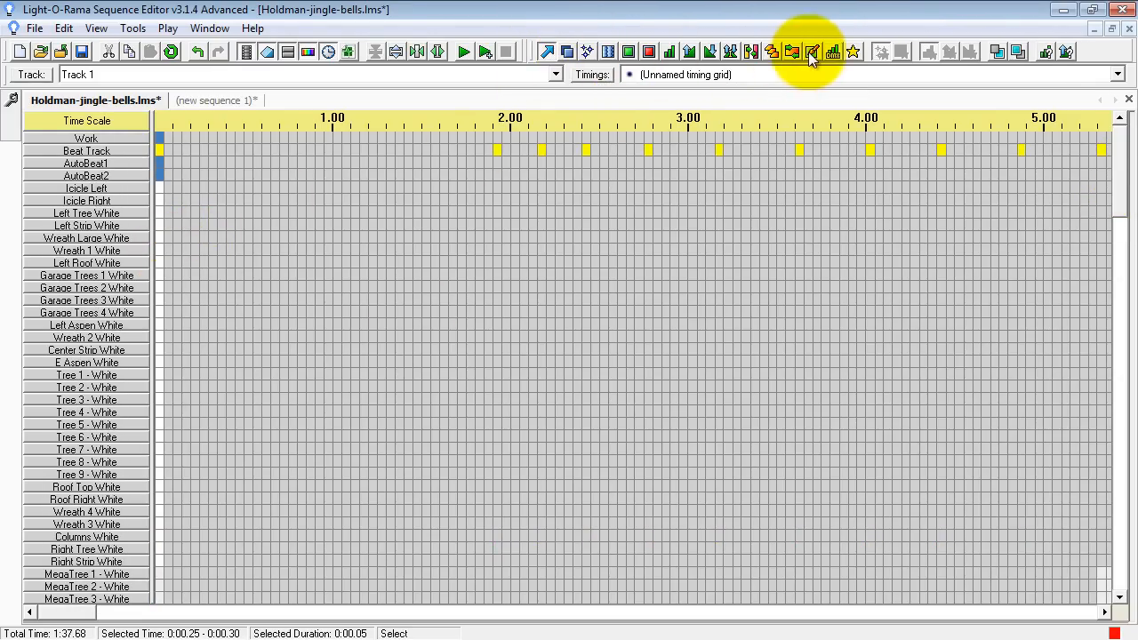
pyautogui.click(565, 50)
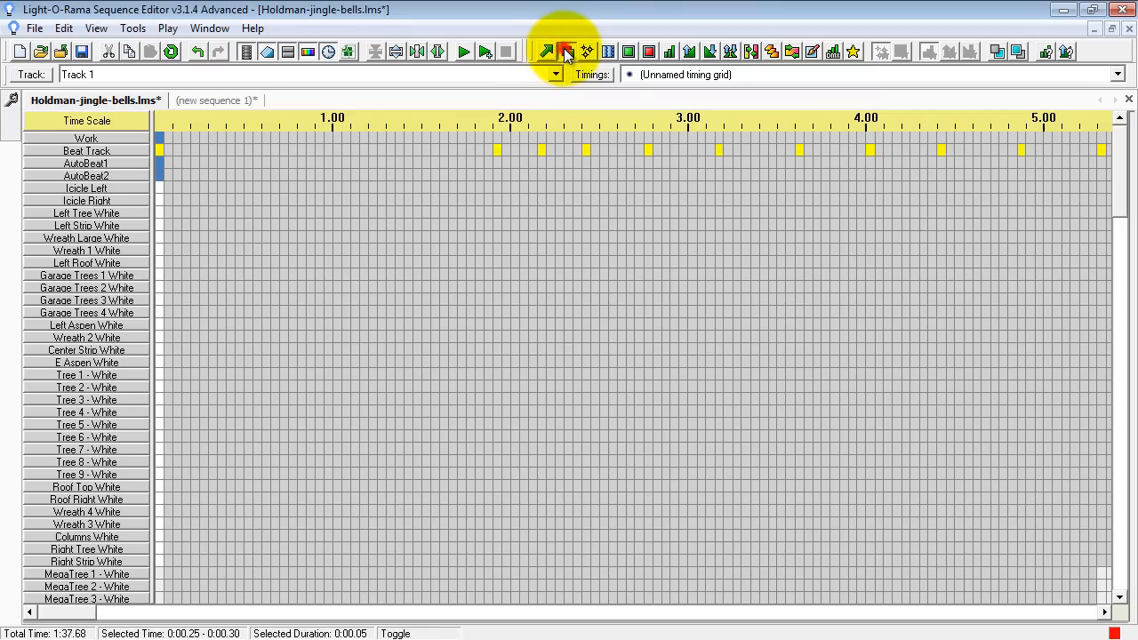
pyautogui.click(548, 49)
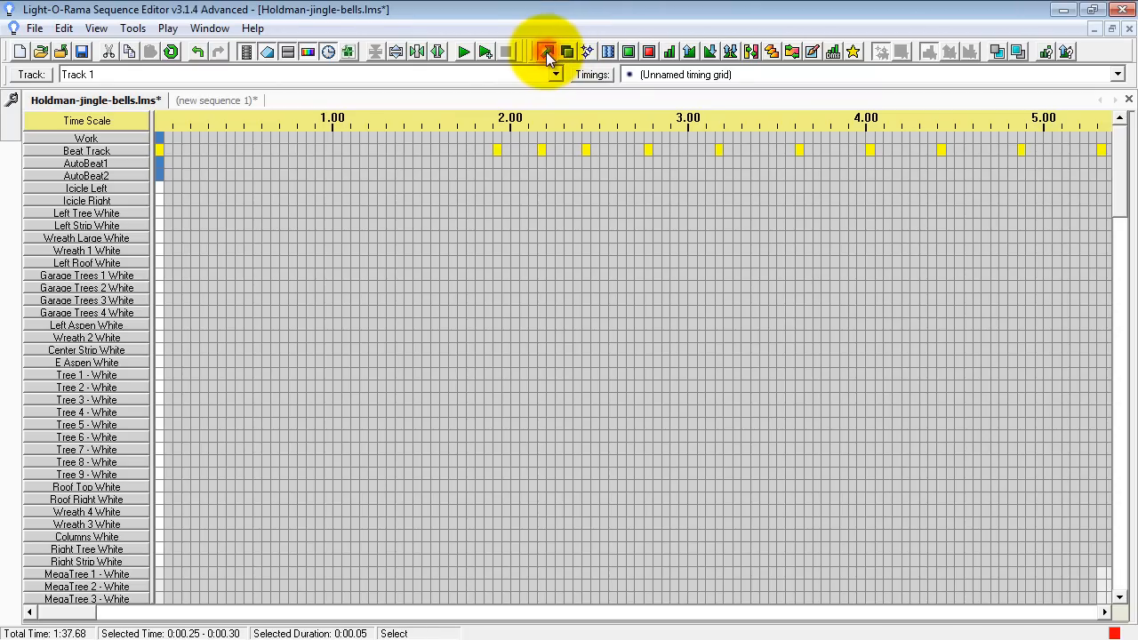
pyautogui.moveTo(448, 139)
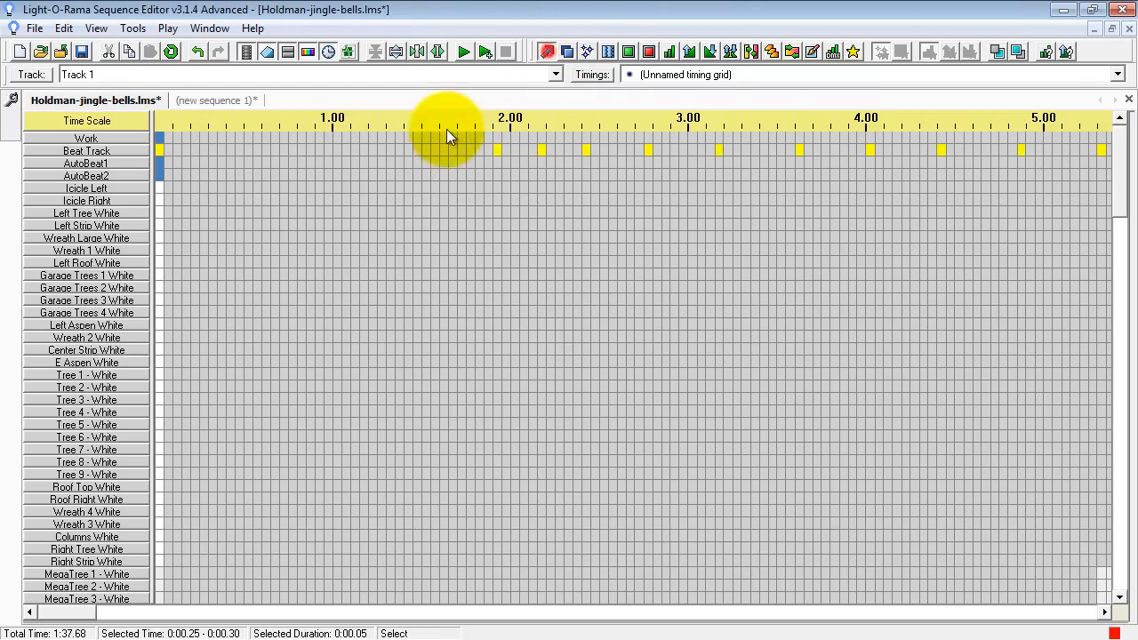
pyautogui.moveTo(430, 221); pyautogui.dragTo(608, 453)
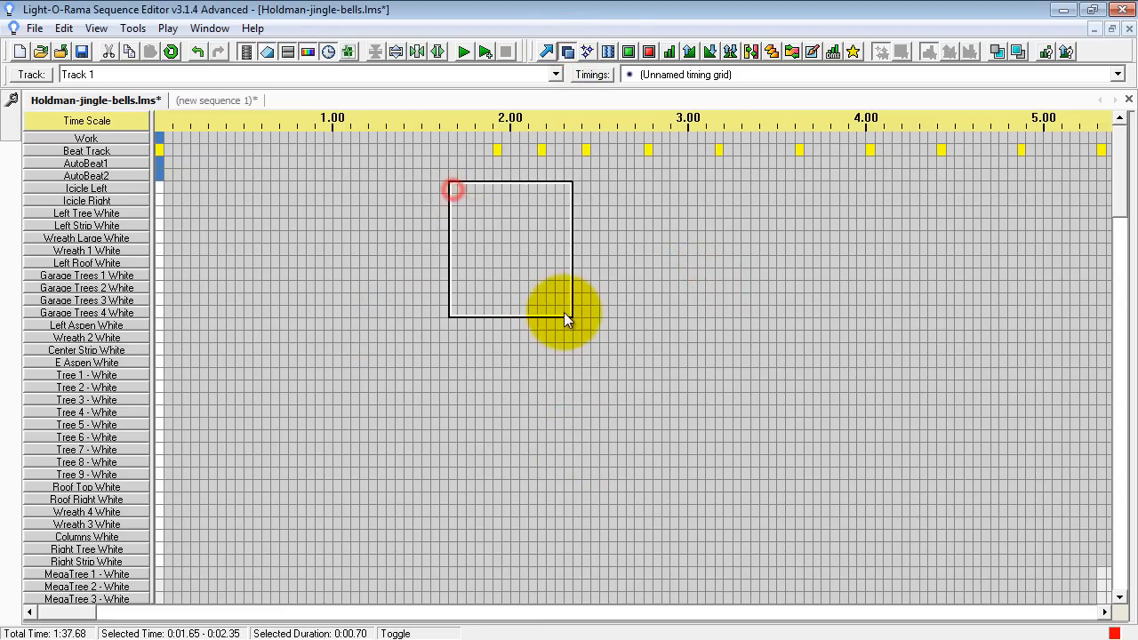
pyautogui.moveTo(412, 225)
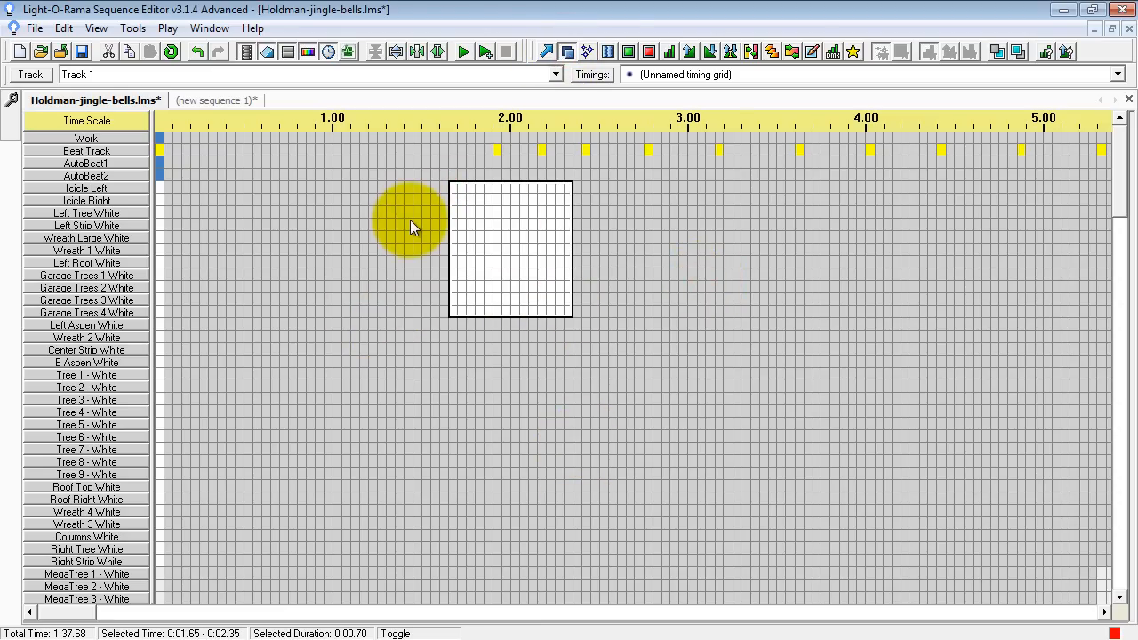
pyautogui.click(64, 29)
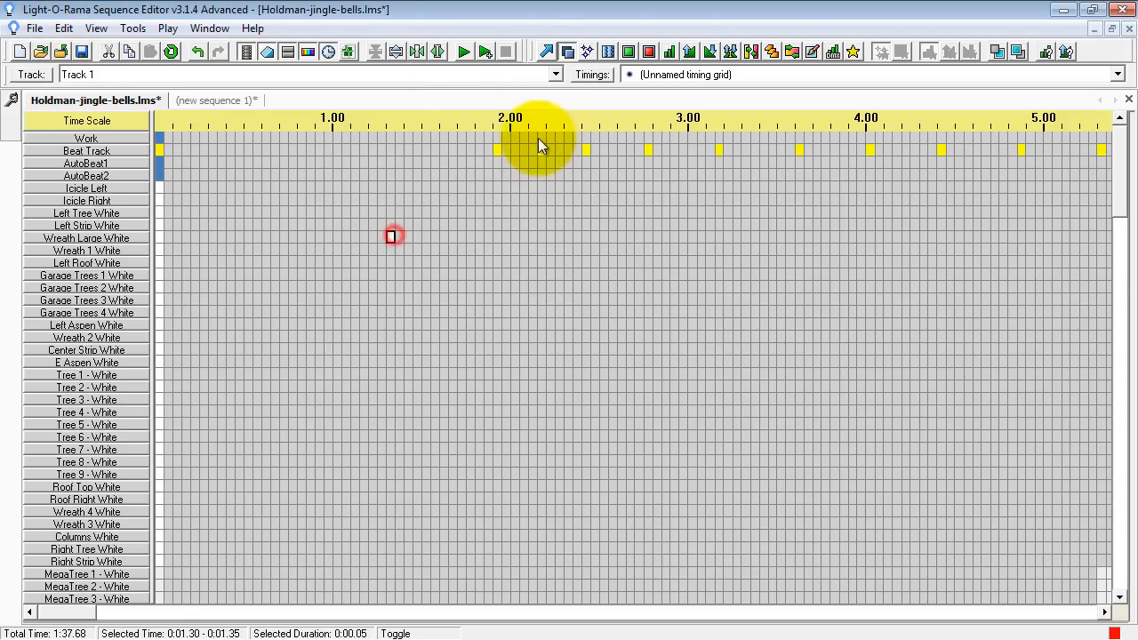
pyautogui.click(547, 50)
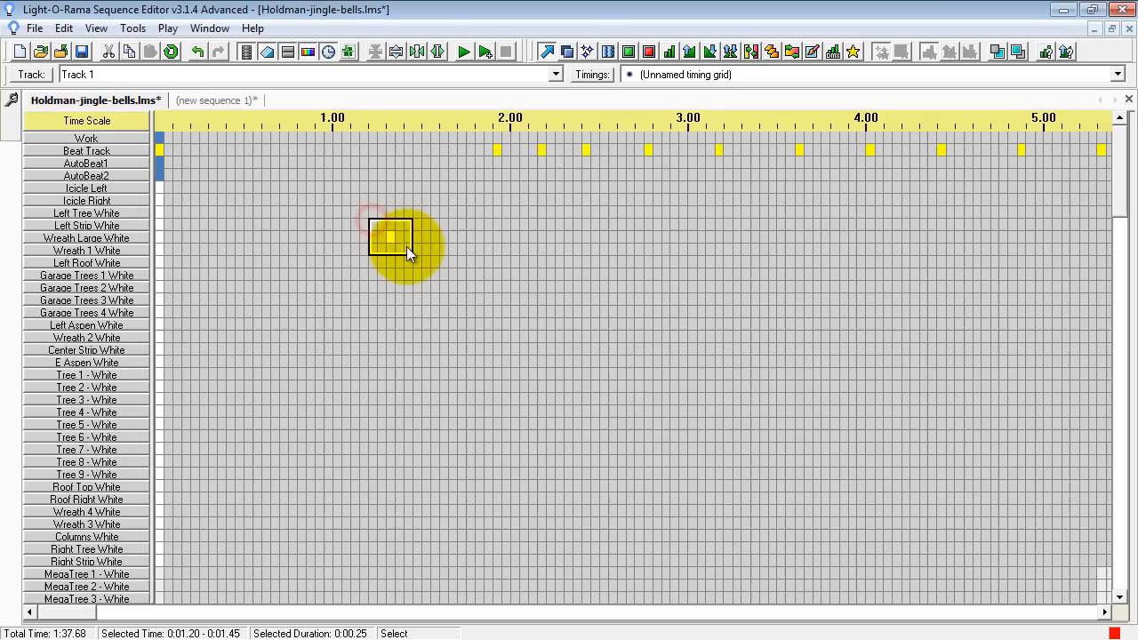
pyautogui.moveTo(407, 253)
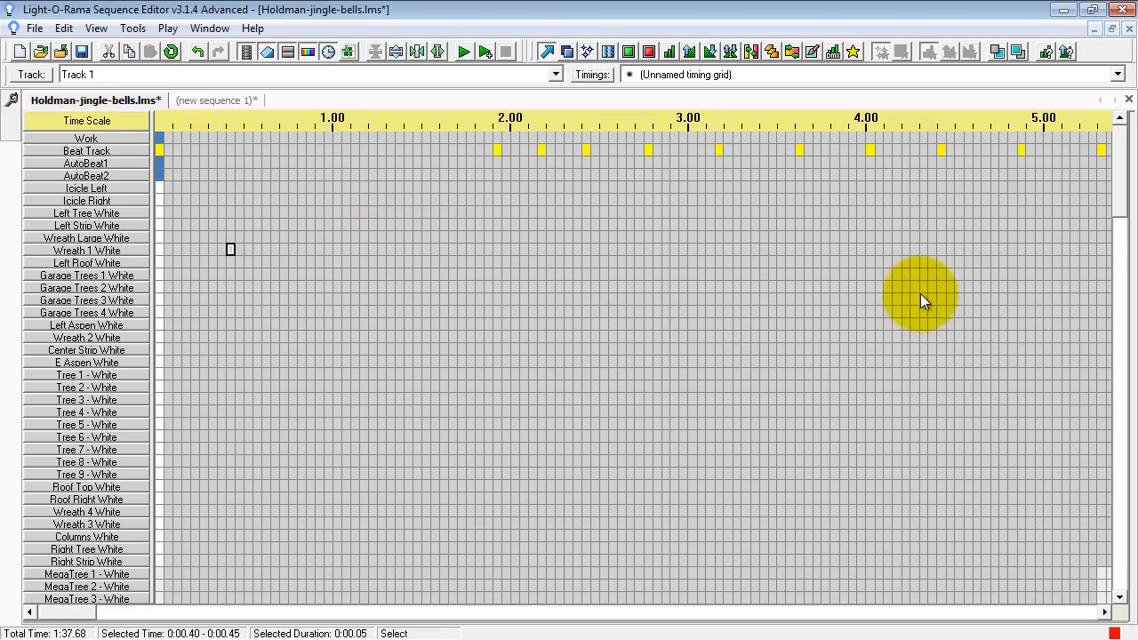
pyautogui.scroll(-3)
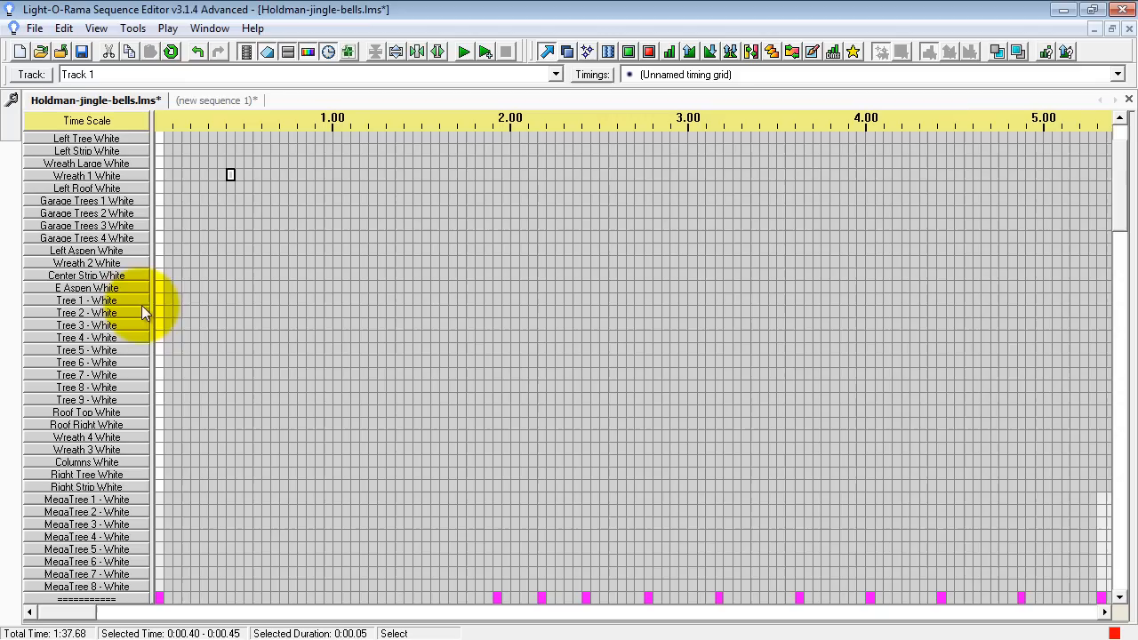
# Step: Select the Tree 1–9 White cells and extend the selection to the entire rows via Select Rows
pyautogui.moveTo(169, 298); pyautogui.dragTo(177, 407)
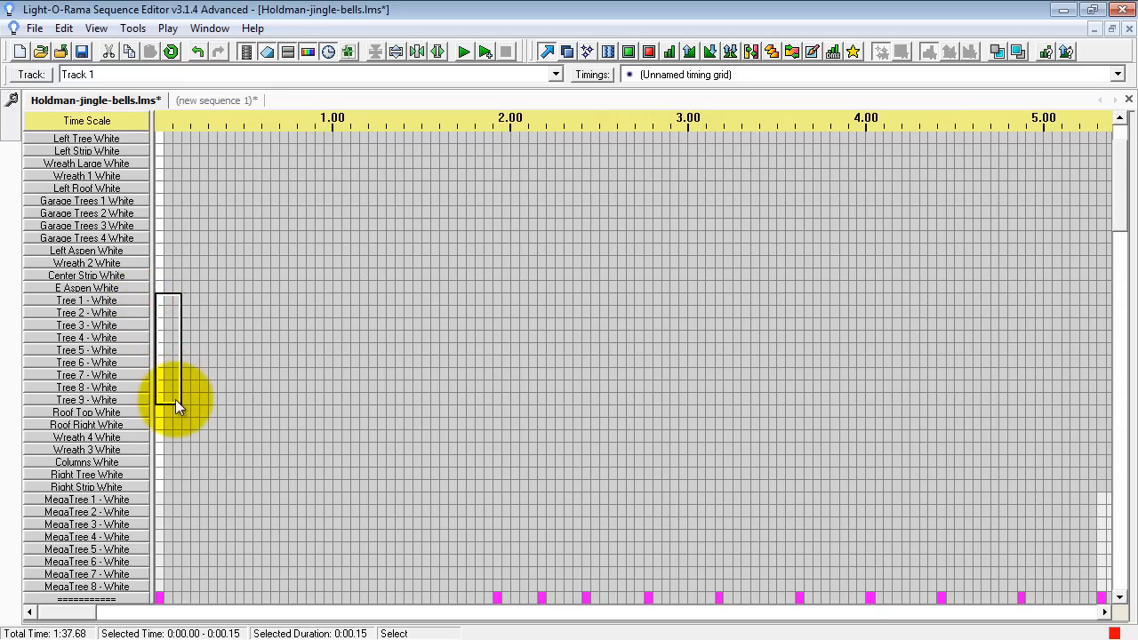
pyautogui.moveTo(181, 379)
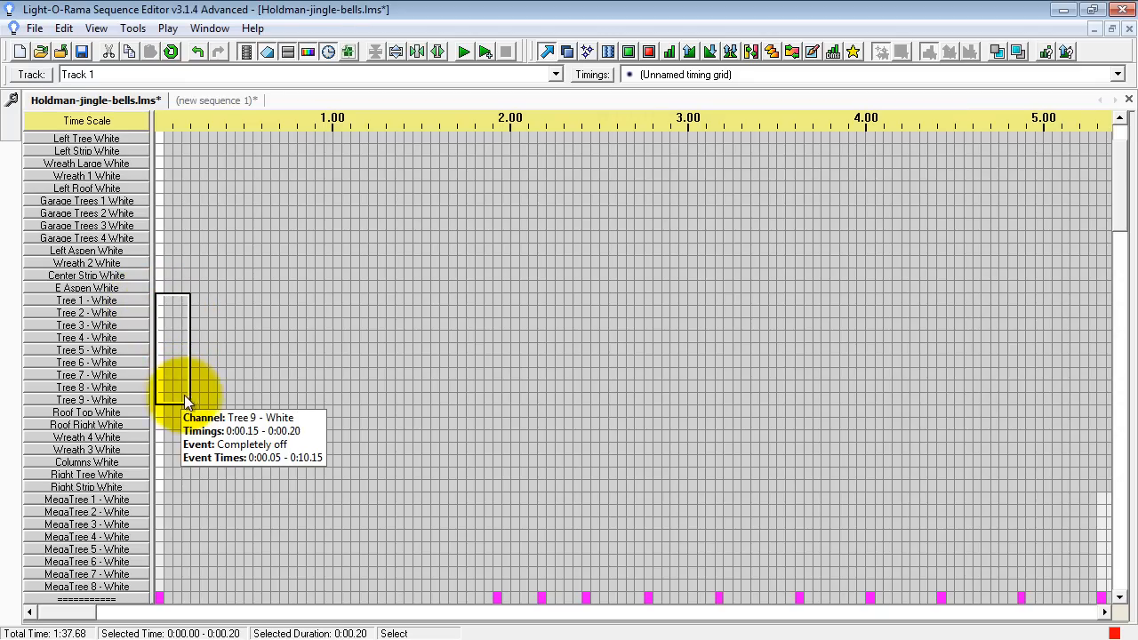
pyautogui.moveTo(186, 400); pyautogui.dragTo(281, 394)
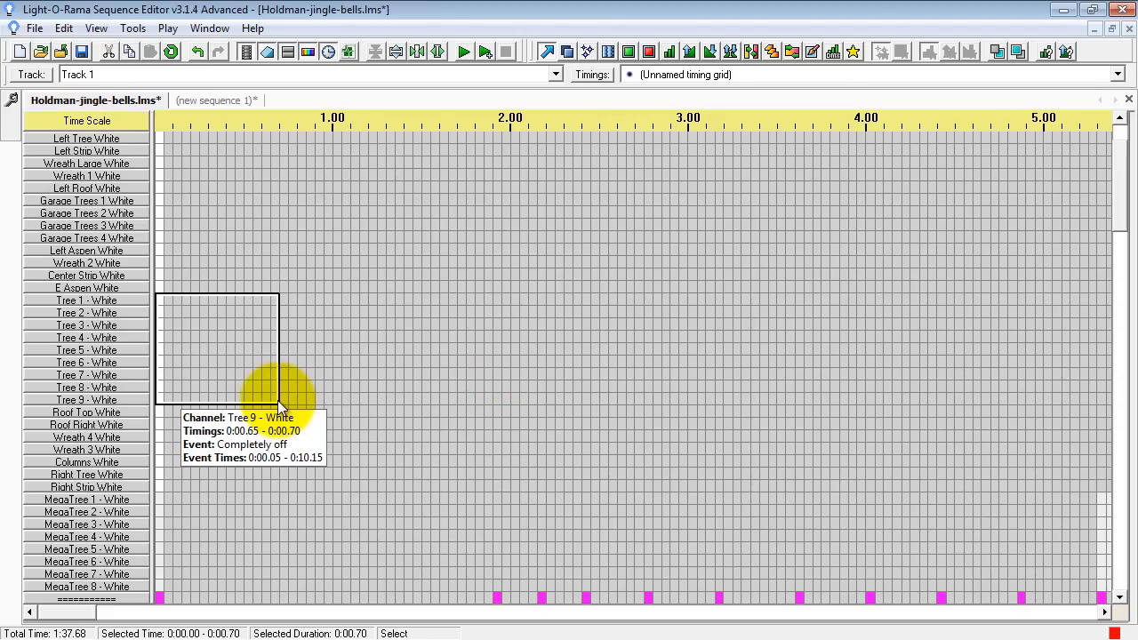
pyautogui.moveTo(175, 303)
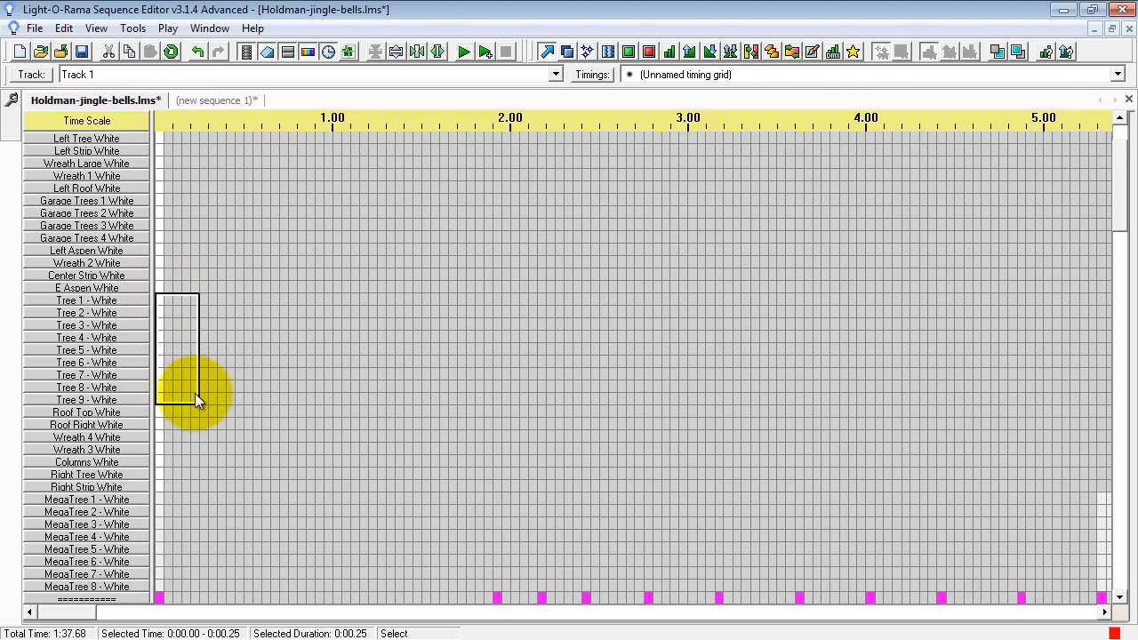
pyautogui.rightClick(196, 400)
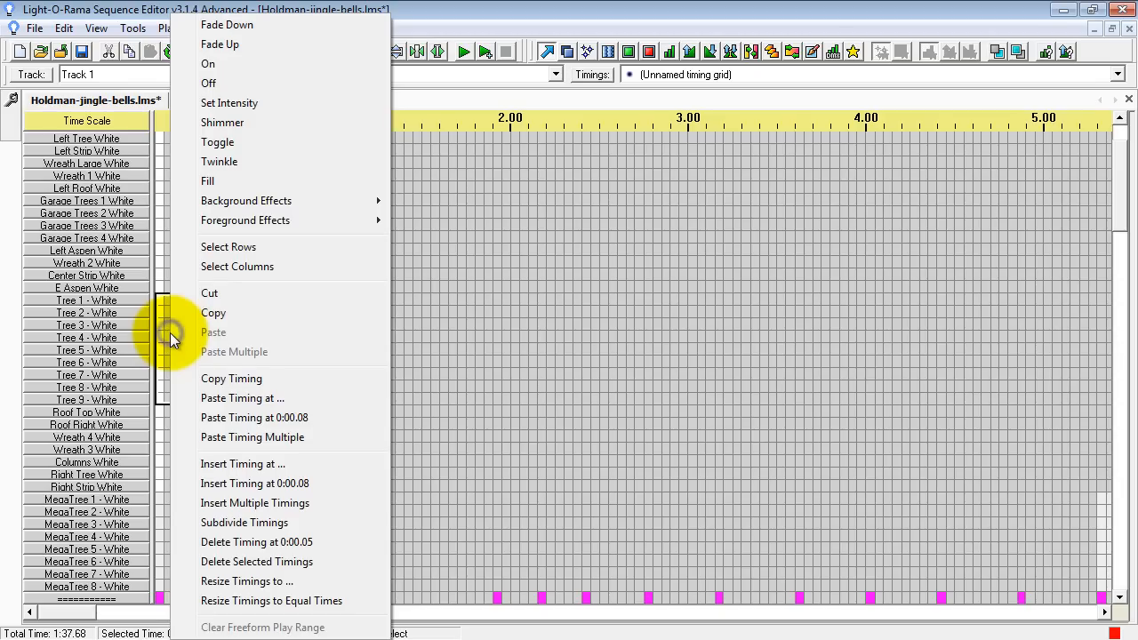
pyautogui.moveTo(240, 253)
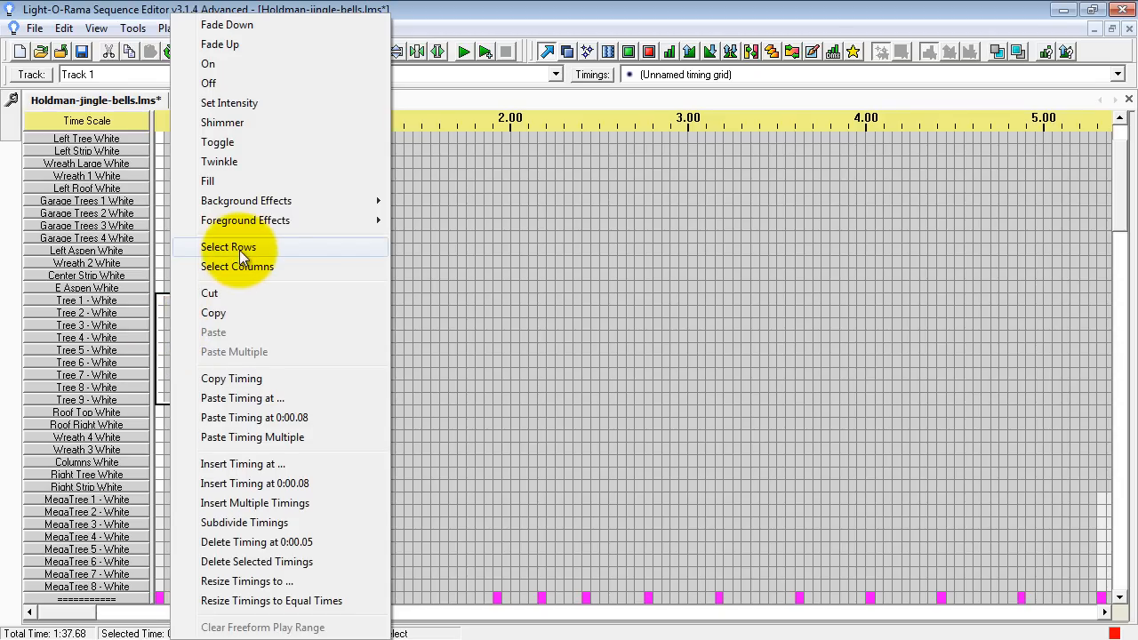
pyautogui.click(228, 247)
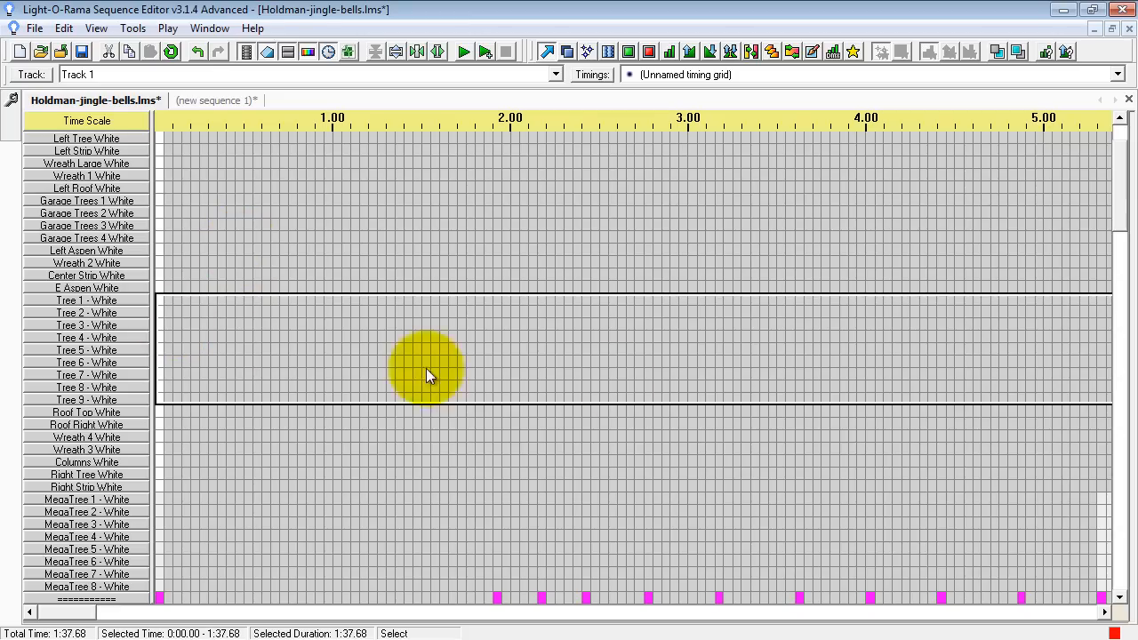
pyautogui.hscroll(3)
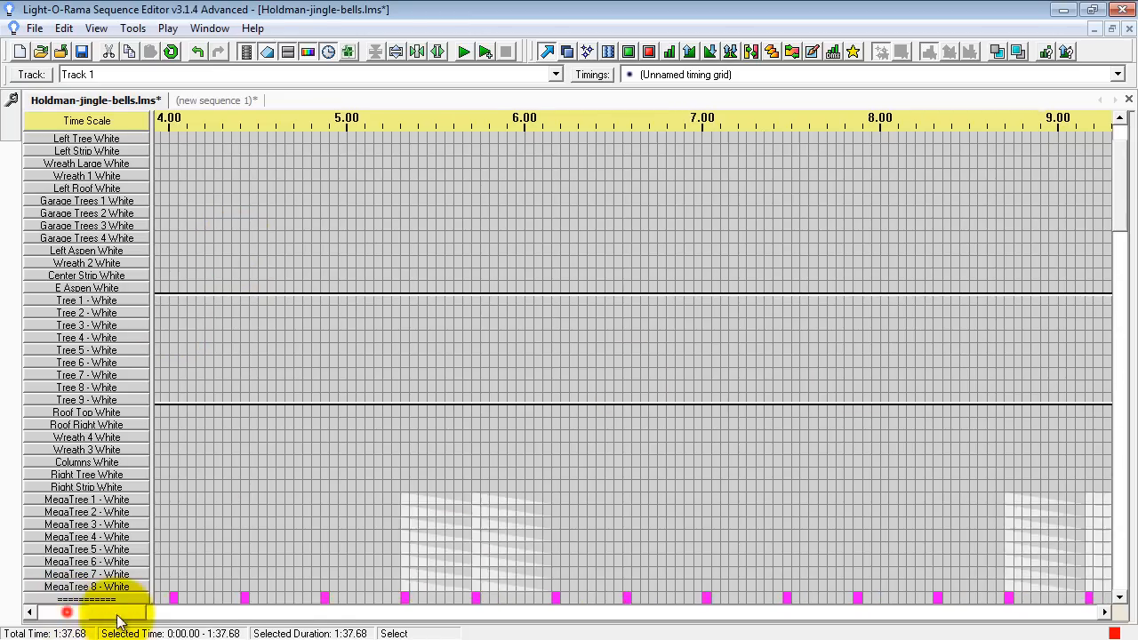
pyautogui.hscroll(3)
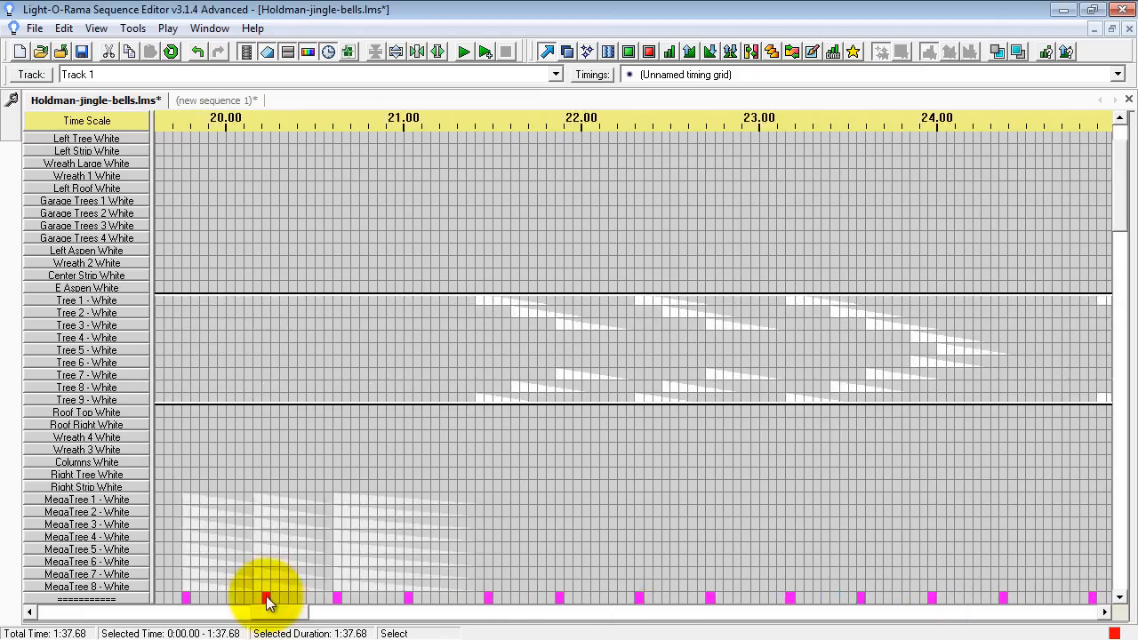
pyautogui.hscroll(-3)
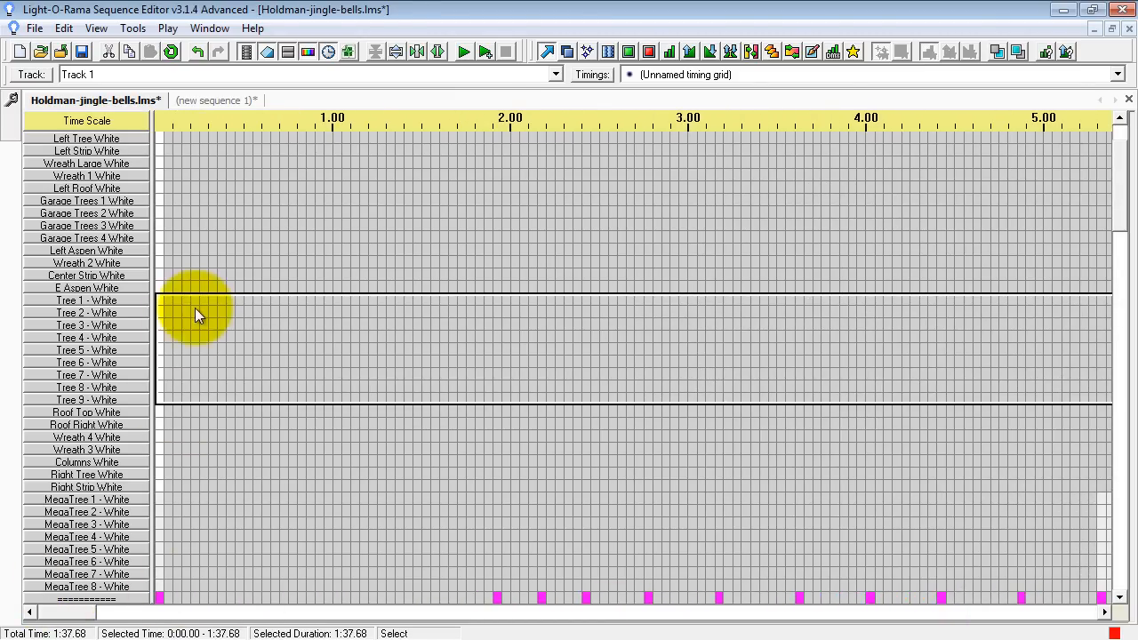
pyautogui.moveTo(194, 330)
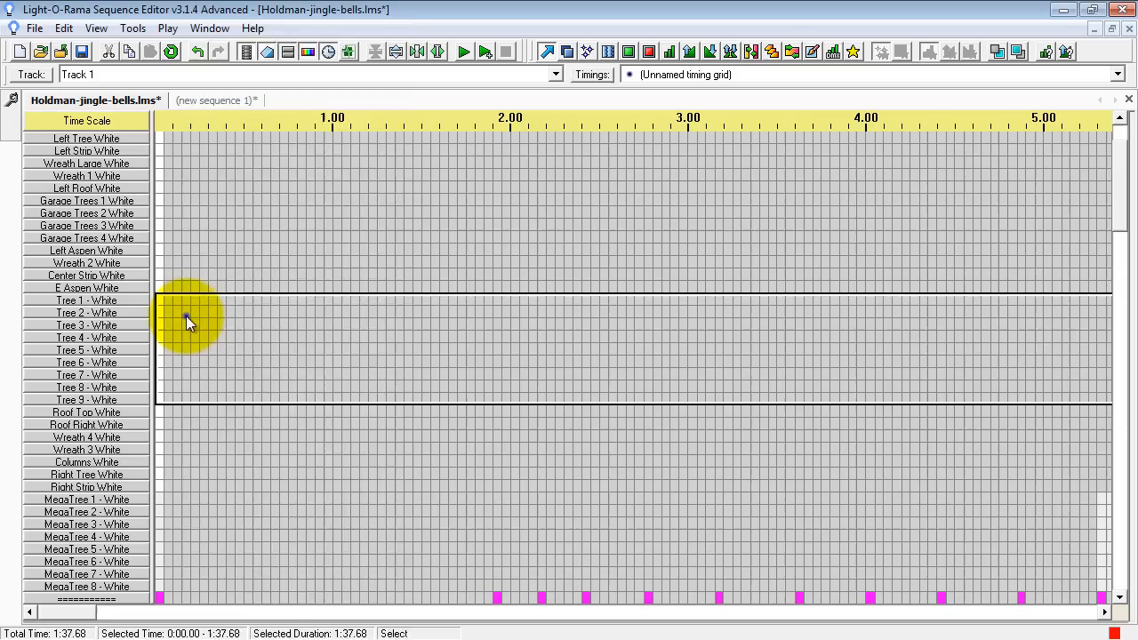
pyautogui.moveTo(252, 320)
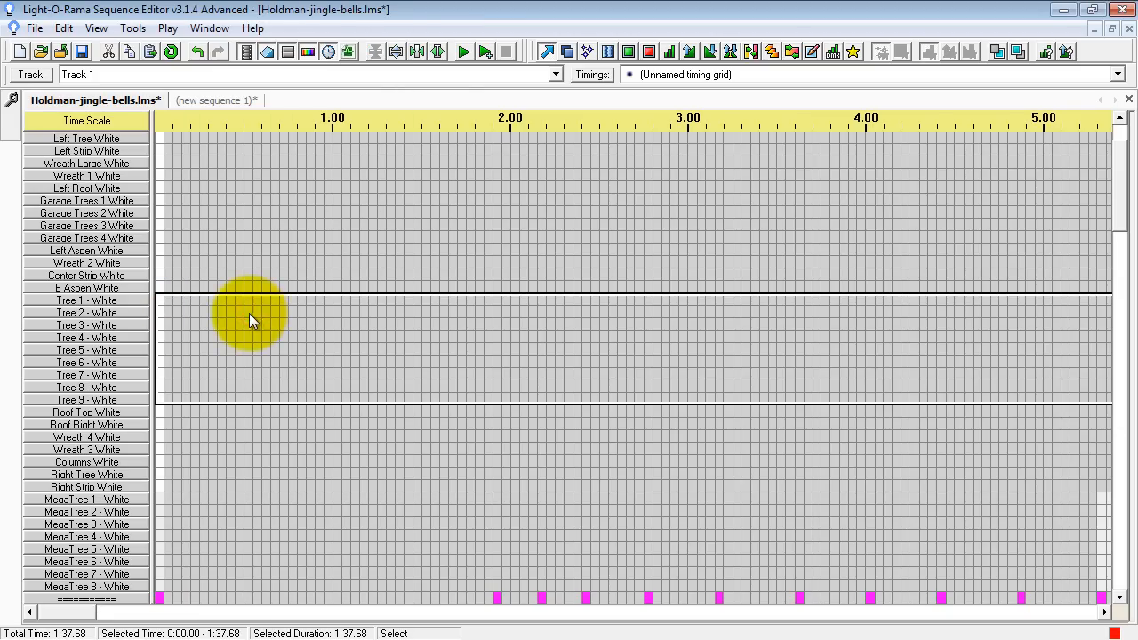
pyautogui.moveTo(214, 105)
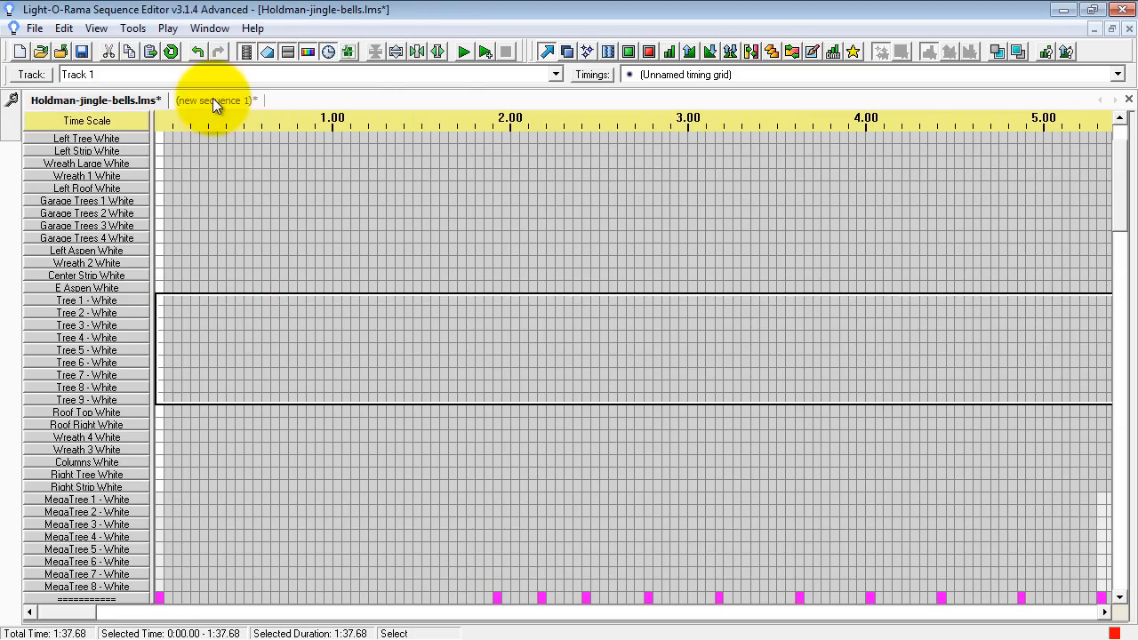
# Step: Paste the copied tree channel effects into the new sequence starting at Unit 01.10 and check them
pyautogui.click(215, 100)
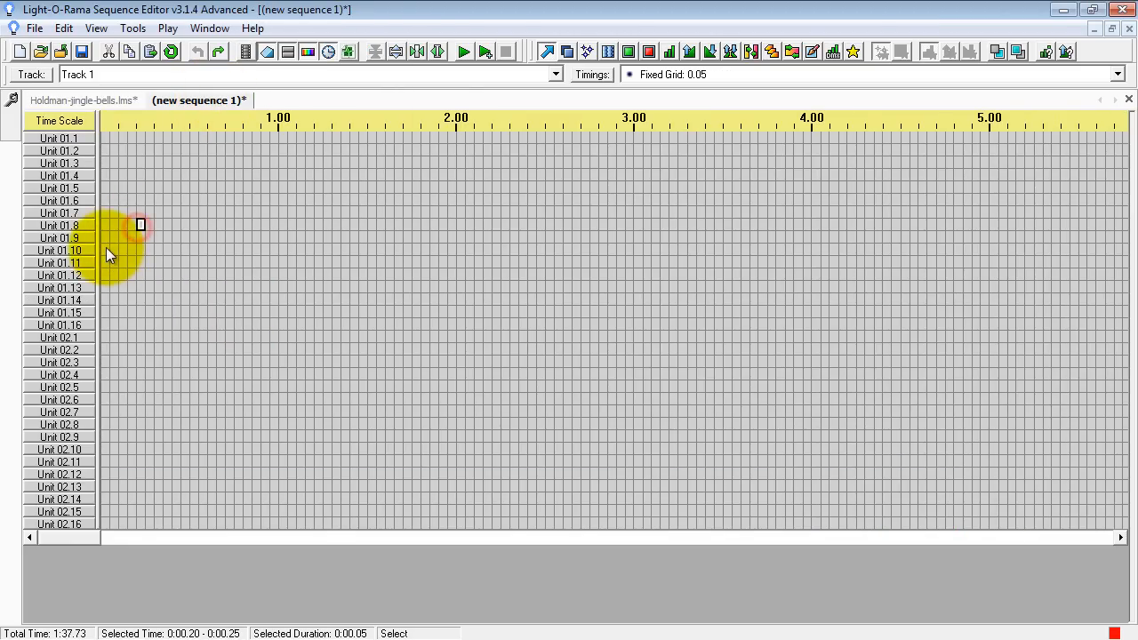
pyautogui.click(107, 249)
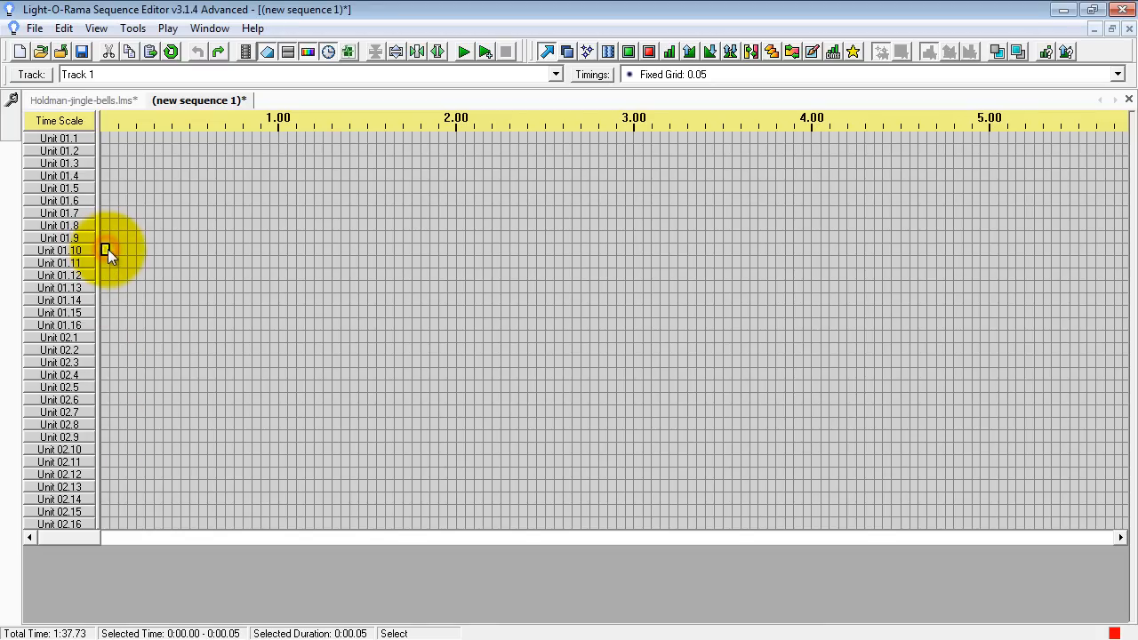
pyautogui.click(114, 249)
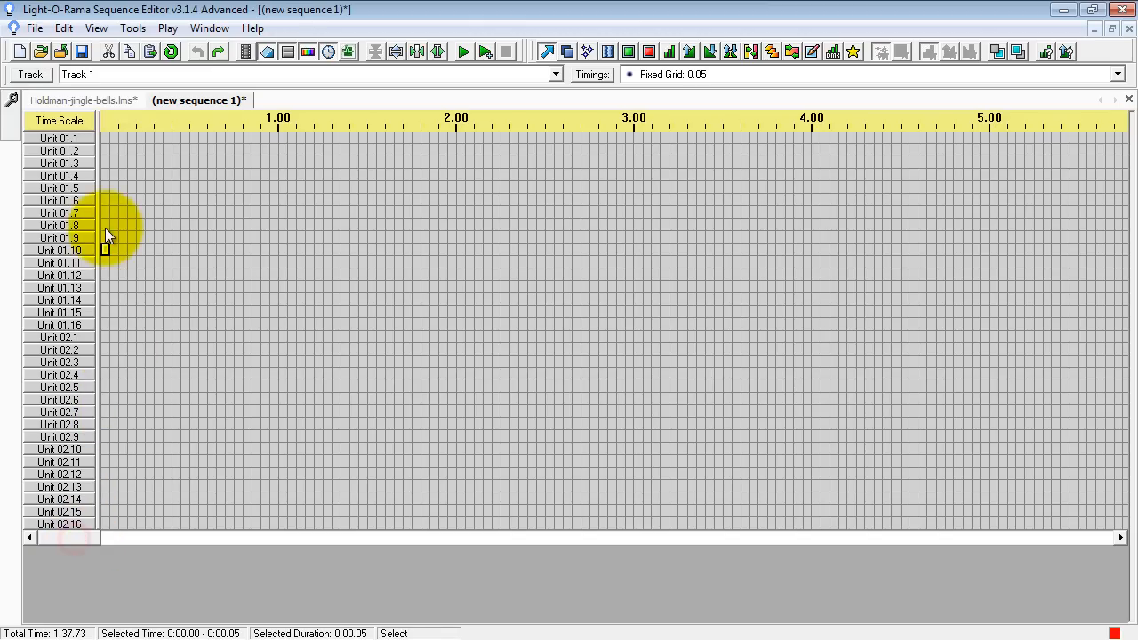
pyautogui.moveTo(107, 252)
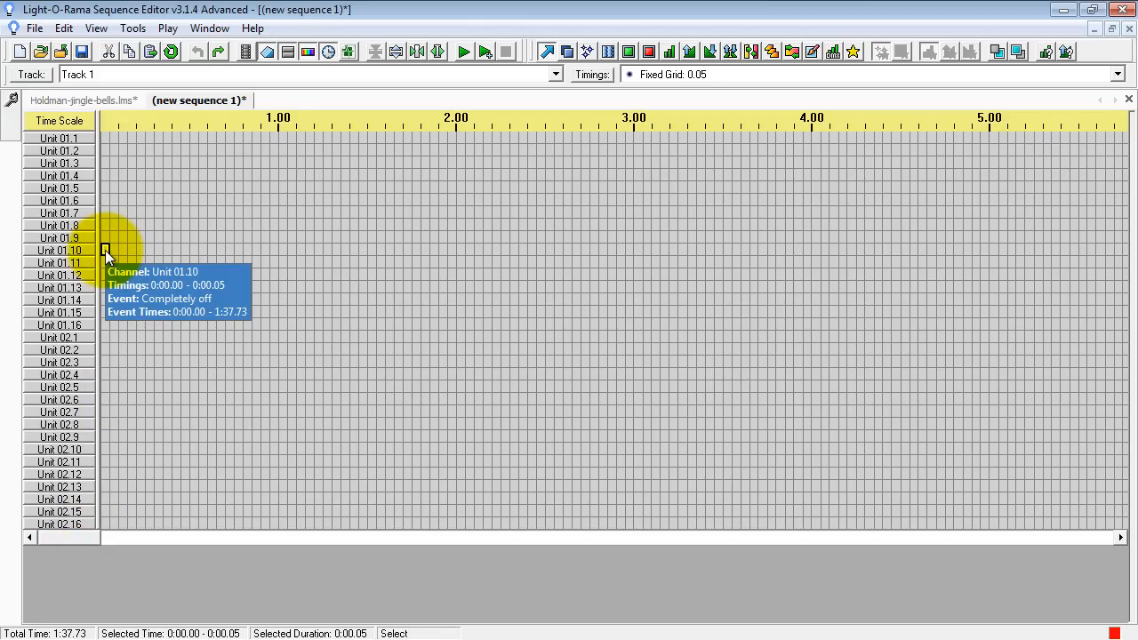
pyautogui.rightClick(105, 252)
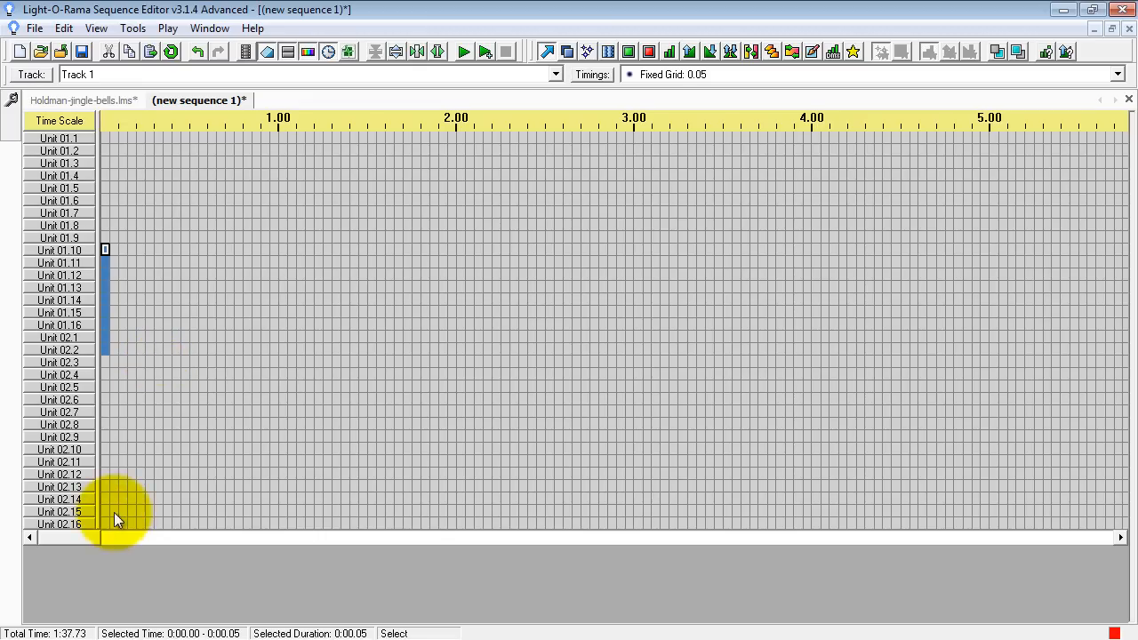
pyautogui.hscroll(3)
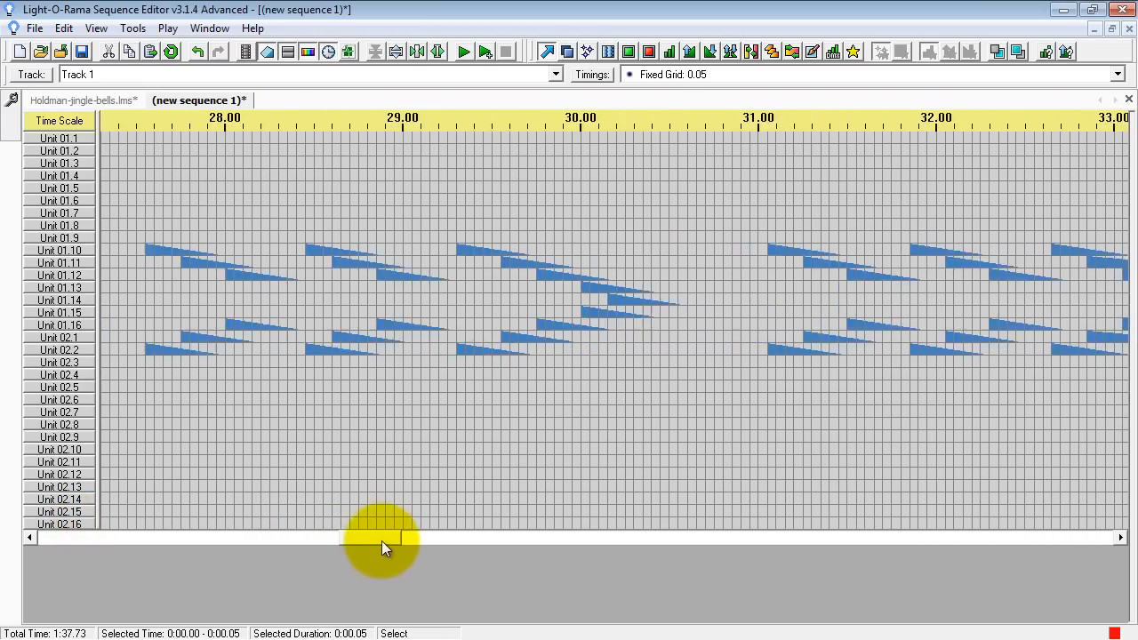
pyautogui.hscroll(-3)
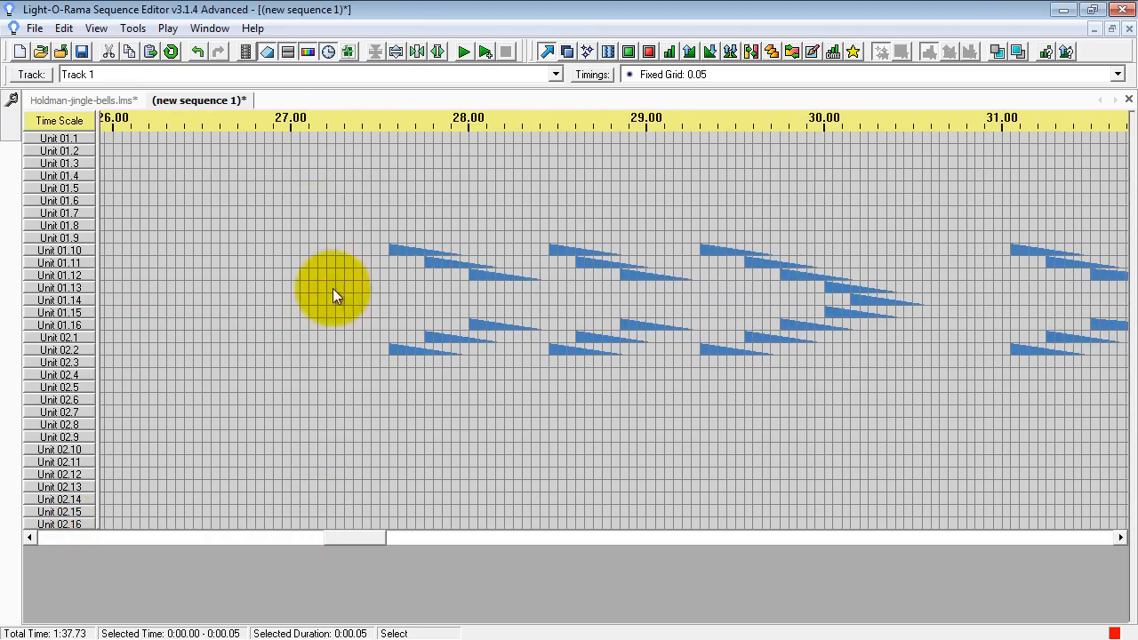
pyautogui.click(462, 50)
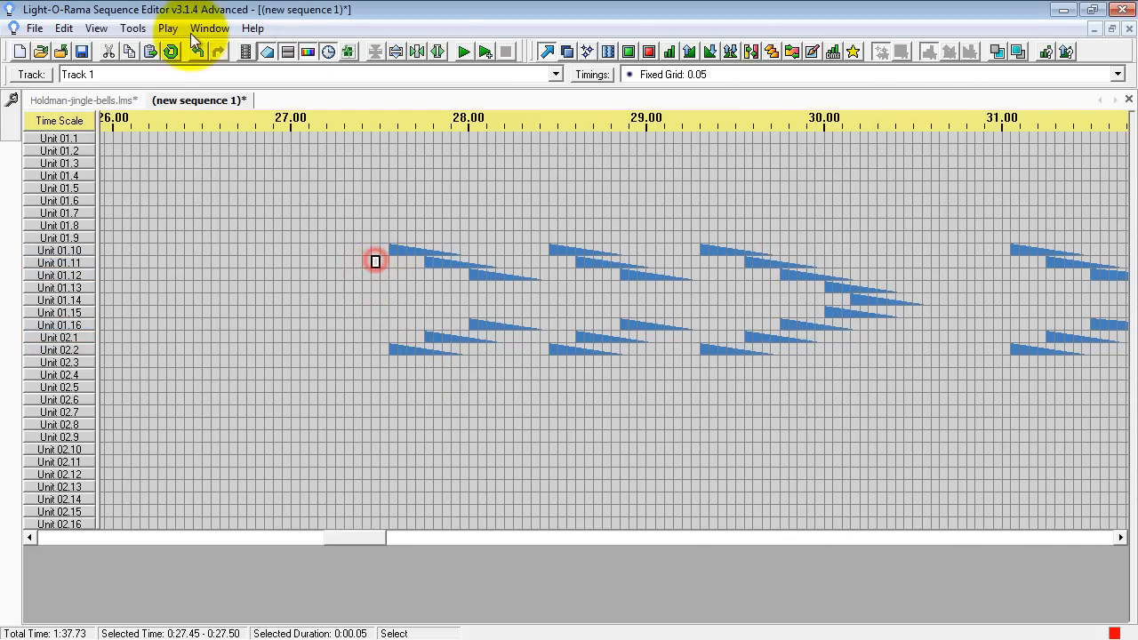
# Step: Show the song's audio waveform at half height via View > Wave Form and pick a point on it
pyautogui.click(96, 28)
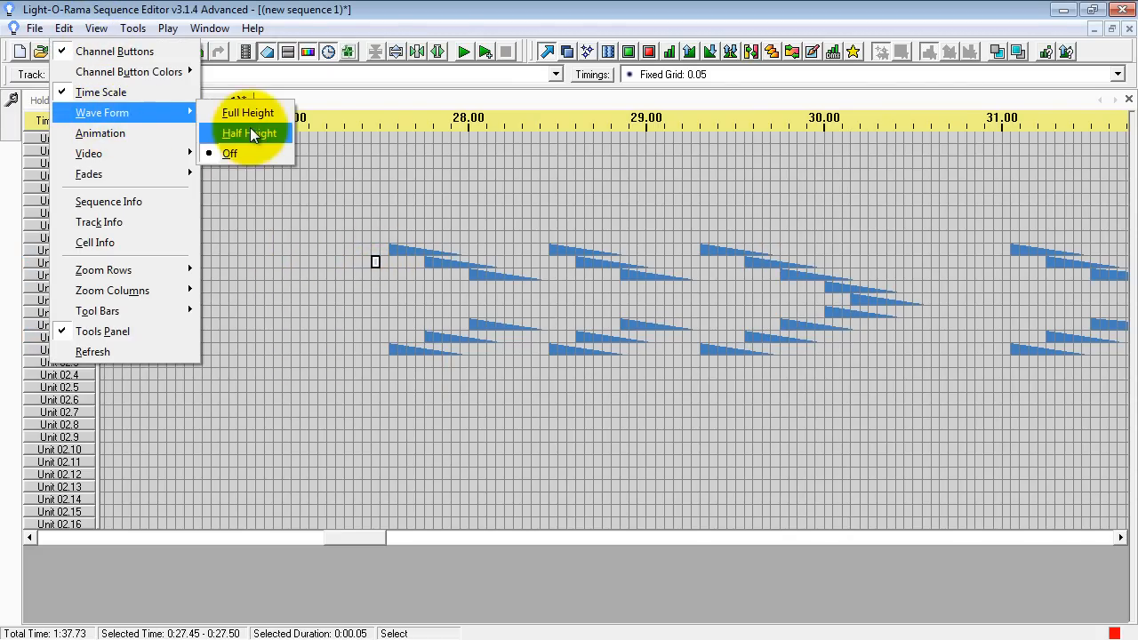
pyautogui.click(247, 133)
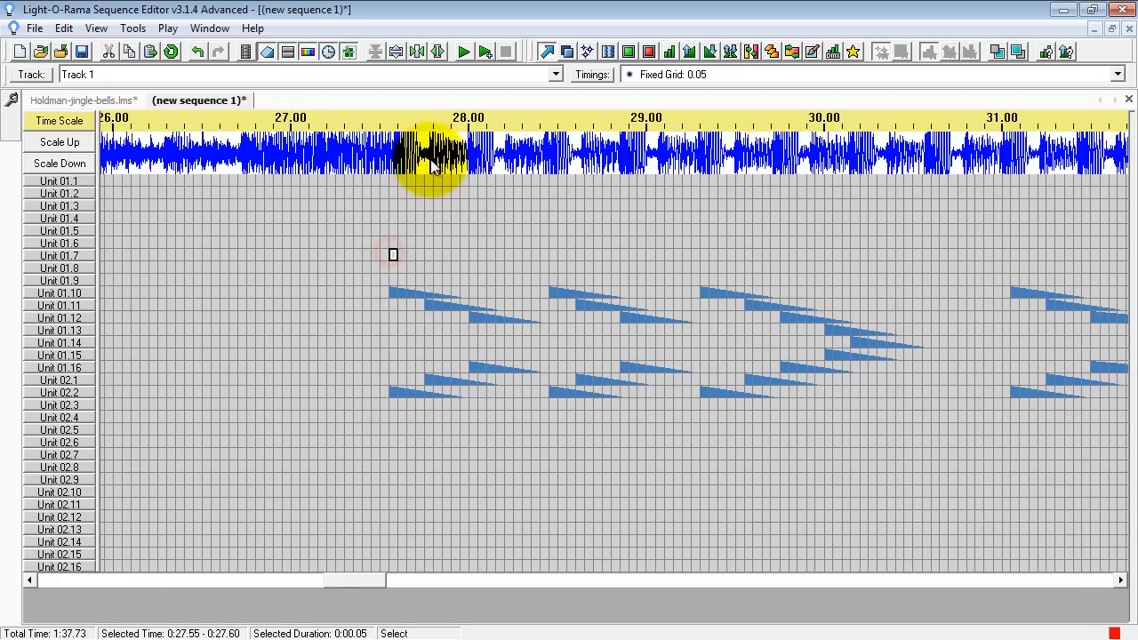
pyautogui.click(58, 164)
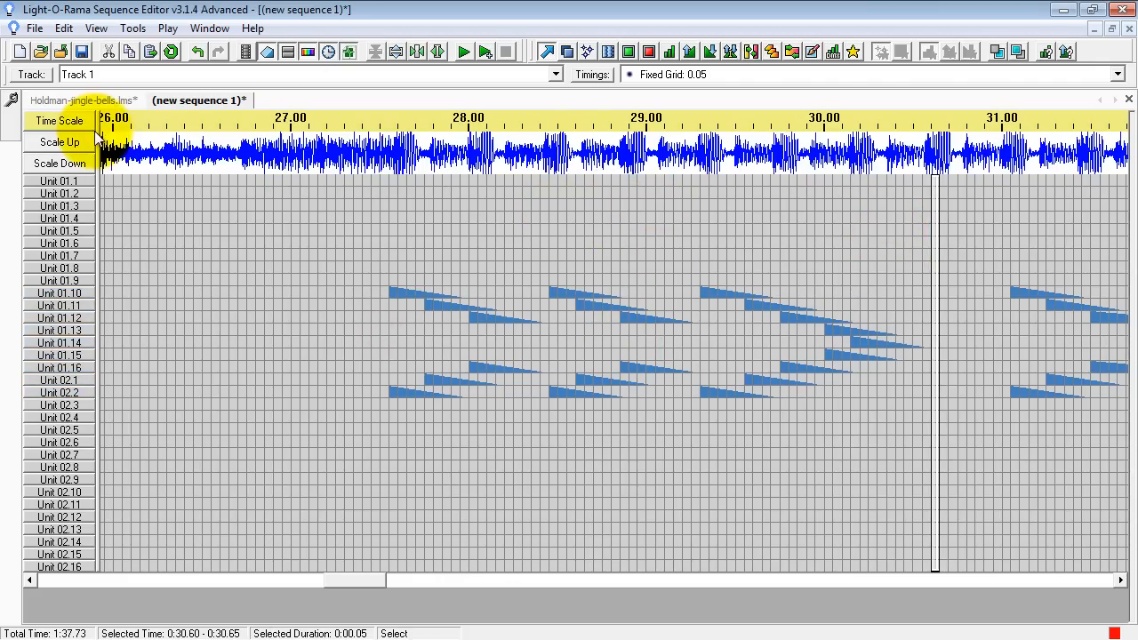
pyautogui.moveTo(387, 247)
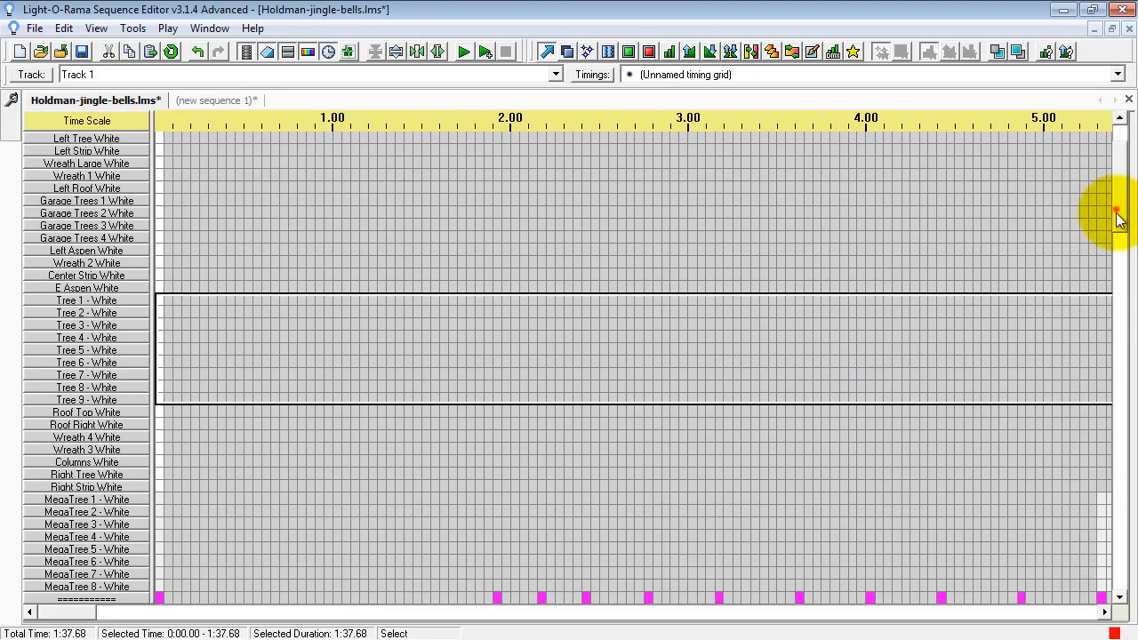
# Step: Select the Star 1–3 rows across the Jingle Bells song with Select Rows, then return to the new sequence
pyautogui.scroll(-3)
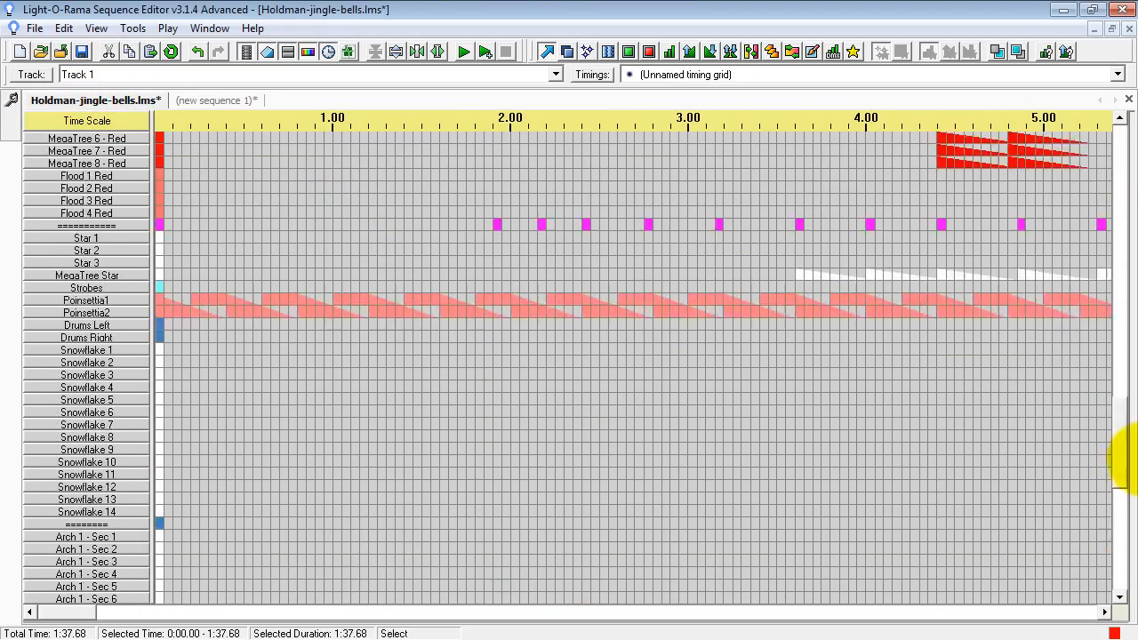
pyautogui.scroll(3)
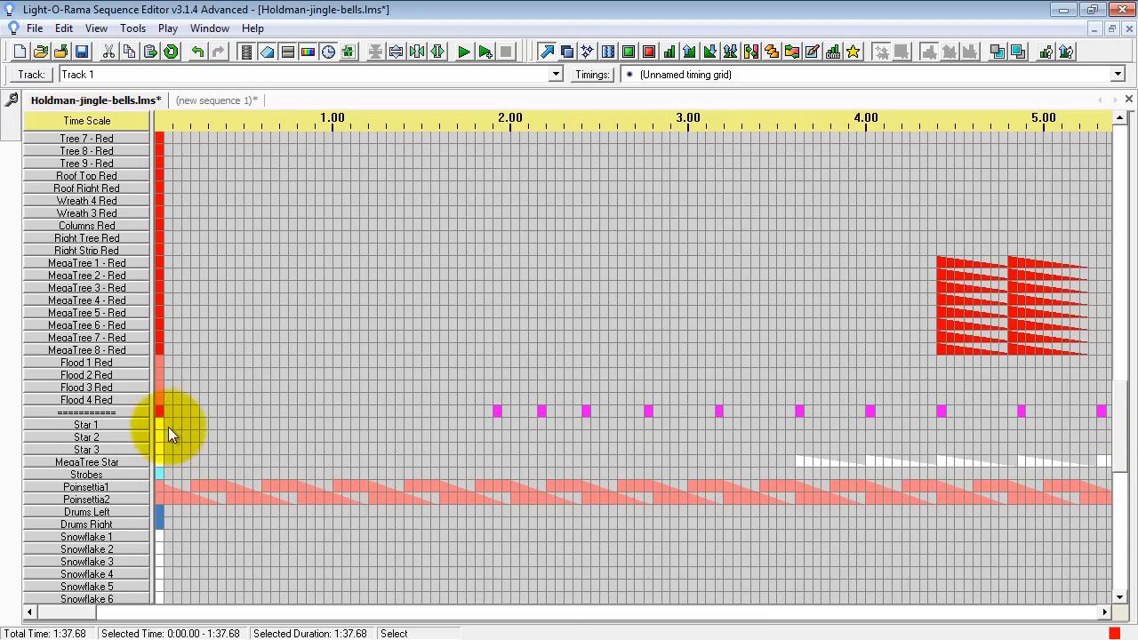
pyautogui.click(163, 435)
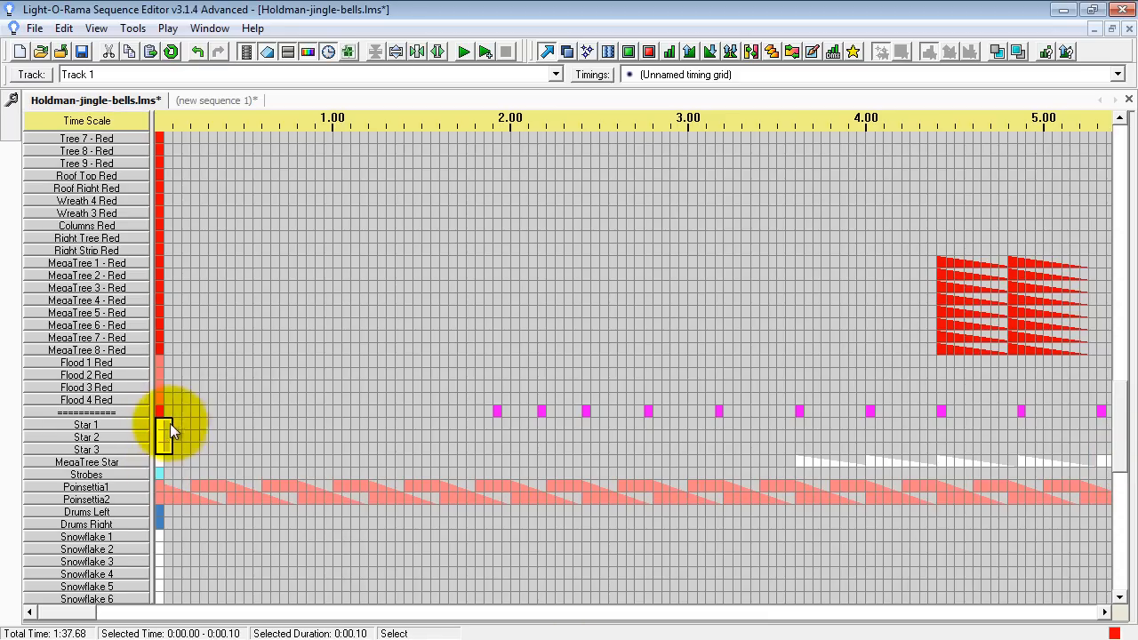
pyautogui.rightClick(164, 432)
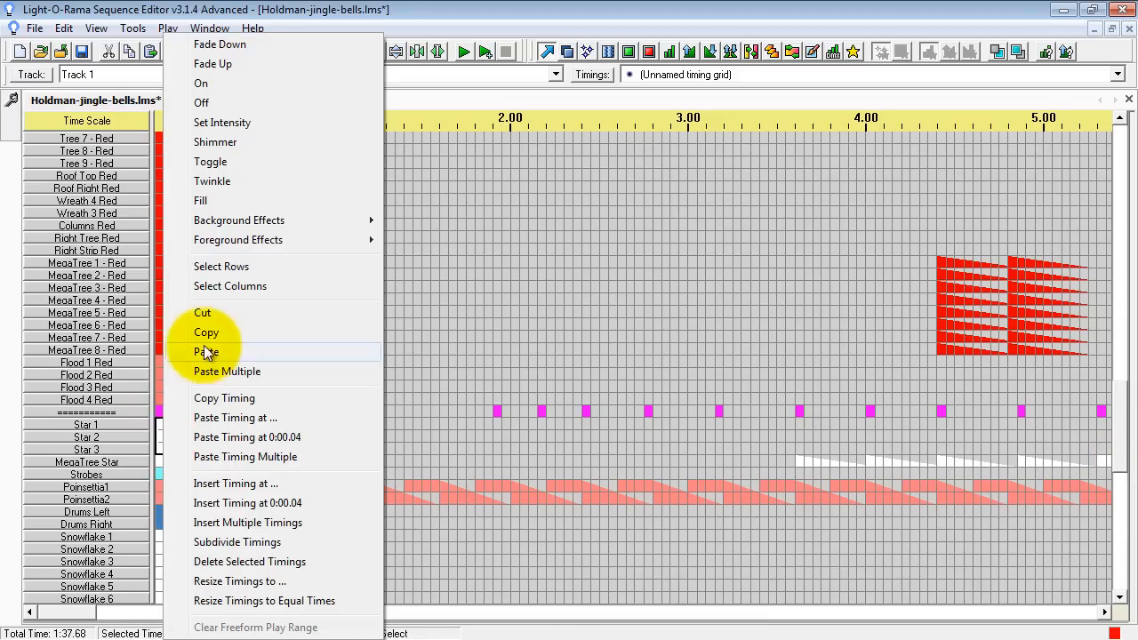
pyautogui.moveTo(220, 267)
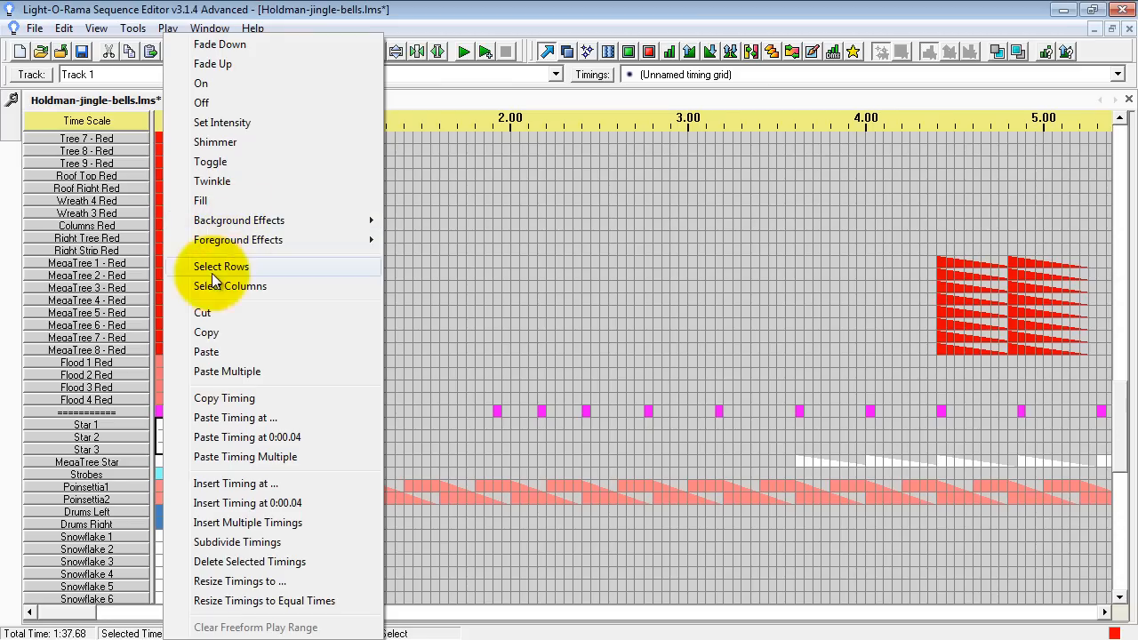
pyautogui.moveTo(162, 451)
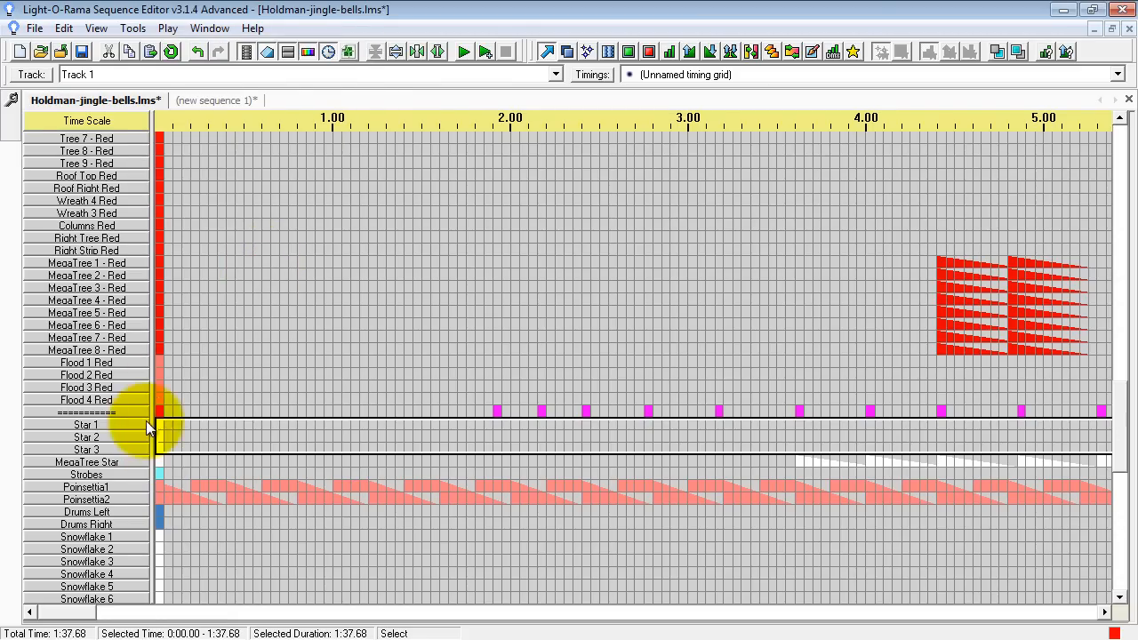
pyautogui.moveTo(217, 311)
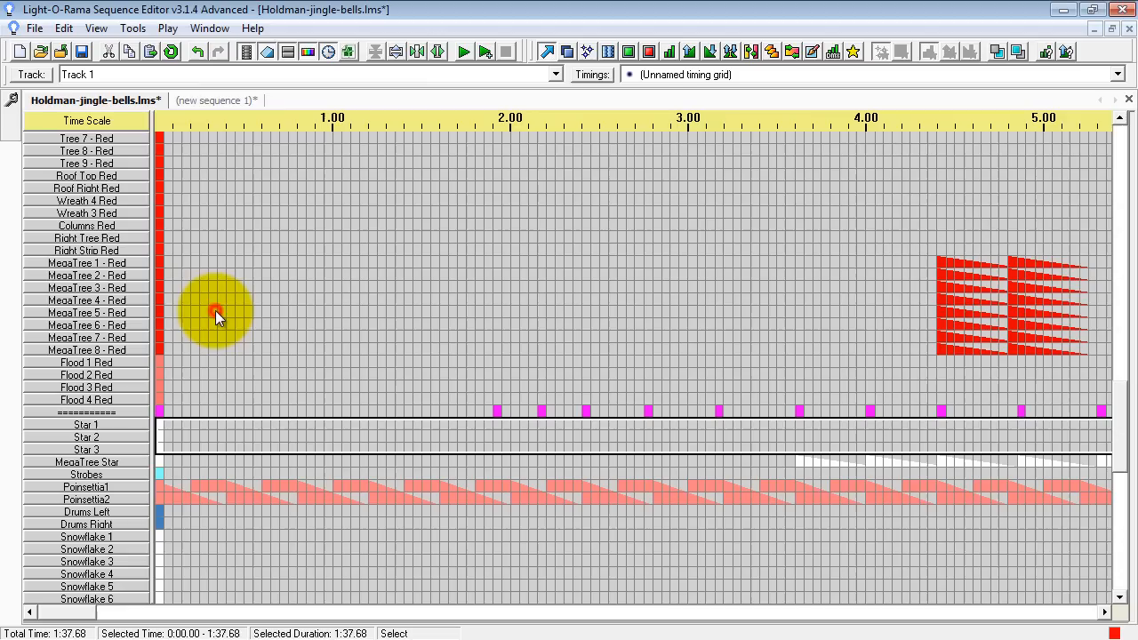
pyautogui.click(217, 99)
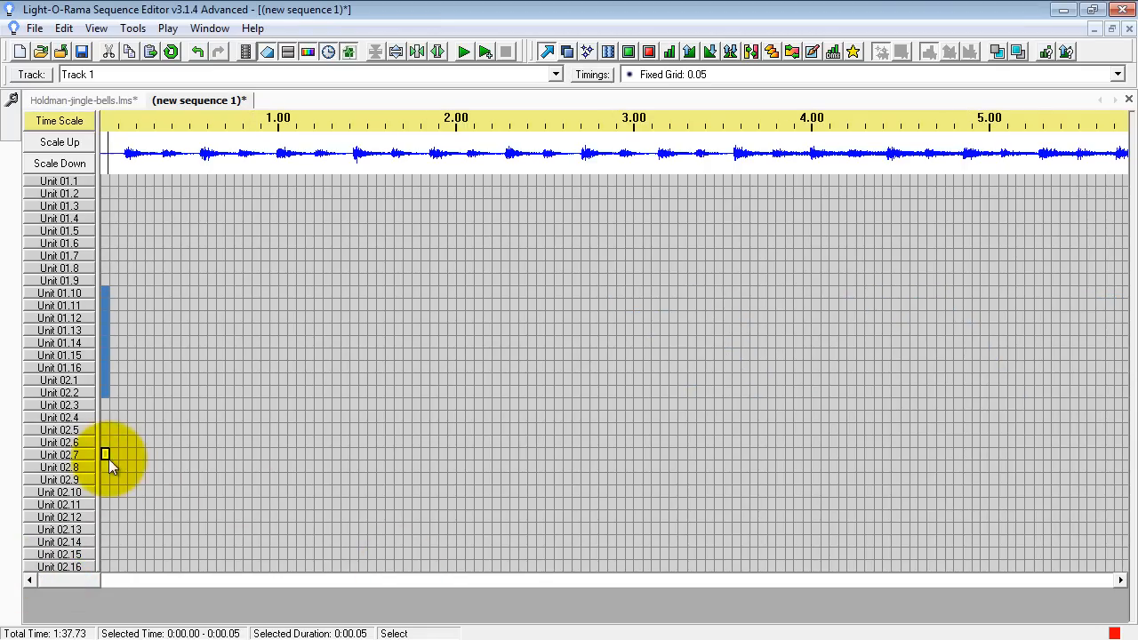
pyautogui.moveTo(107, 458)
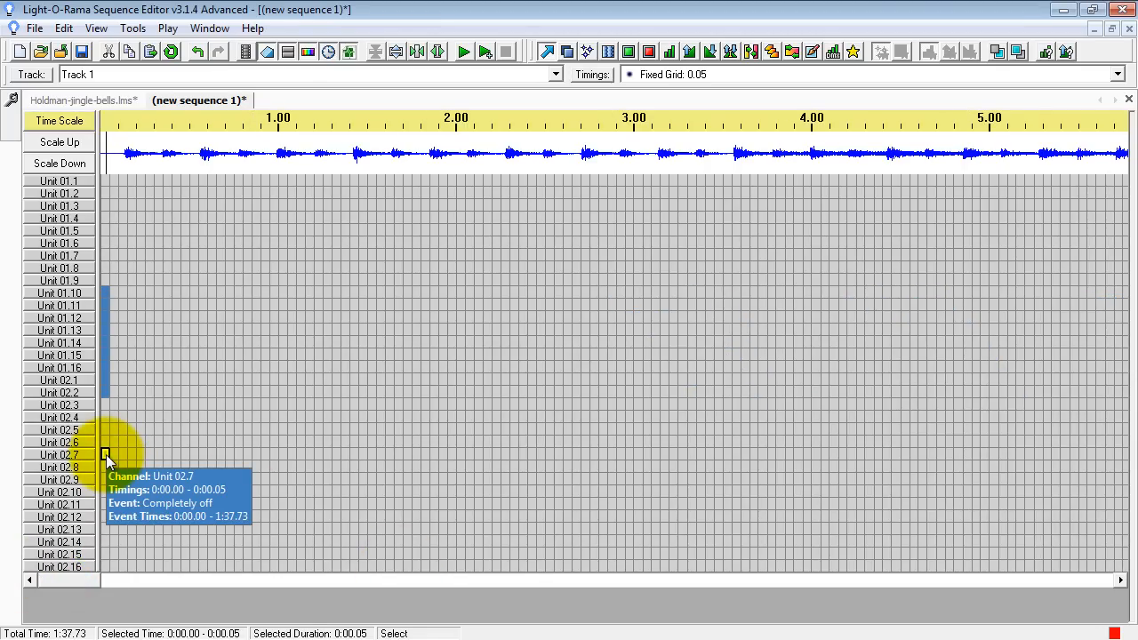
pyautogui.moveTo(160, 377)
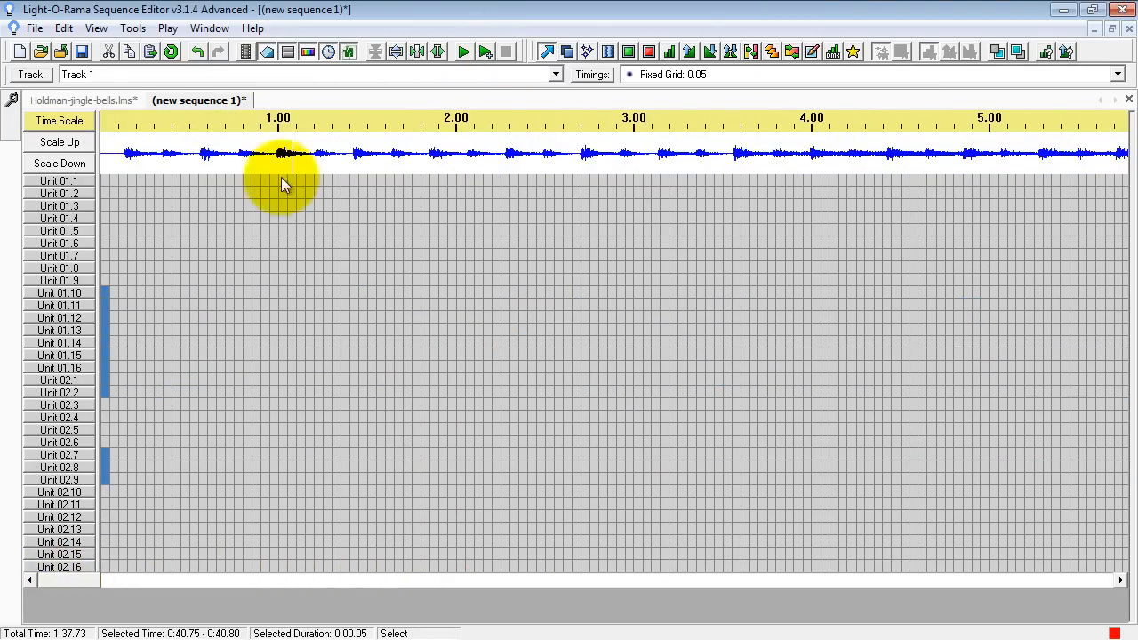
# Step: Glance at the Jingle Bells sequence and return to the new sequence with the pasted star rows
pyautogui.click(82, 100)
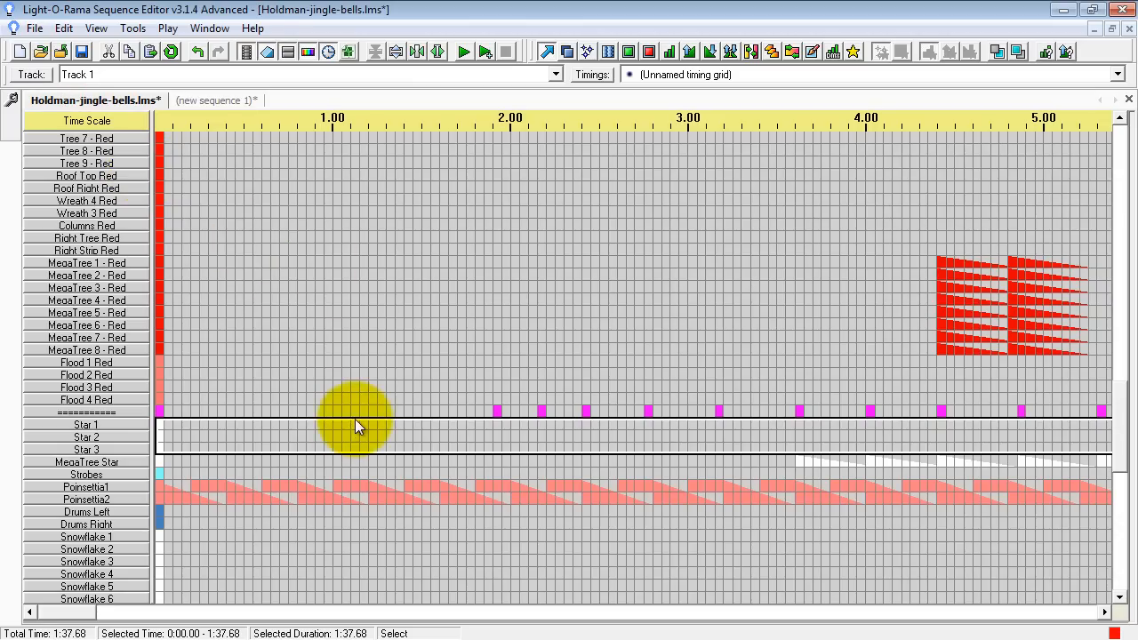
pyautogui.click(217, 100)
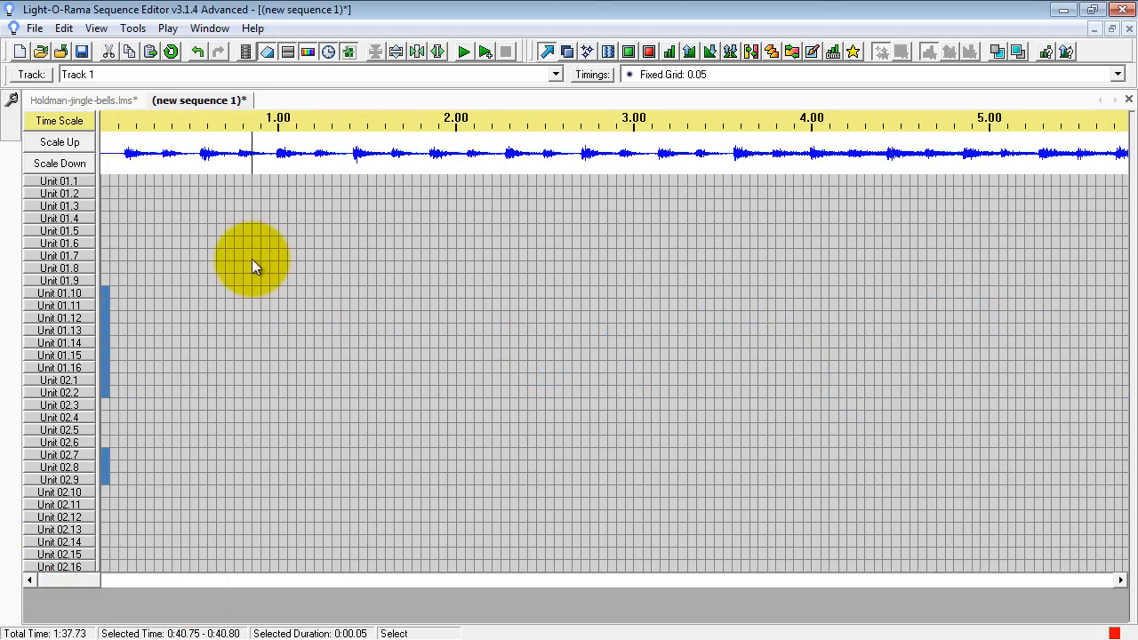
pyautogui.click(96, 28)
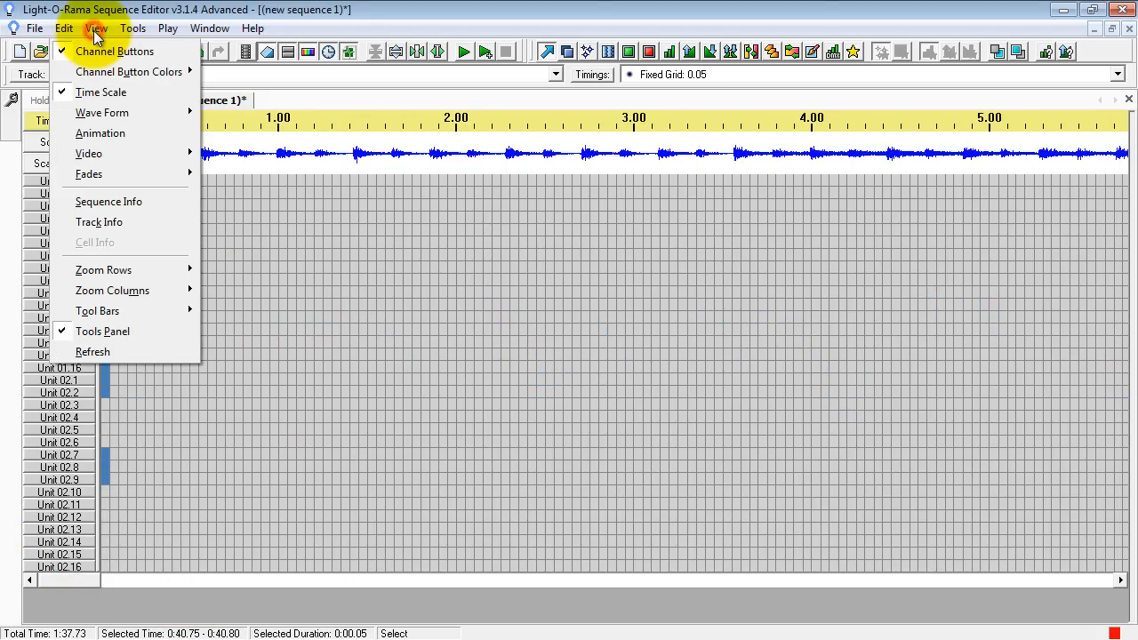
pyautogui.moveTo(99, 133)
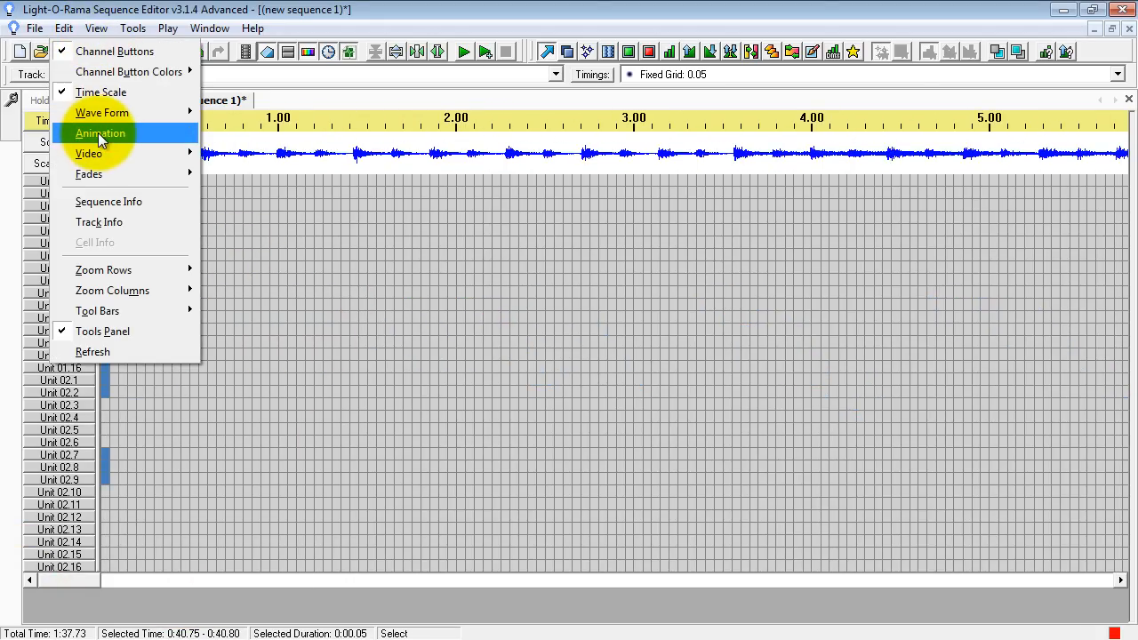
pyautogui.click(99, 132)
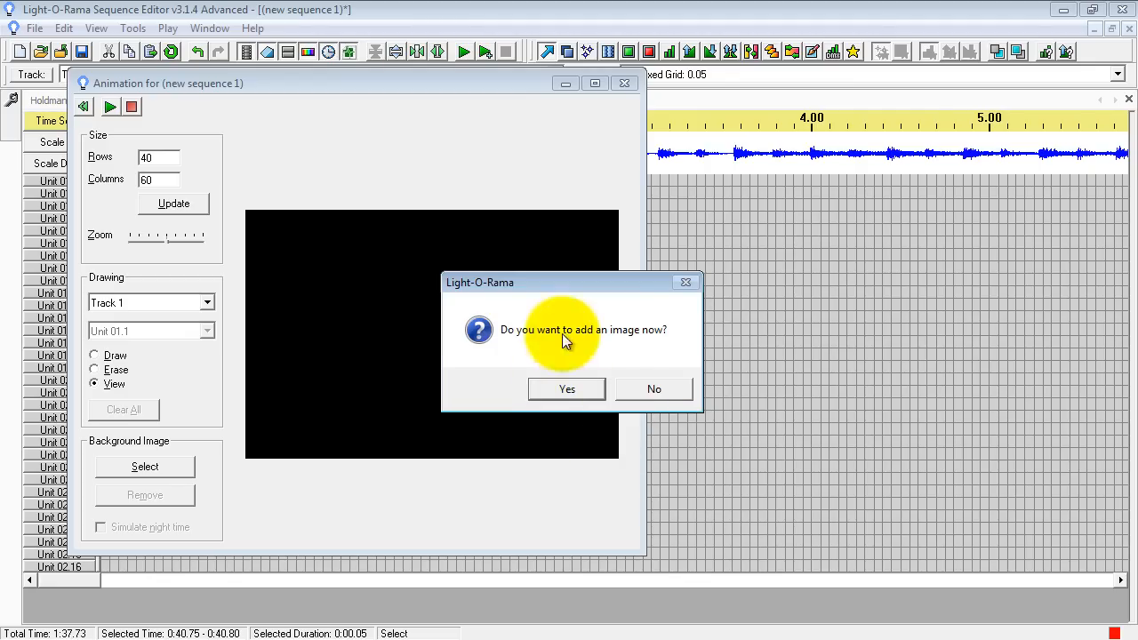
pyautogui.moveTo(445, 328)
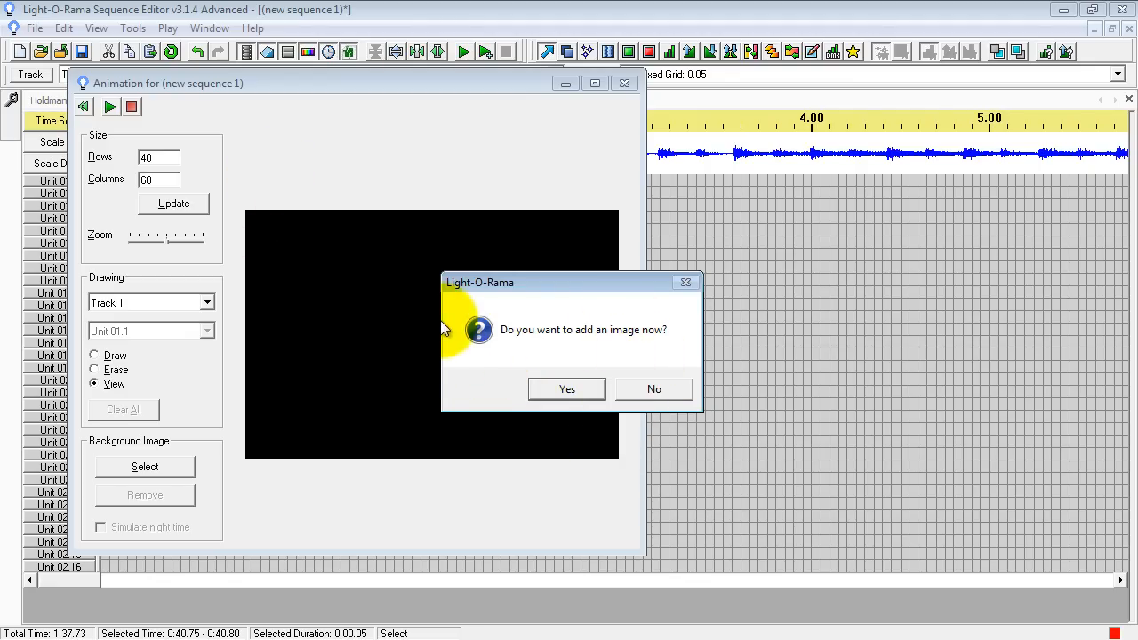
pyautogui.moveTo(676, 473)
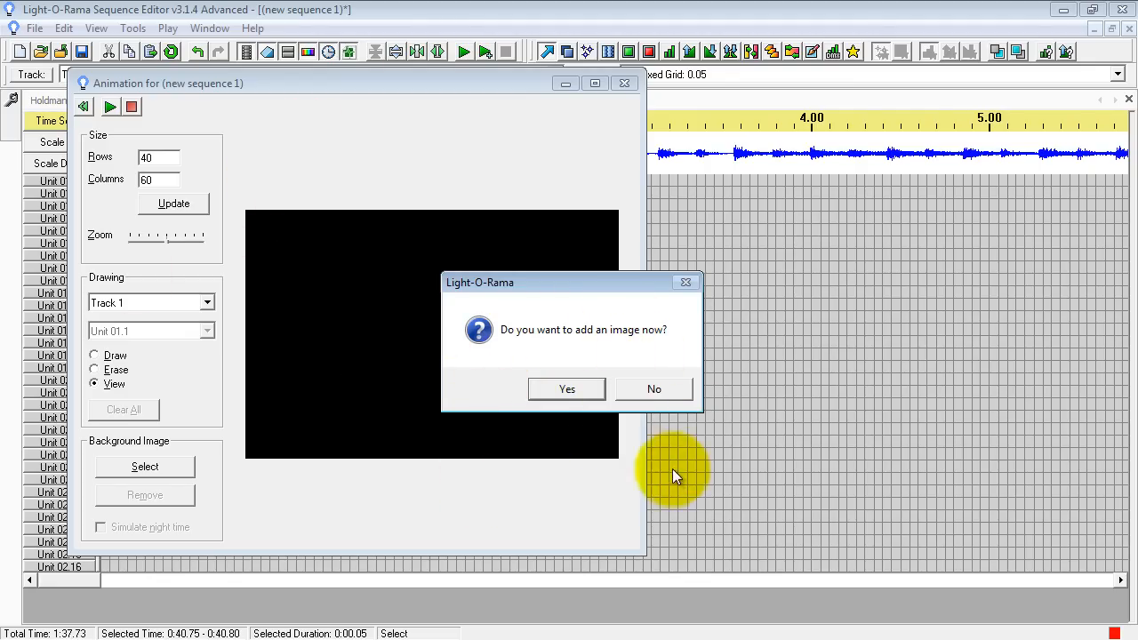
pyautogui.moveTo(693, 398)
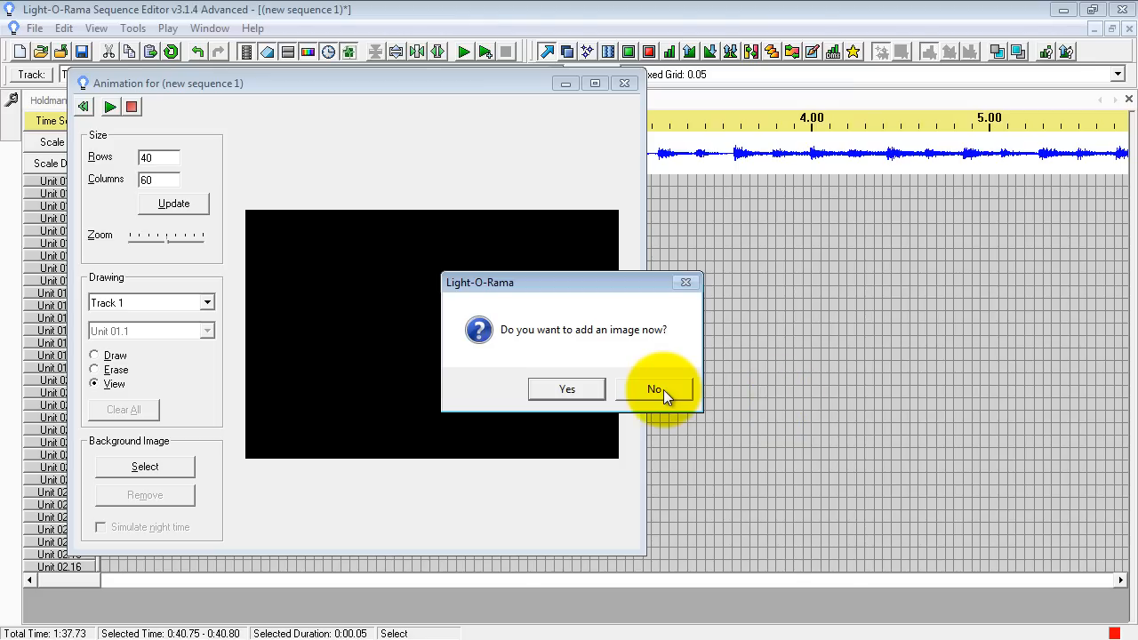
pyautogui.click(654, 389)
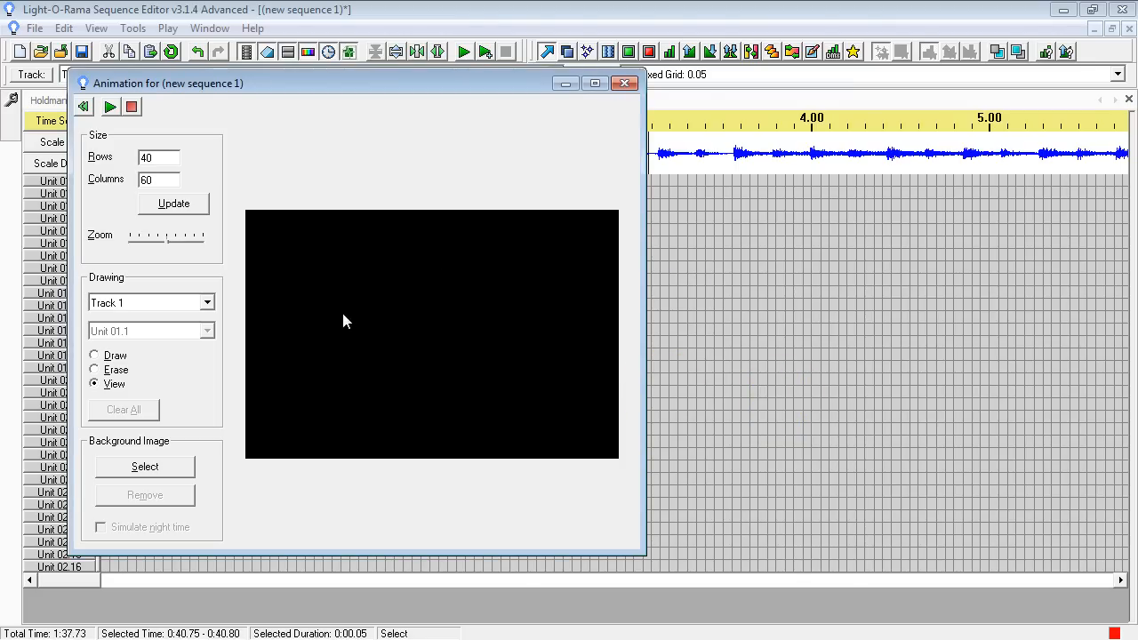
pyautogui.moveTo(347, 316)
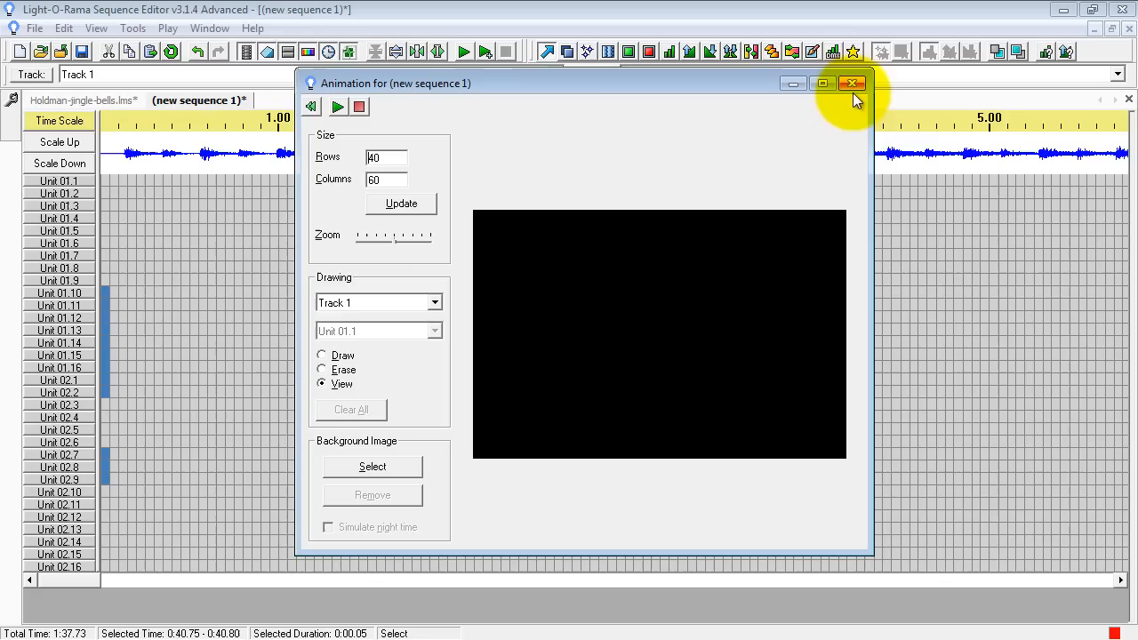
pyautogui.click(852, 83)
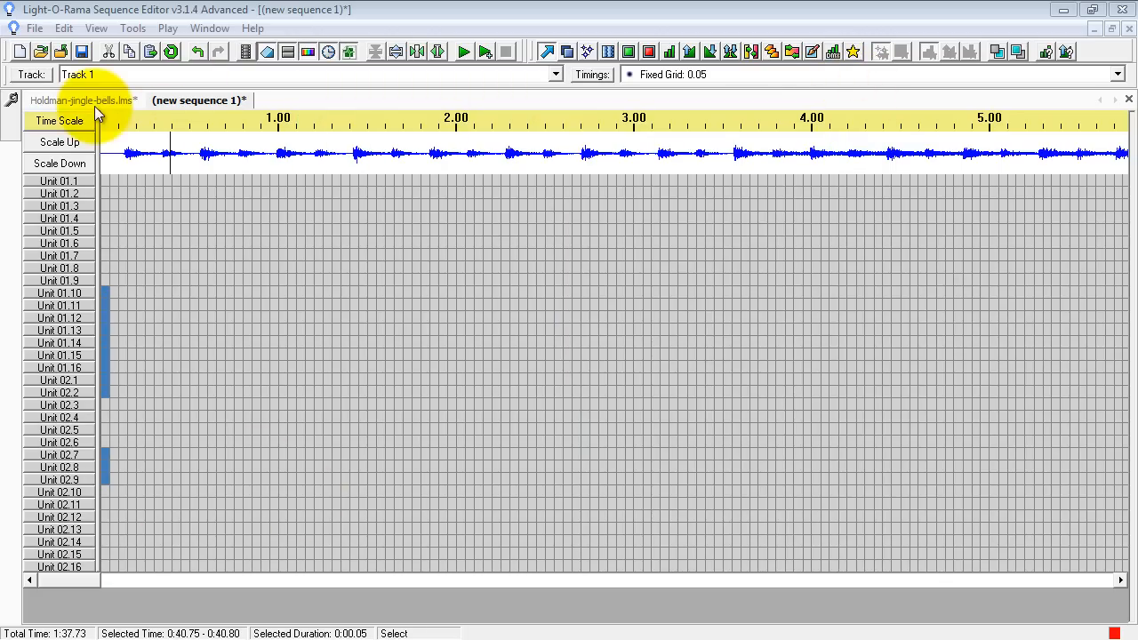
# Step: Switch to the Holdman-jingle-bells.lms sequence tab
pyautogui.click(81, 100)
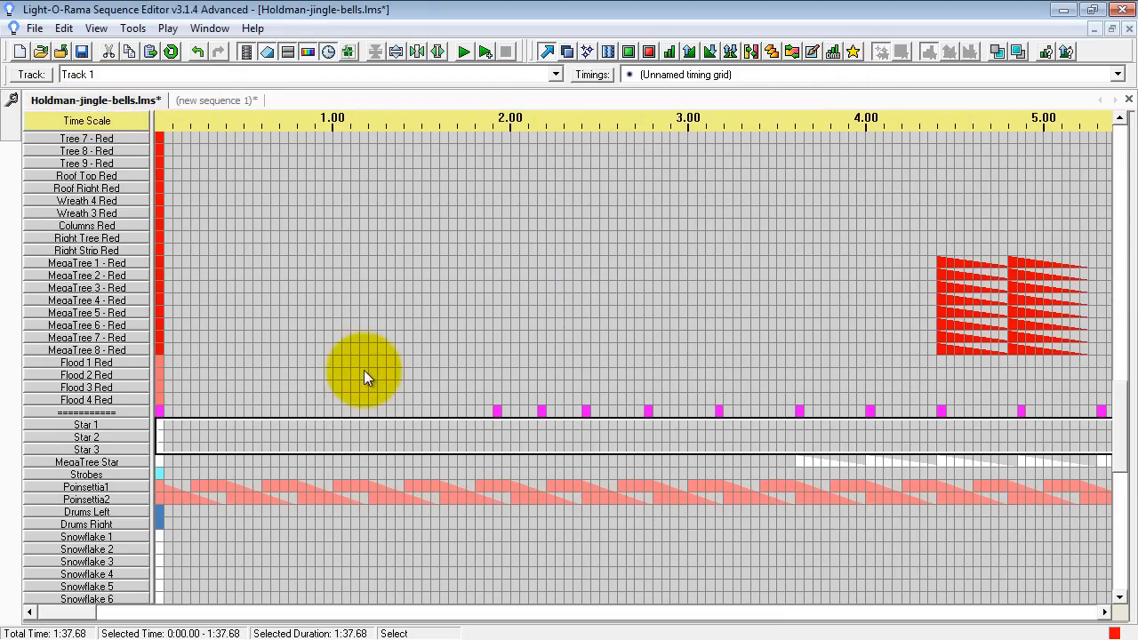
pyautogui.moveTo(316, 256)
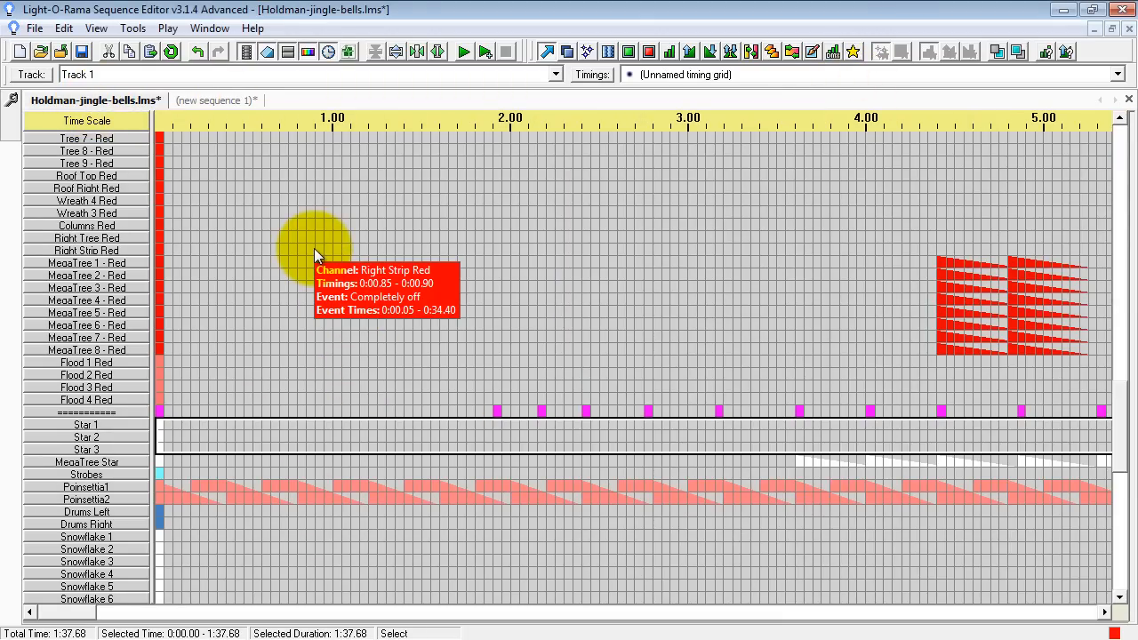